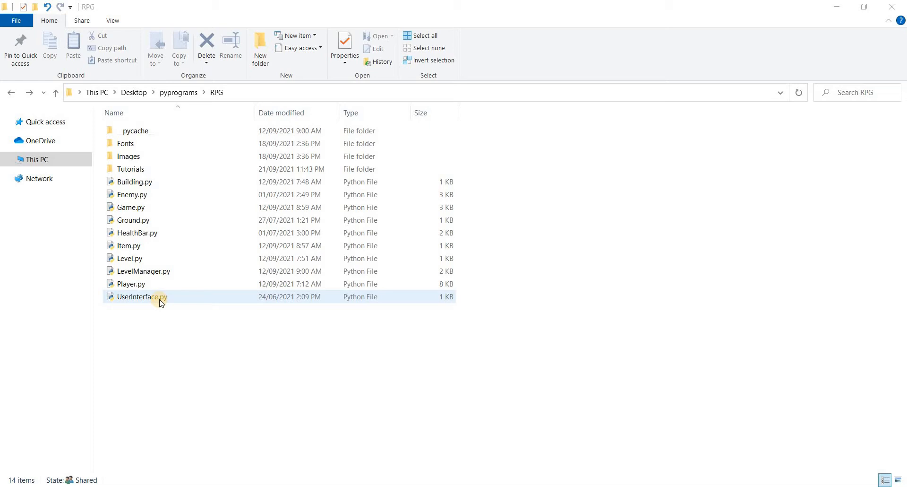
Open the RPG project's Images folder and select Inventory.png and manapotionIcon.png
left_click(166, 333)
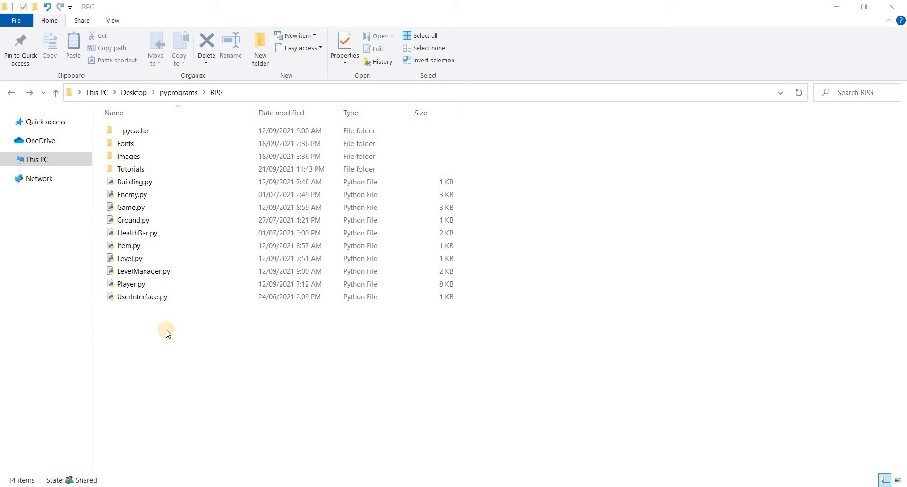
mouse_move(325, 238)
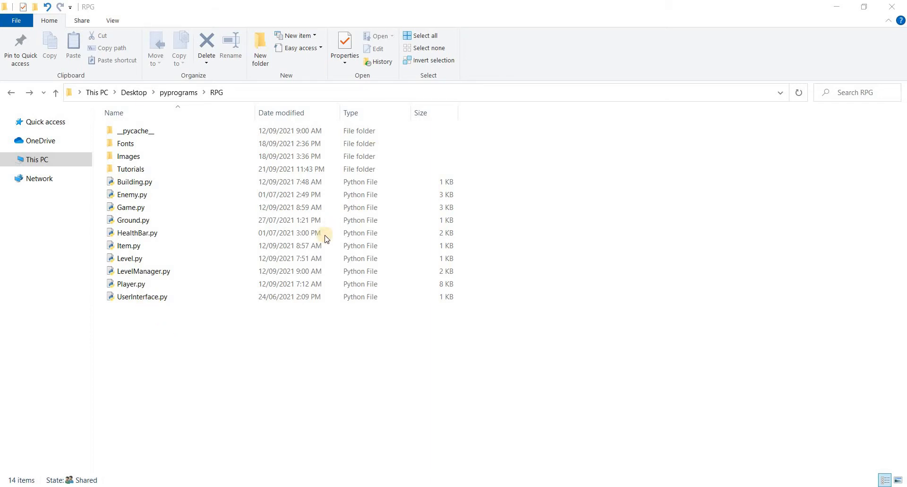
left_click(131, 169)
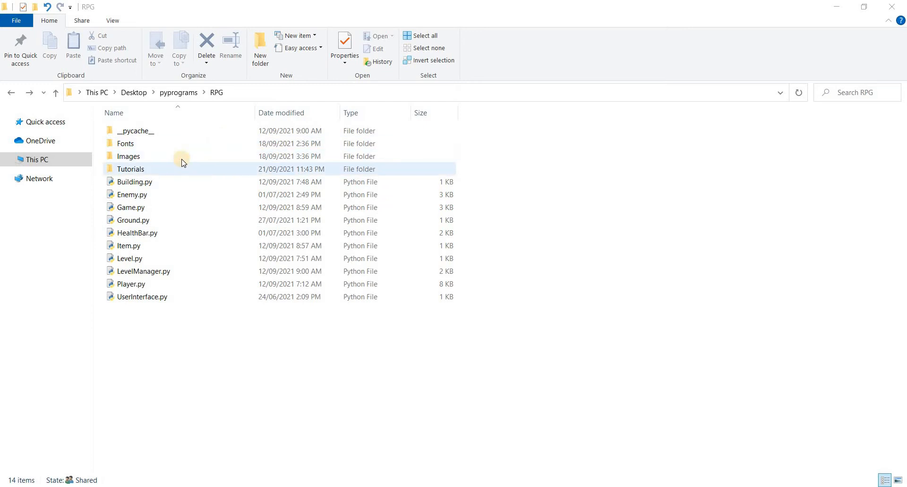
double_click(128, 156)
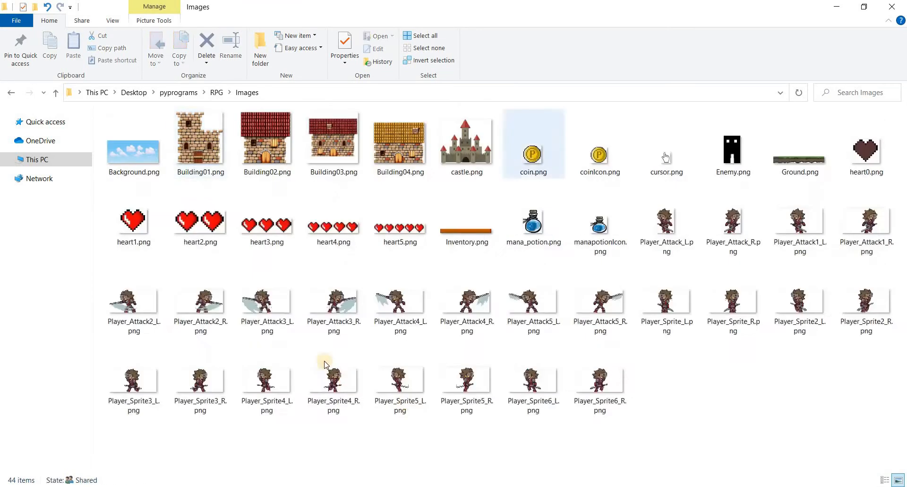
left_click(600, 223)
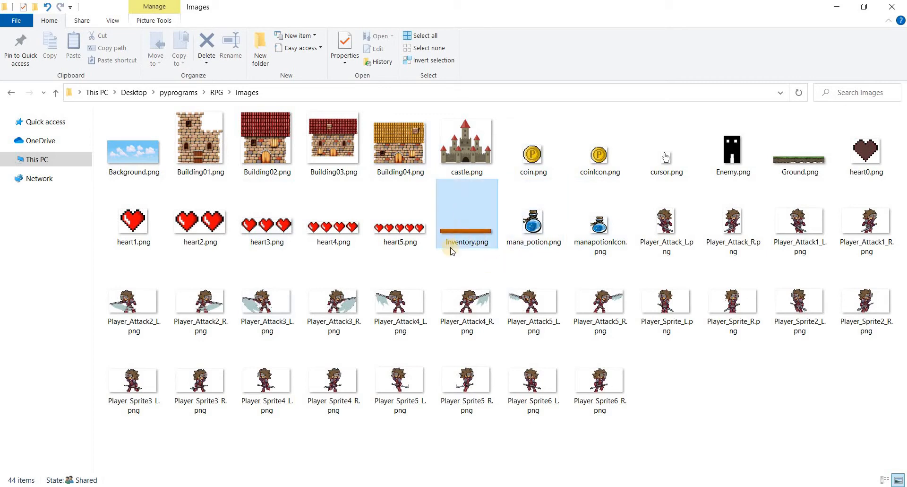
left_click(467, 214)
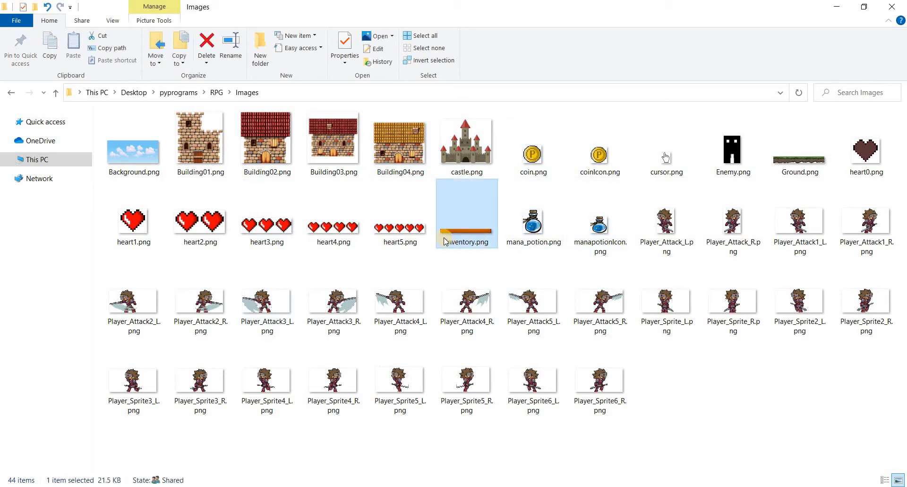
left_click(600, 298)
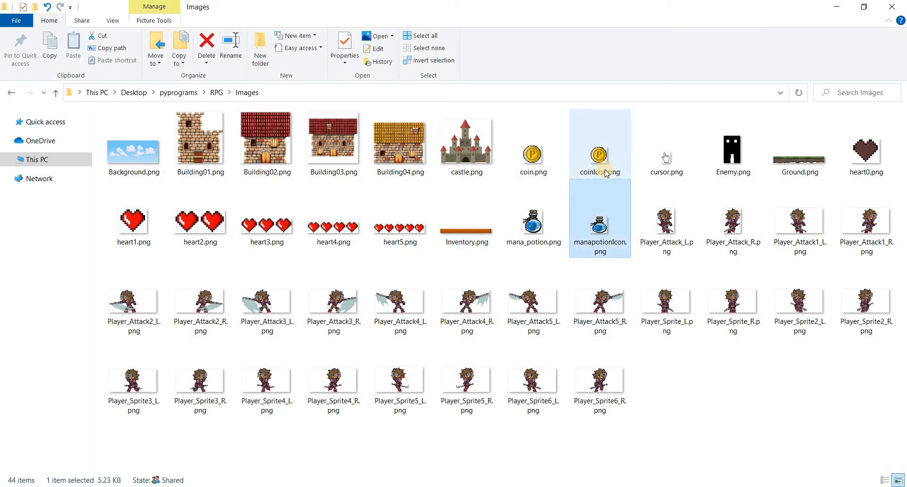
Compare mana_potion.png, coin.png and coinIcon.png against the manapotionIcon image
left_click(532, 219)
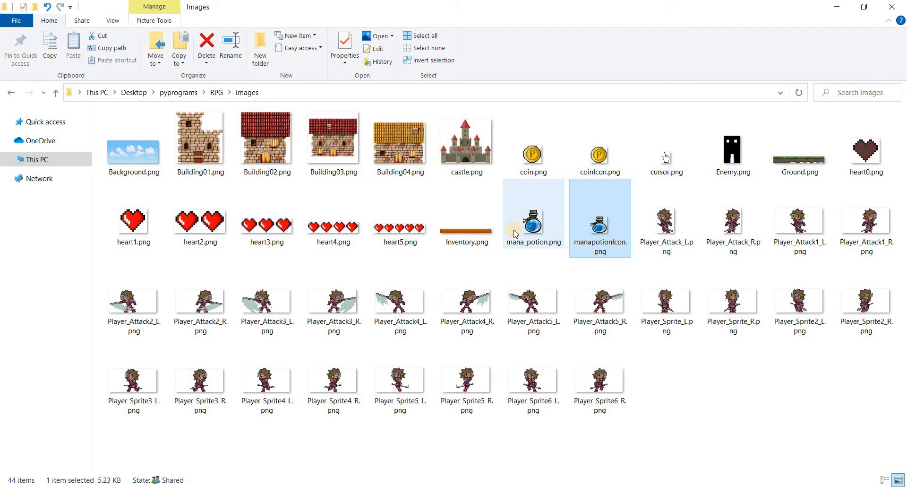
left_click(533, 213)
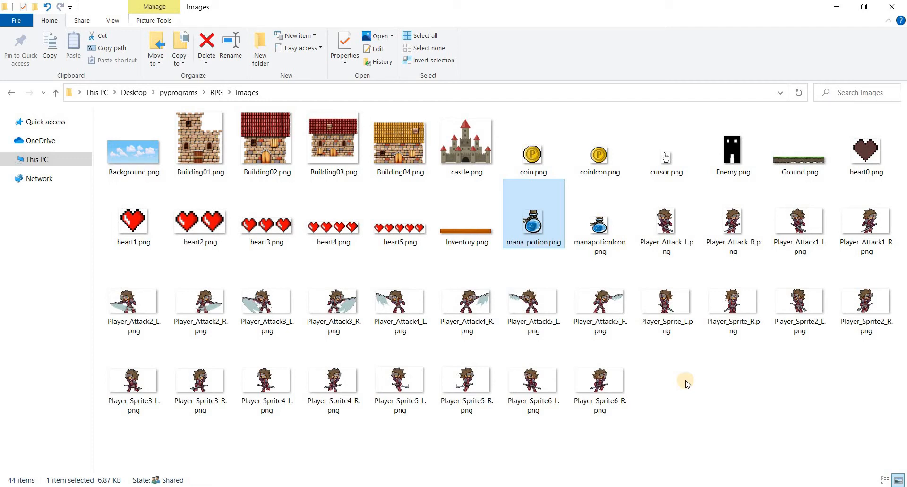
mouse_move(554, 182)
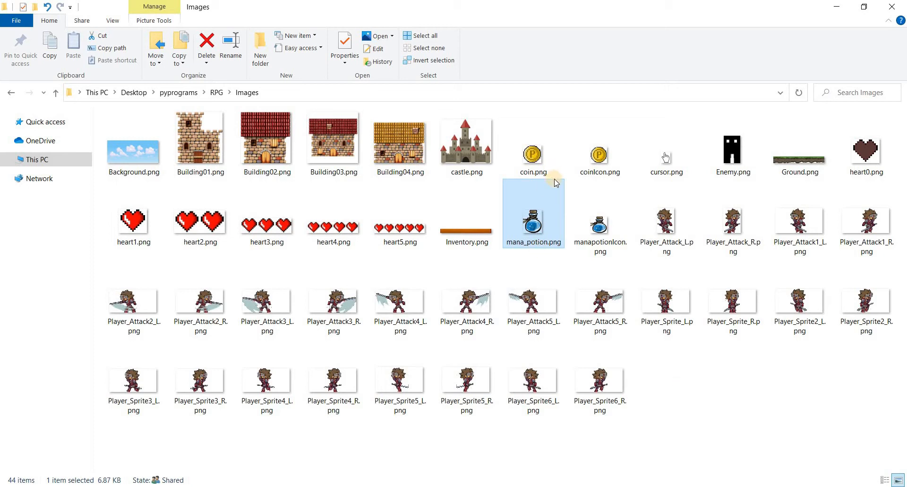
left_click(600, 143)
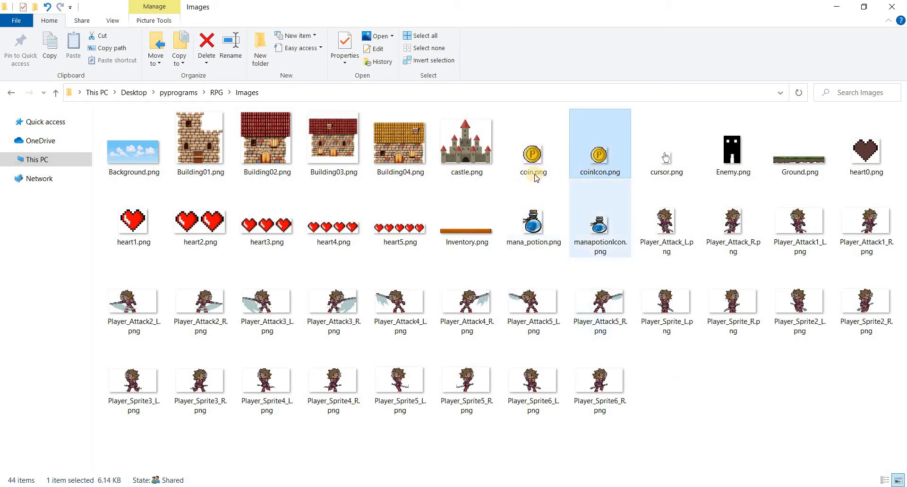
left_click(532, 143)
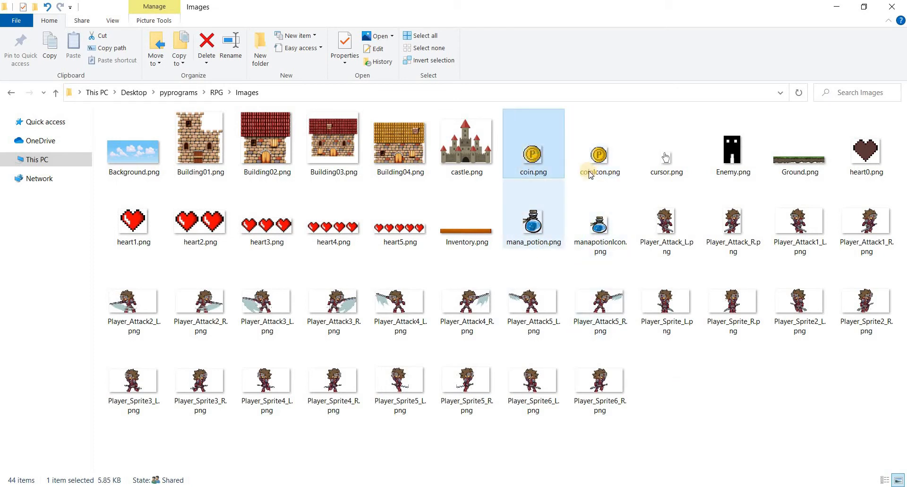
left_click(600, 143)
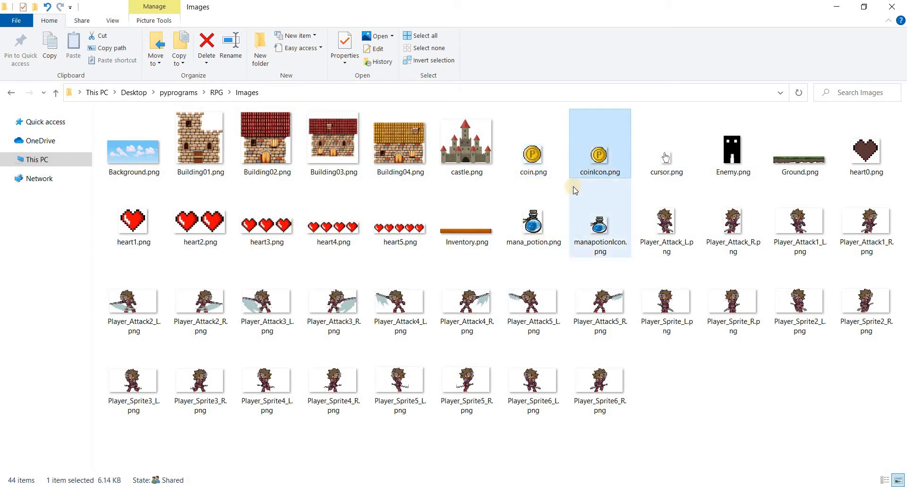
mouse_move(663, 376)
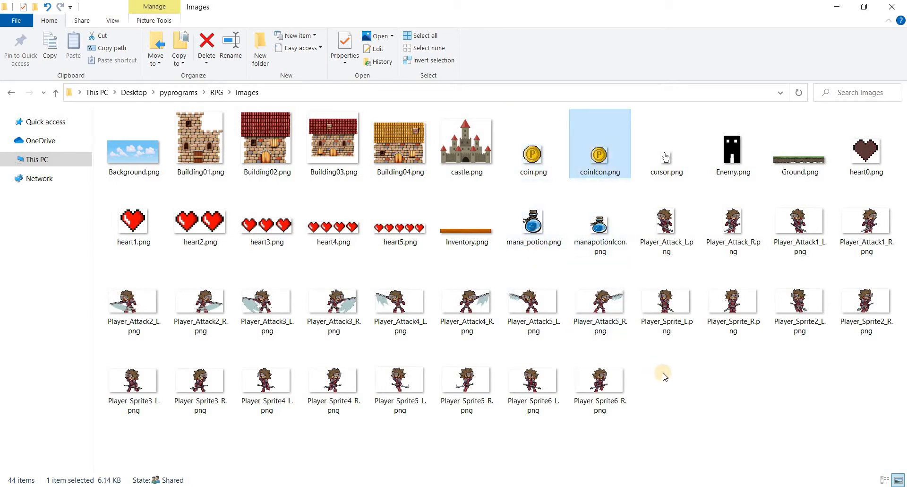
left_click(600, 226)
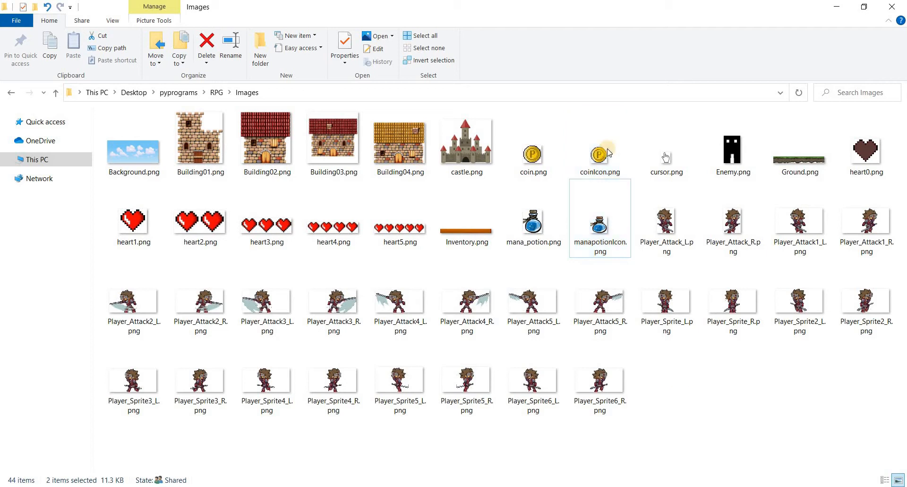
left_click(600, 218)
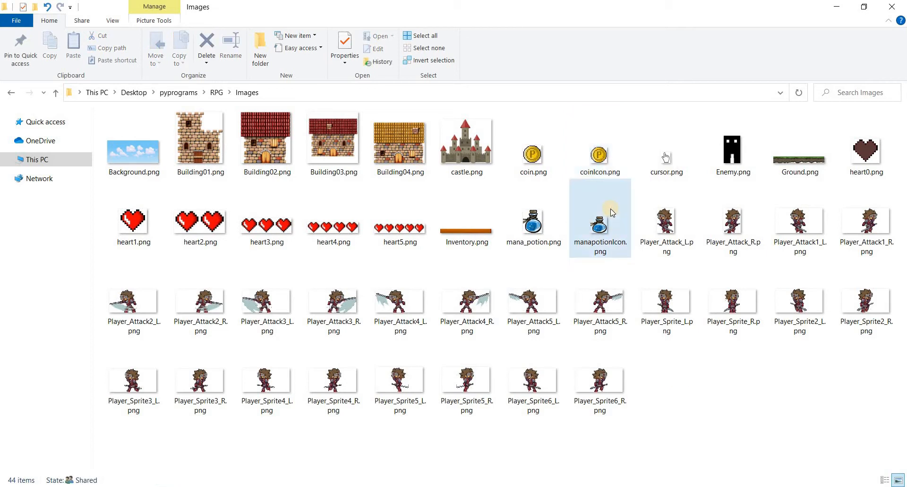
mouse_move(728, 394)
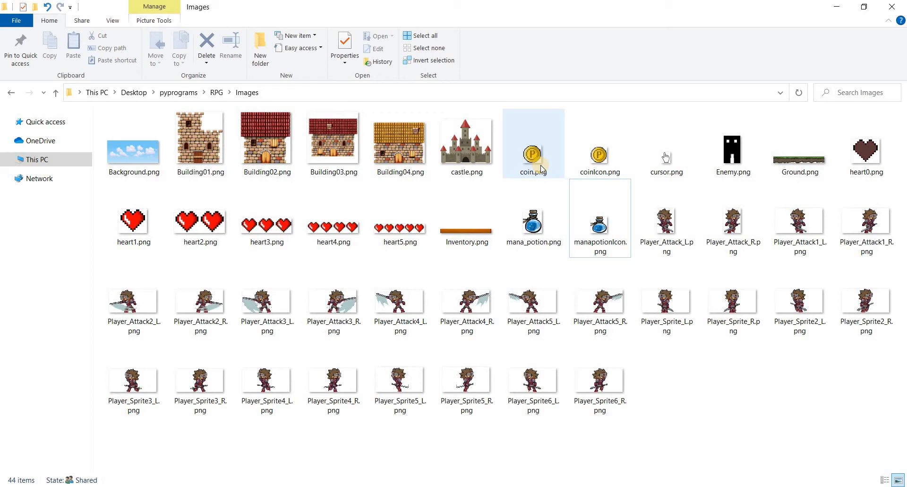
left_click(685, 399)
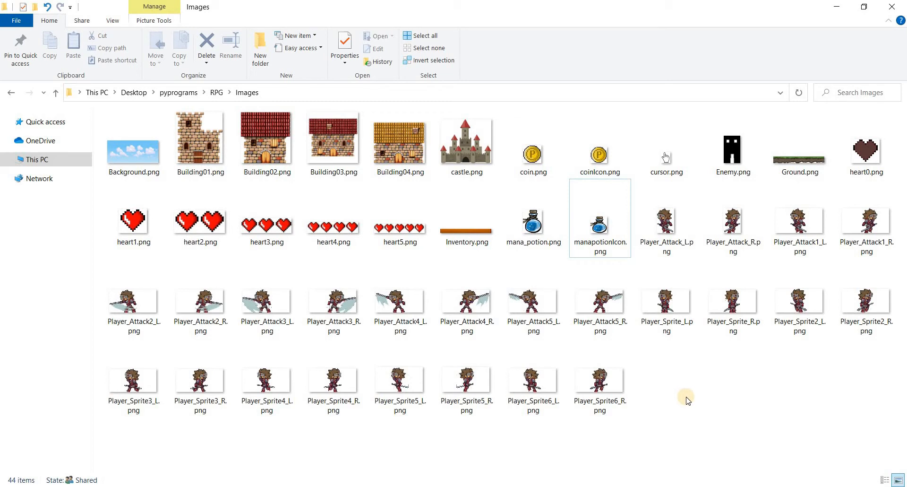
mouse_move(231, 99)
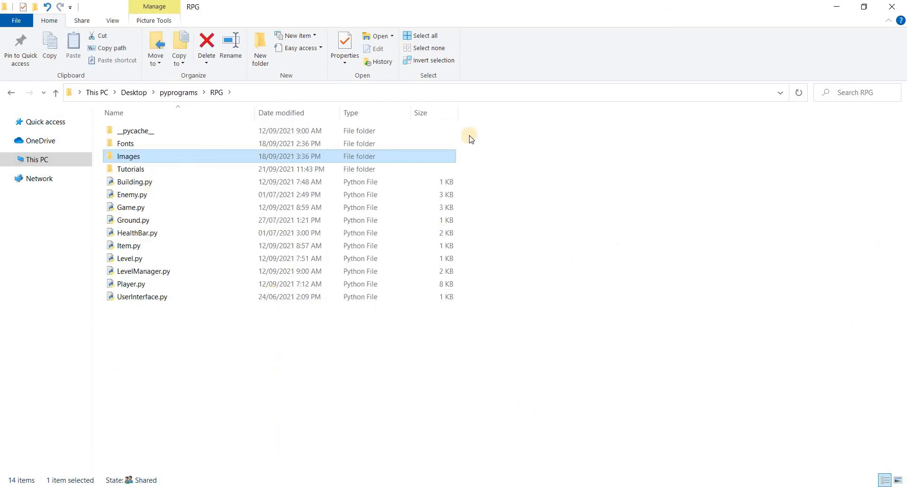
mouse_move(272, 349)
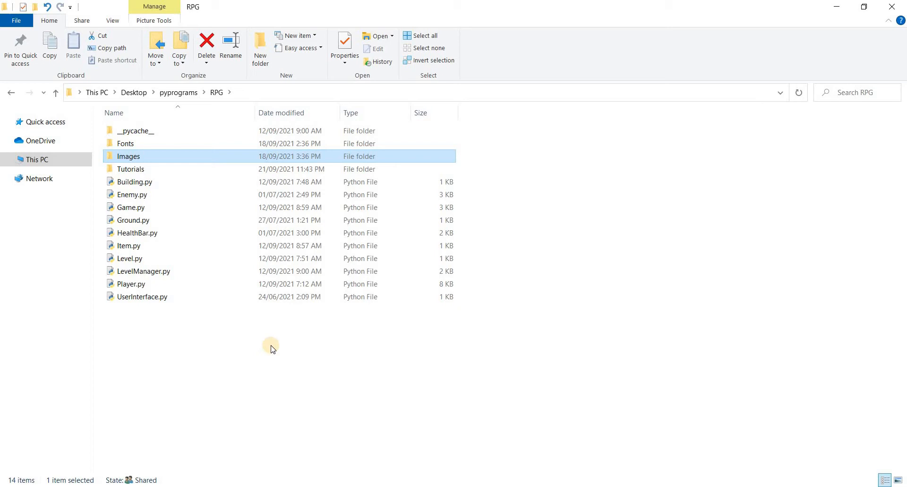
mouse_move(242, 332)
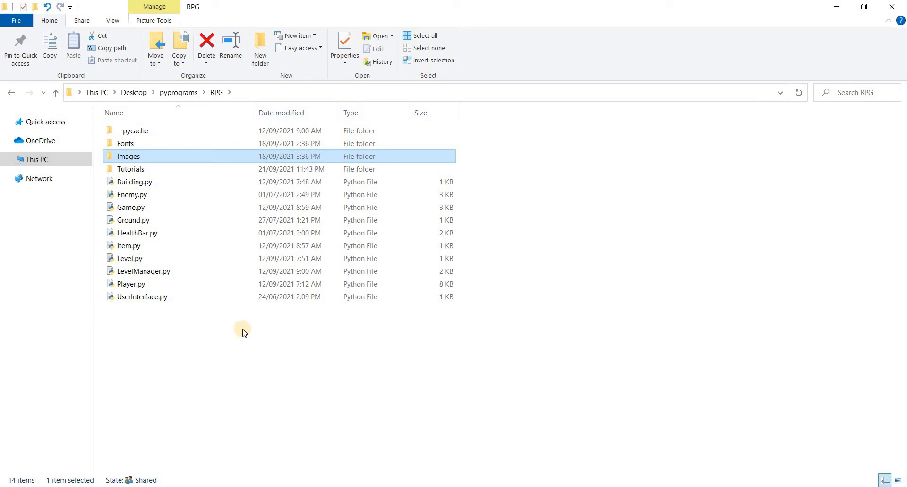
Create a new text document in the RPG folder renamed Inventory.py, accepting the extension change
right_click(243, 332)
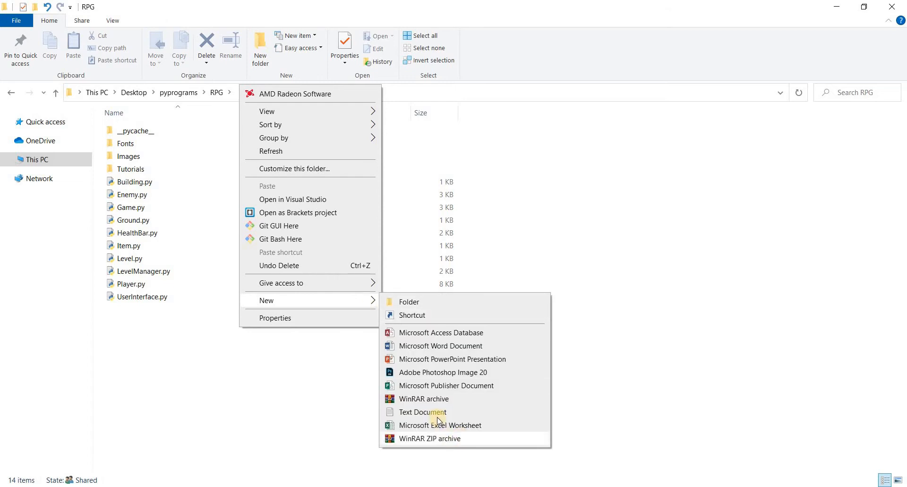
left_click(422, 412)
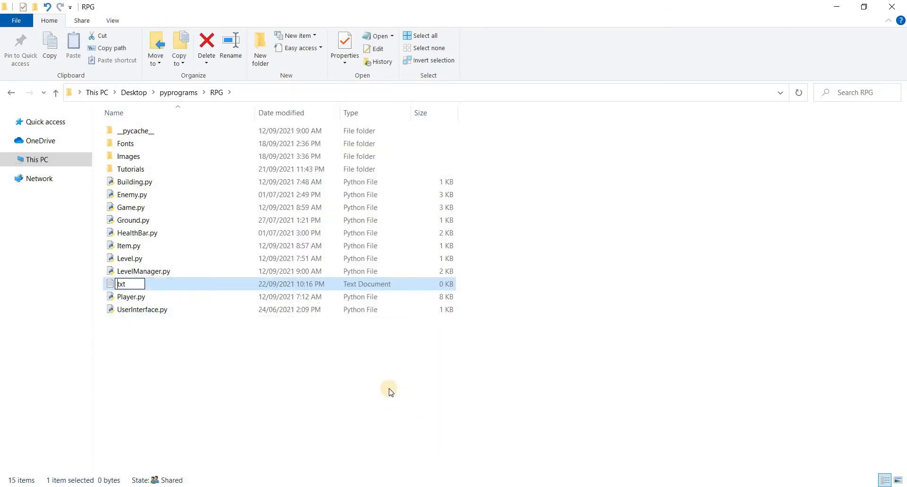
type("Inventory.py")
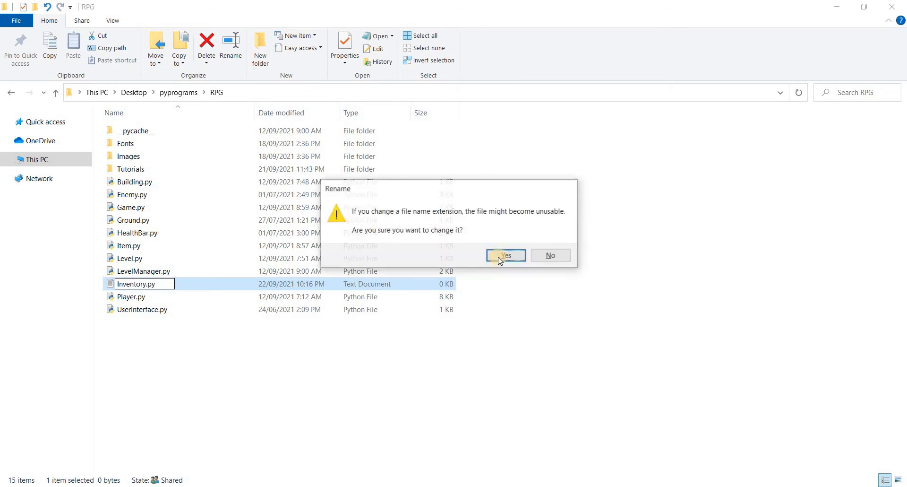
left_click(505, 255)
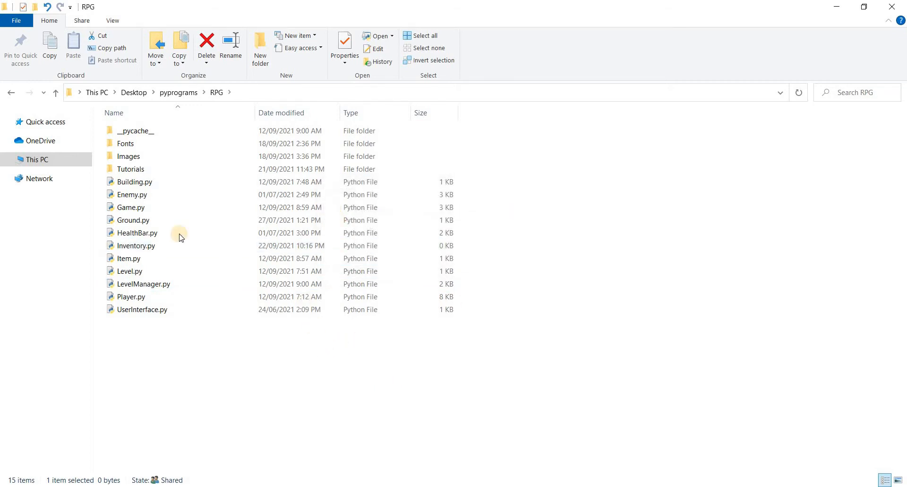
Create another new document in the RPG folder and name it InventorySlot.py
right_click(511, 363)
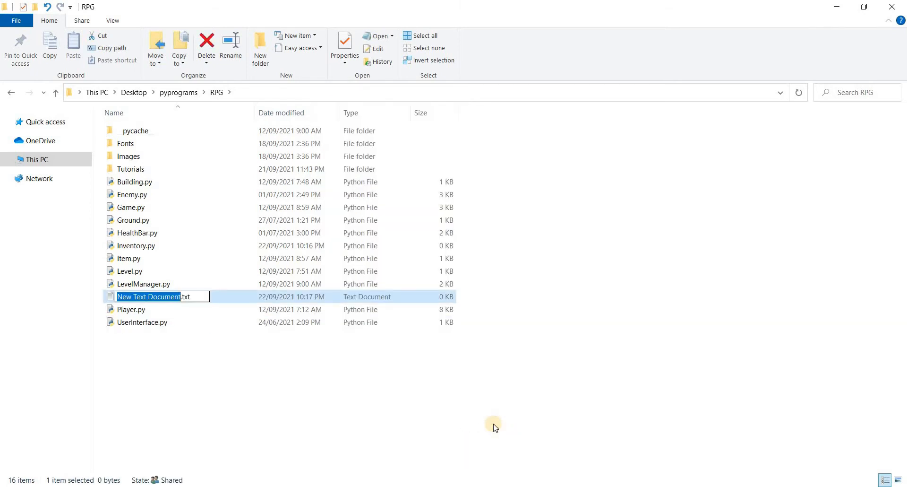
type("InventorySi")
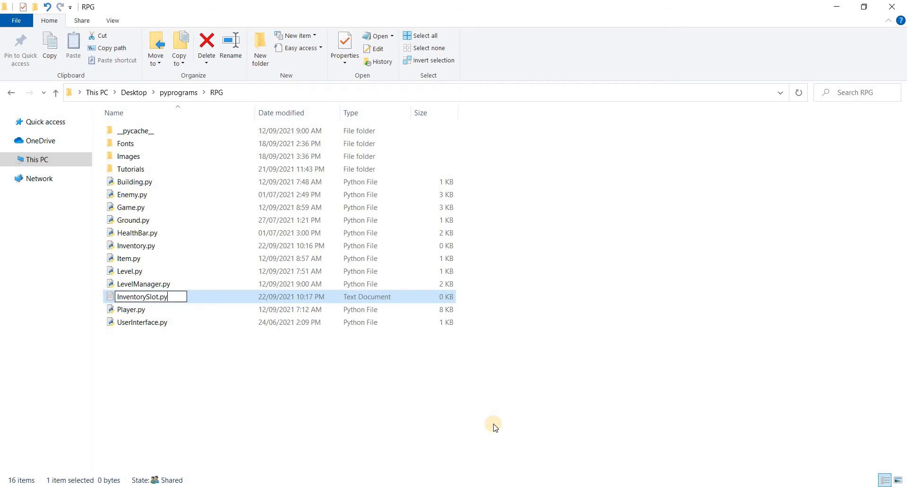
key("Return")
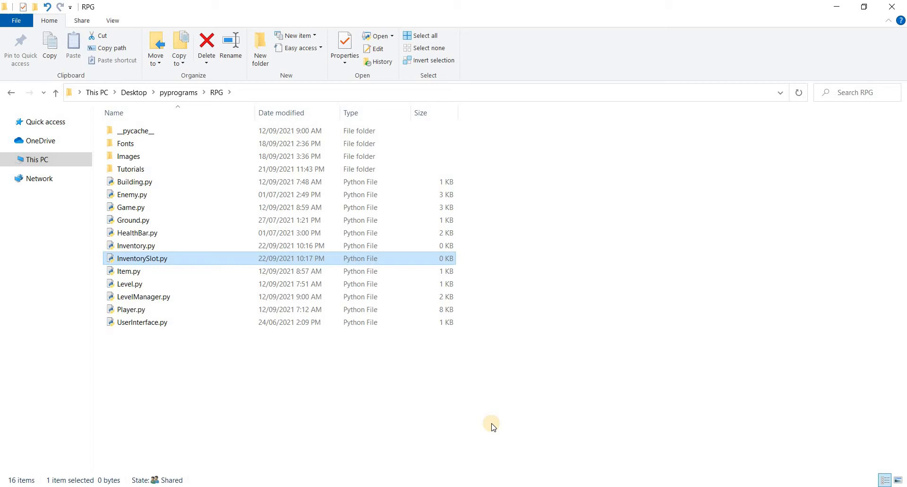
mouse_move(110, 258)
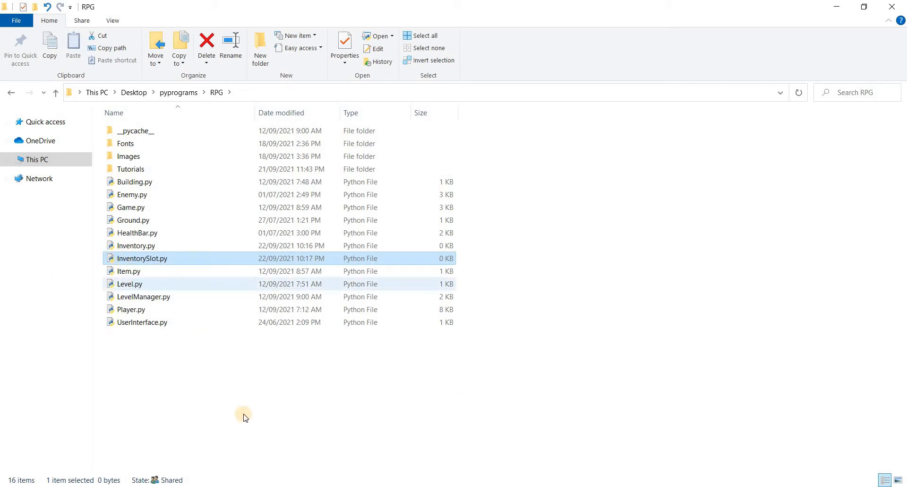
mouse_move(377, 273)
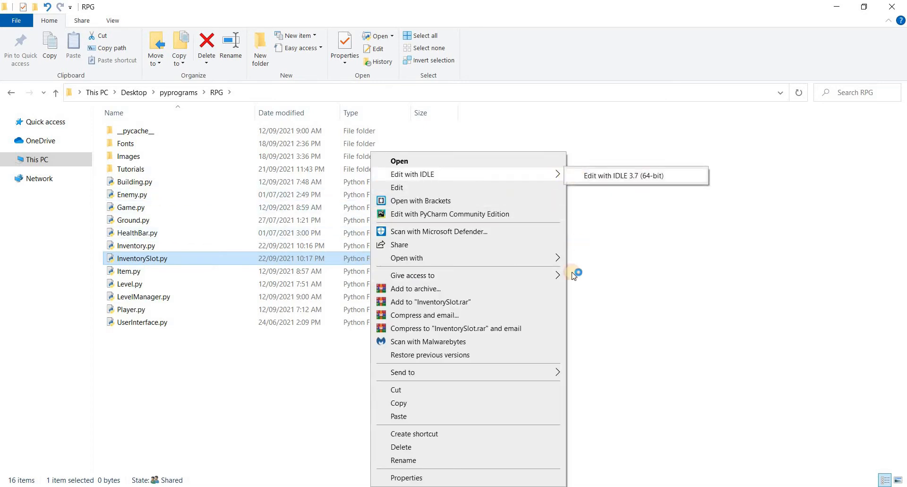
Maximize the InventorySlot.py editor window and place the cursor in its text area
left_click(623, 175)
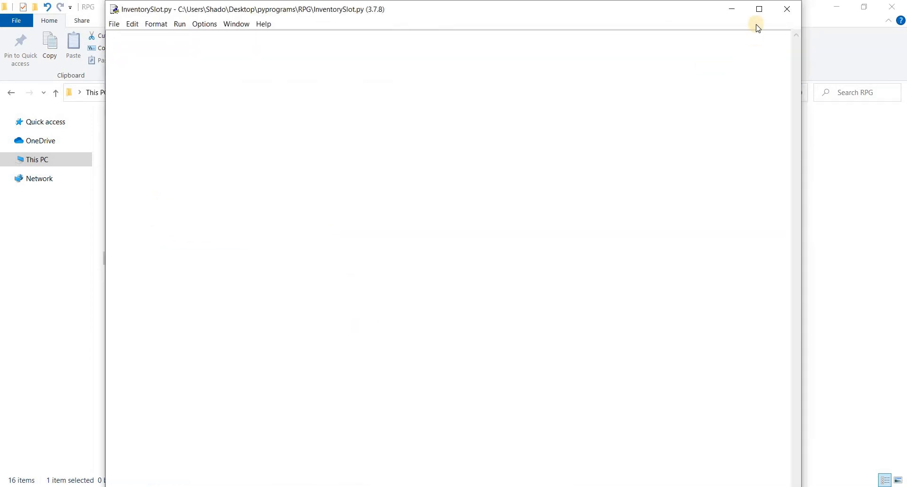
left_click(758, 9)
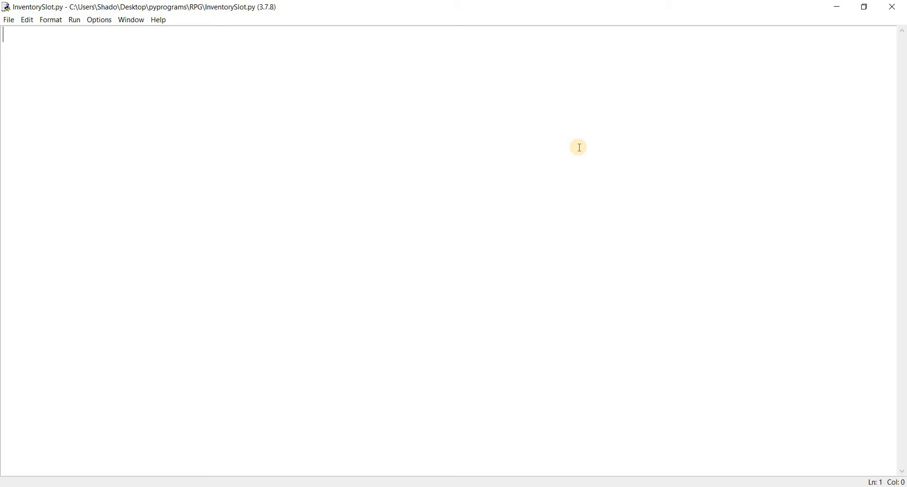
Write 'import pygame', 'class InventorySlot:' and 'def __init__(self, name, pos):'
type("import pygame")
type("class")
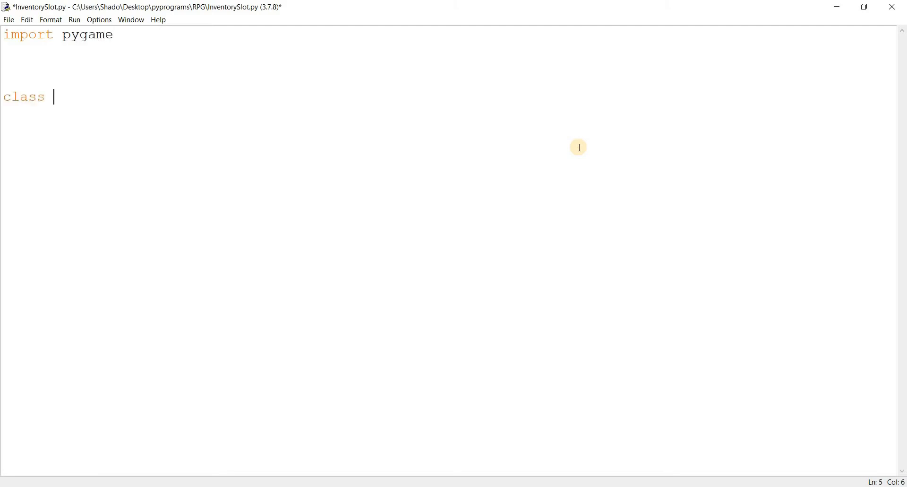
type("Inventr")
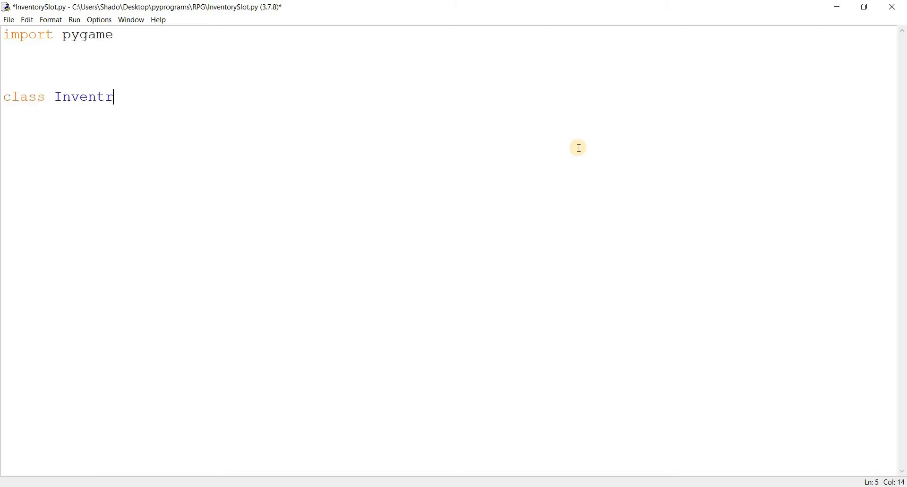
type("orySlot:")
type("def __init")
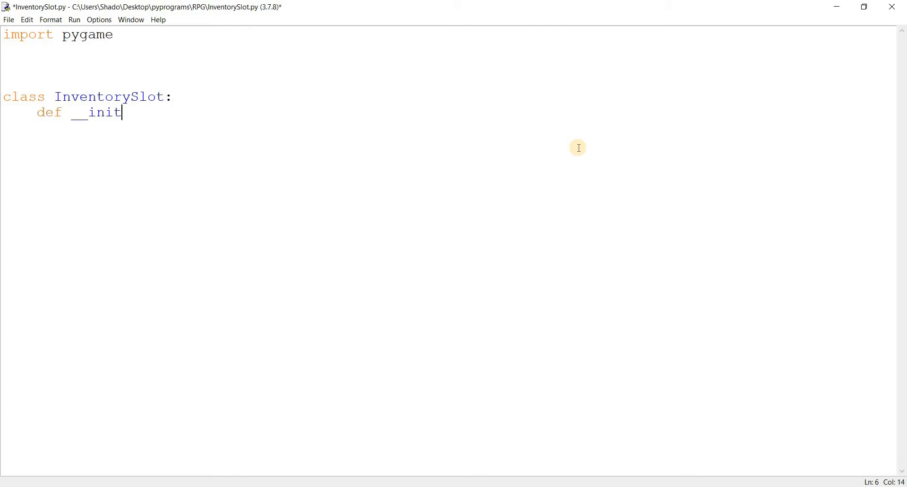
type("__(self)")
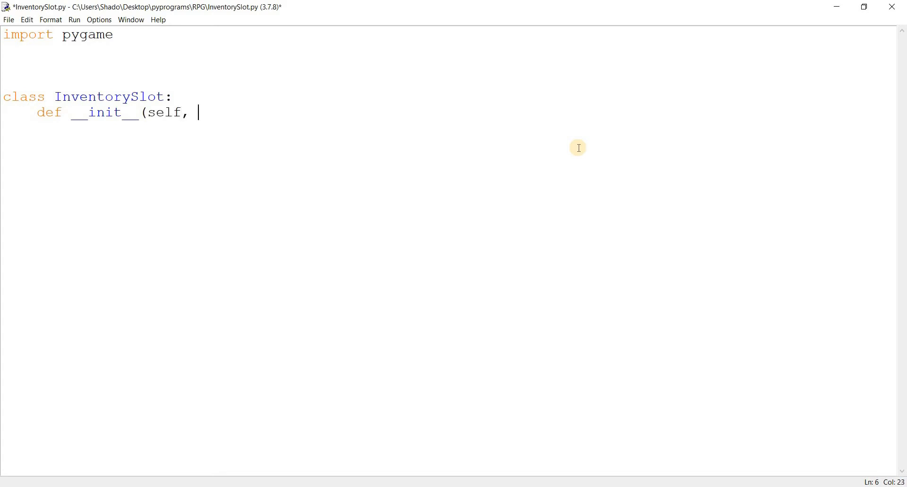
type("name")
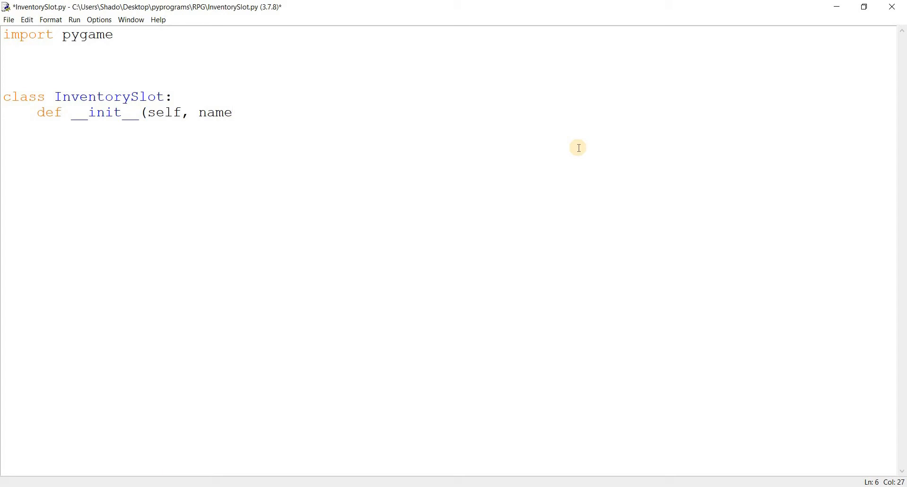
type(", pos")
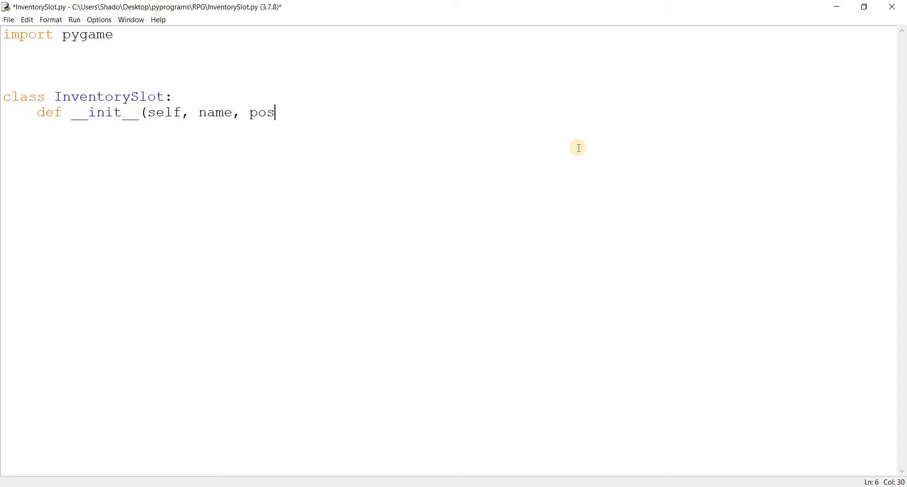
type("):")
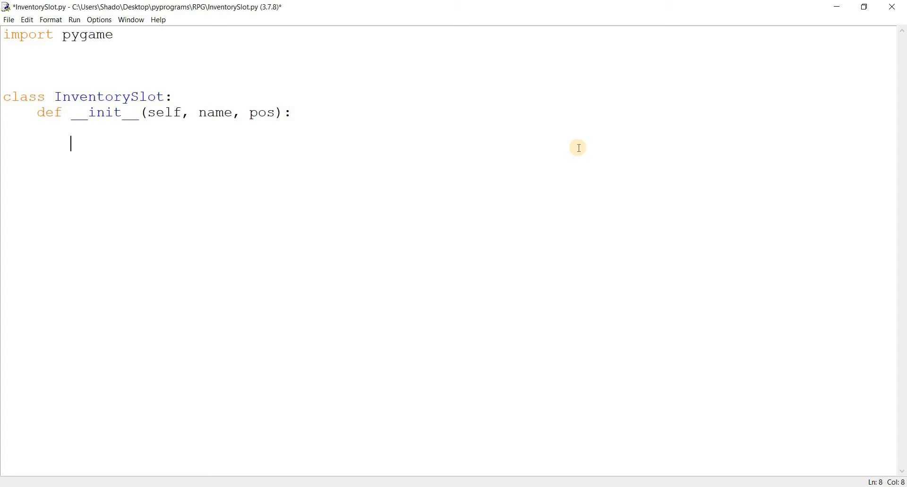
Add self.image = pygame.image.load(name) to the InventorySlot constructor
type("self.")
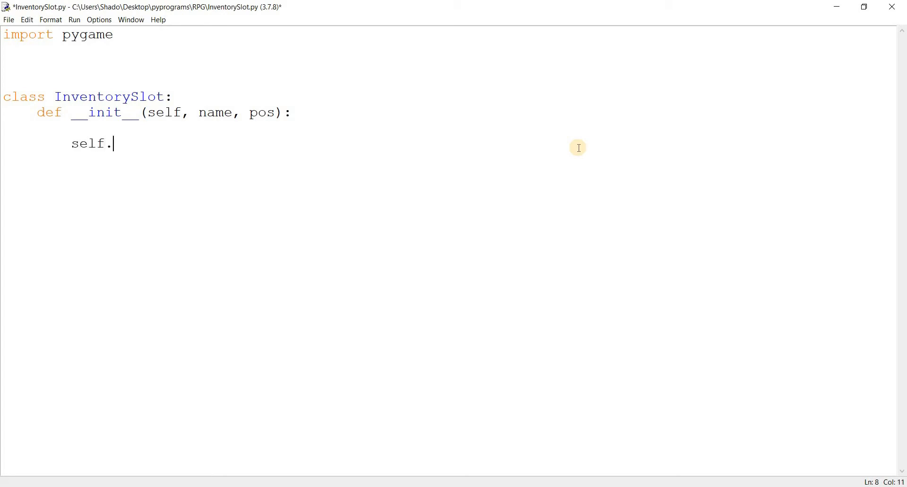
type("image")
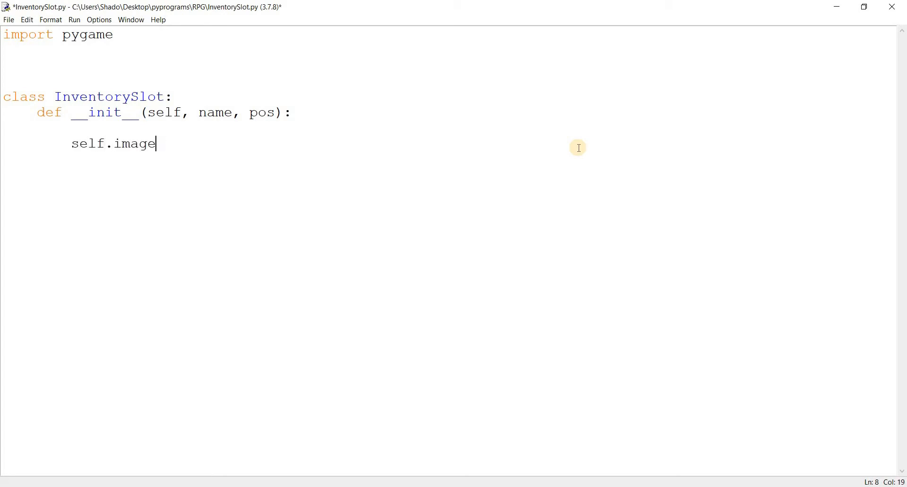
type("= pygame.imag")
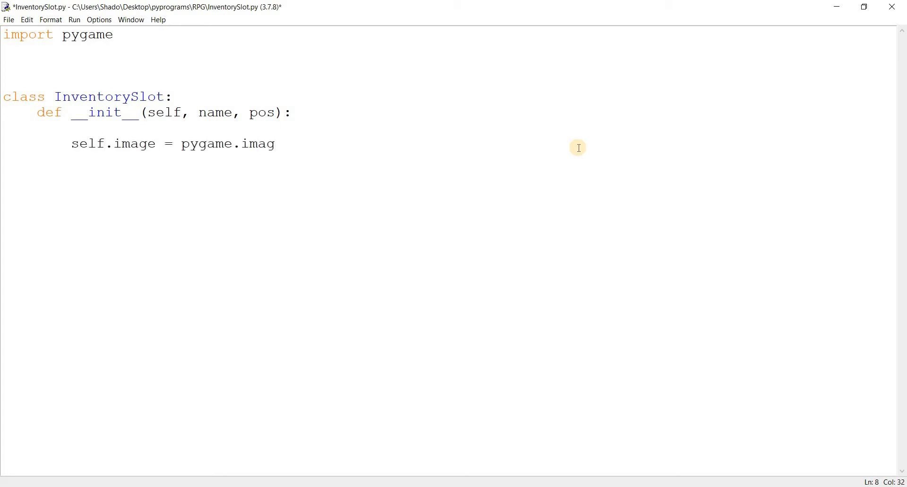
type("e.load(")
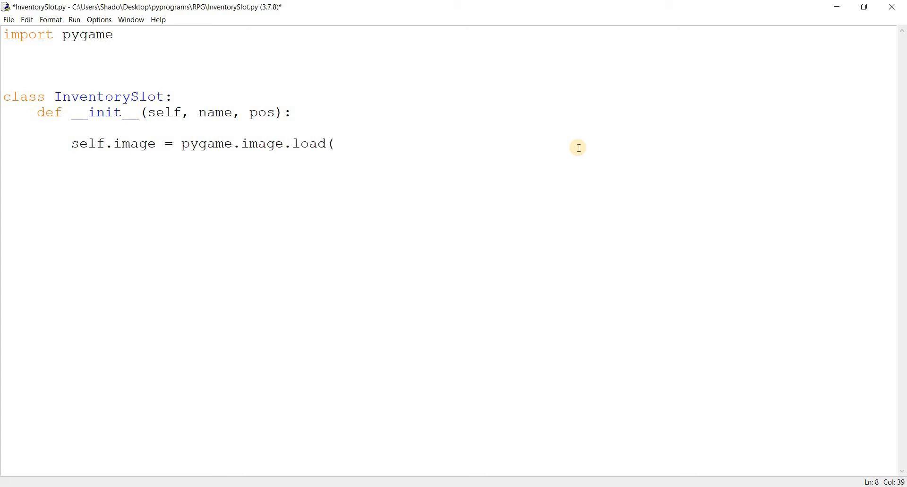
type("name)")
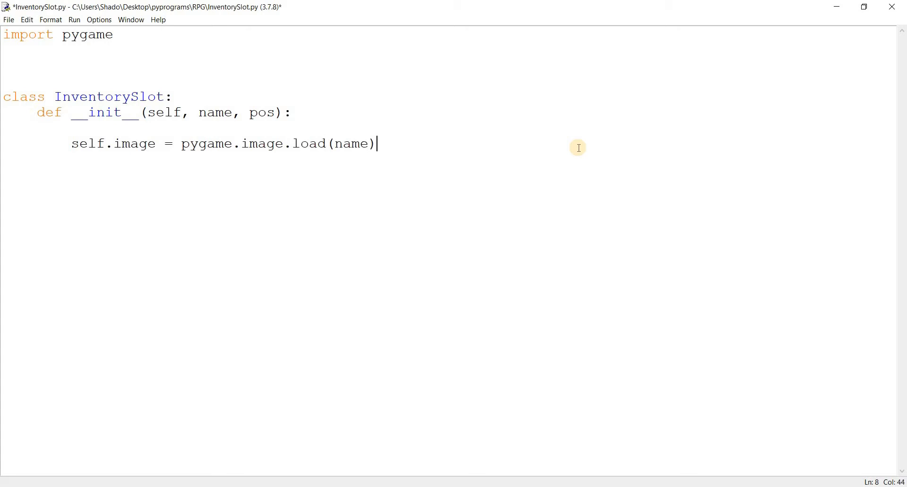
double_click(214, 113)
type("self.r")
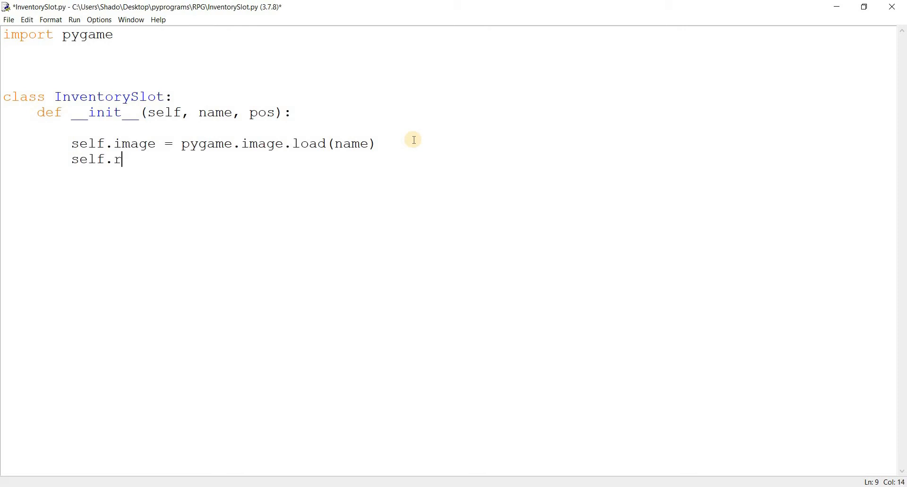
Add self.rect = self.image.get_rect() and set self.rect.topleft = pos
type("ect = self.imag")
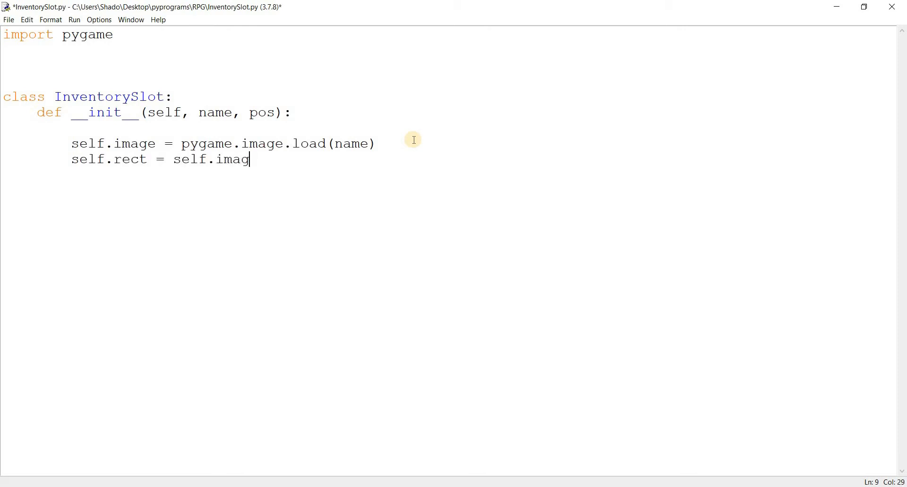
type("e.get_reed")
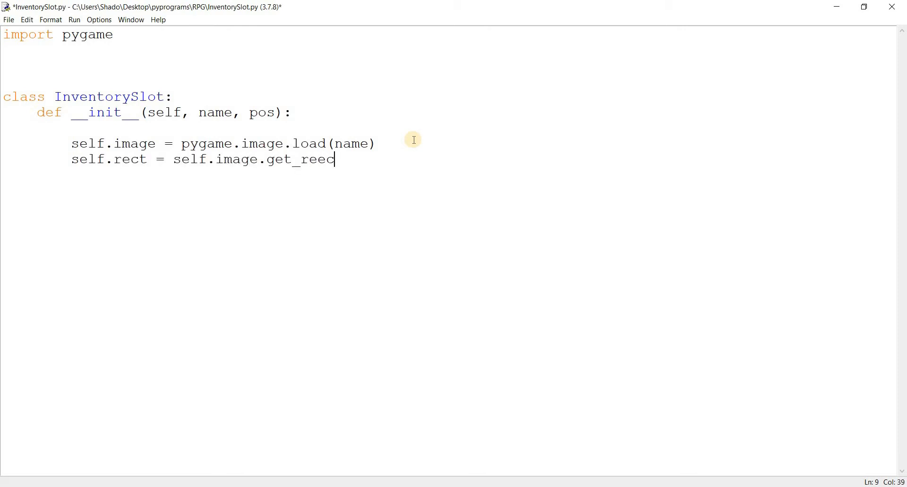
type("ct()")
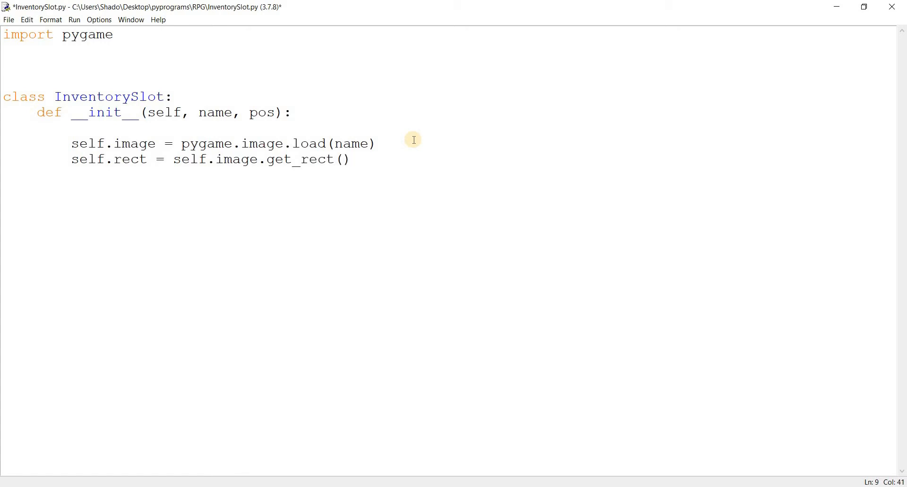
key("Return")
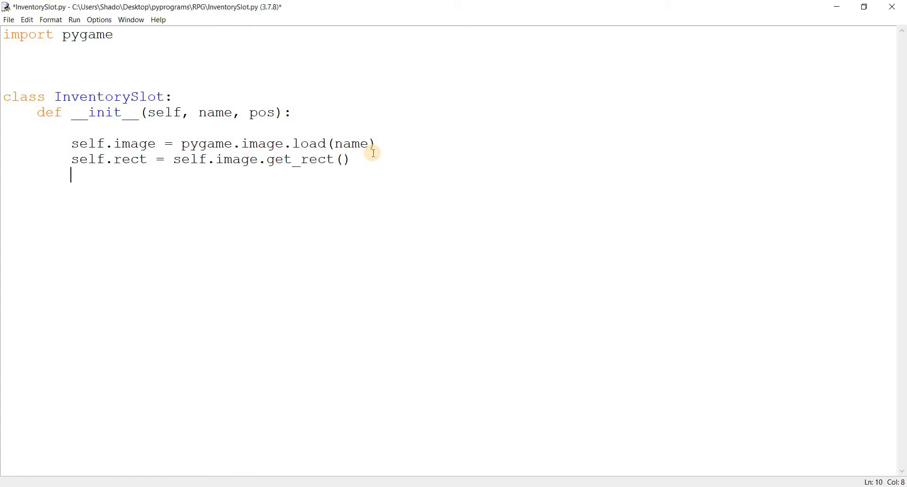
type("self.rect.t")
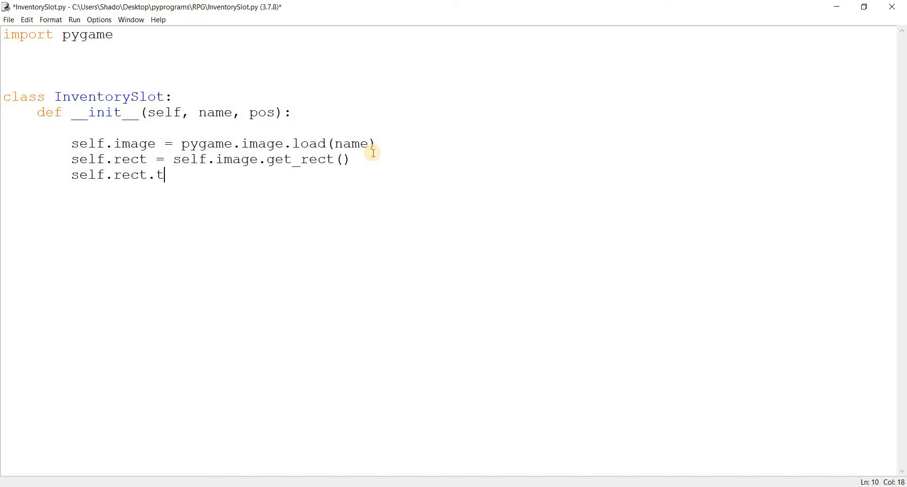
type("opleft = pos")
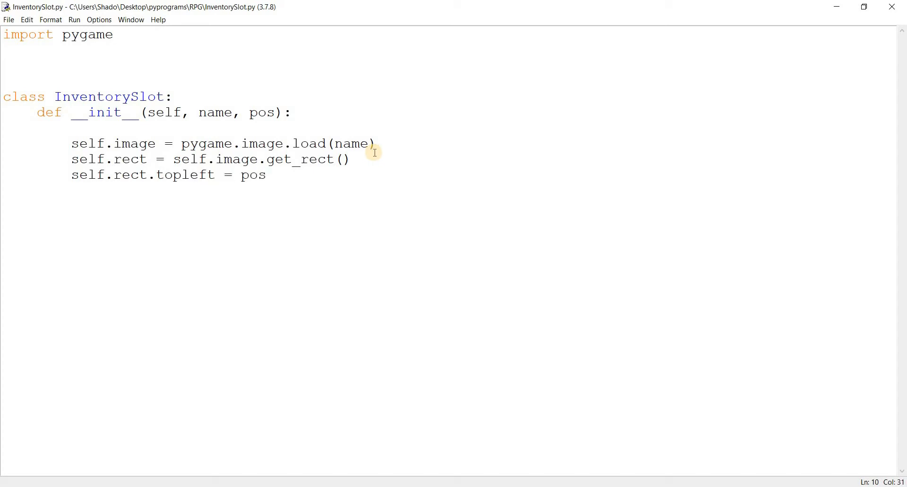
triple_click(167, 175)
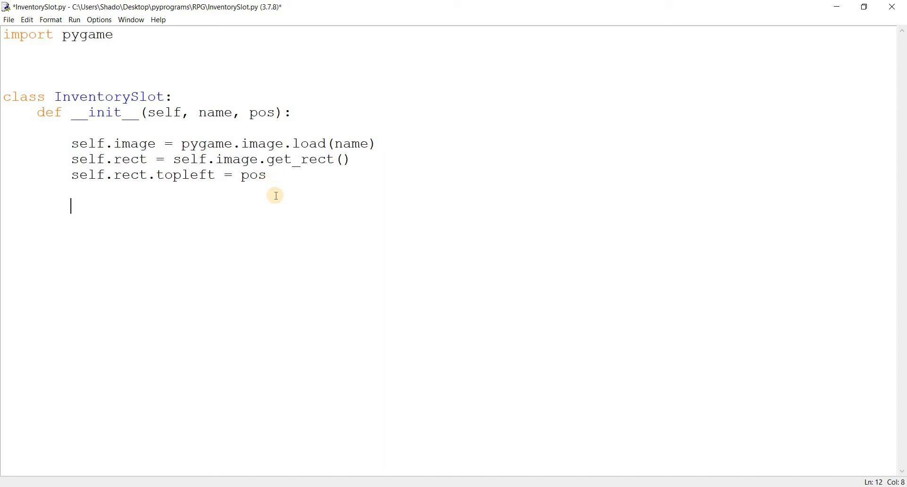
Add render(self, display) calling display.blit(self.image, self.rect), then save InventorySlot.py
type("def render(s")
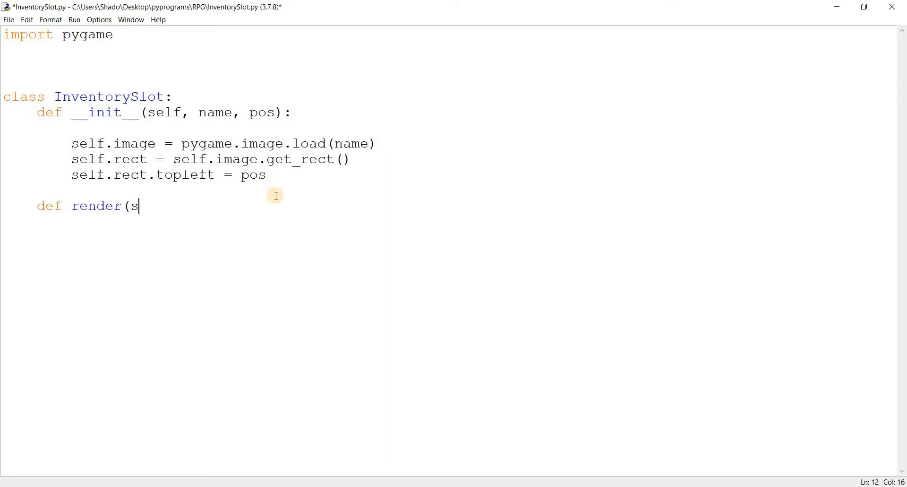
type("elf, display):")
type("display.b")
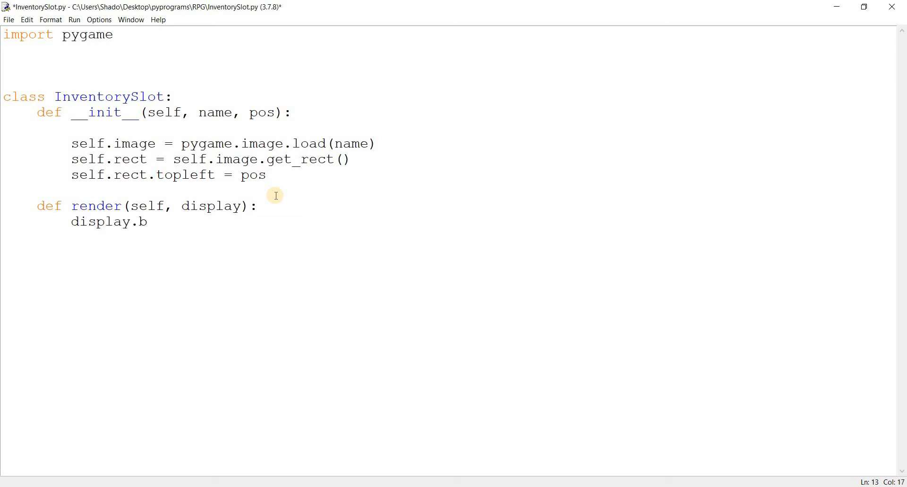
type("lit(self.image,")
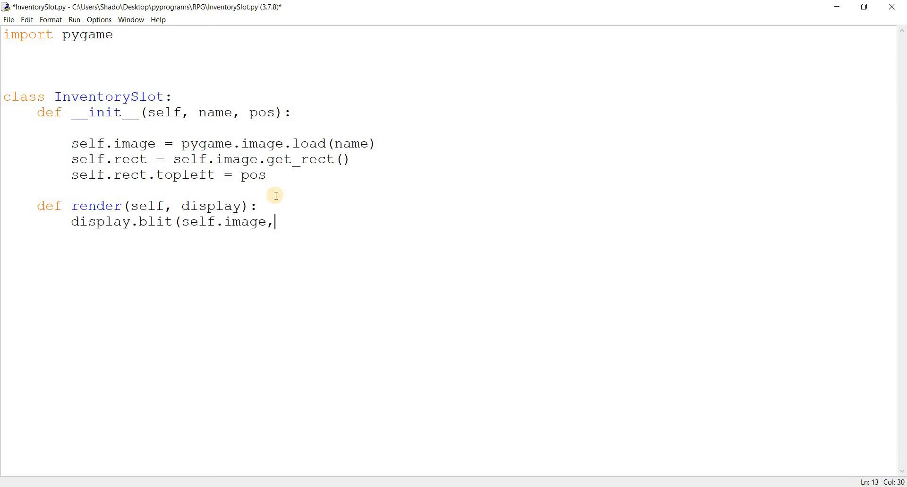
type("self.rect)")
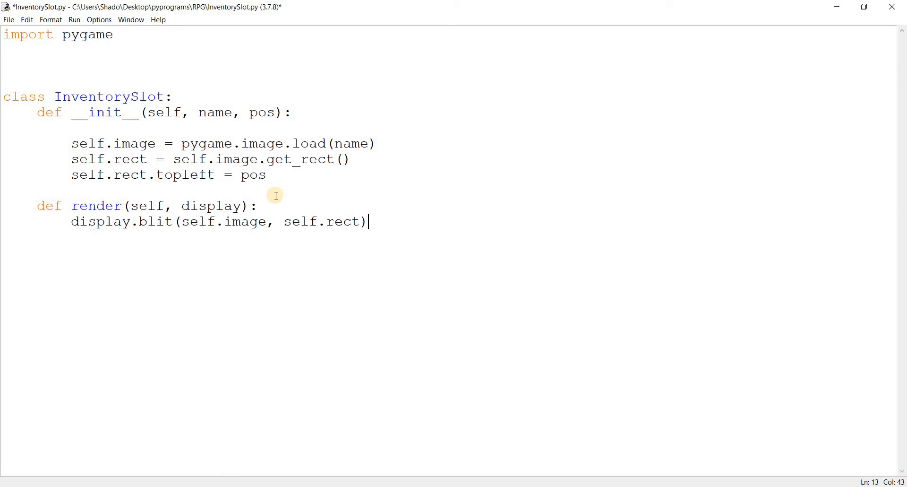
key("ctrl+s")
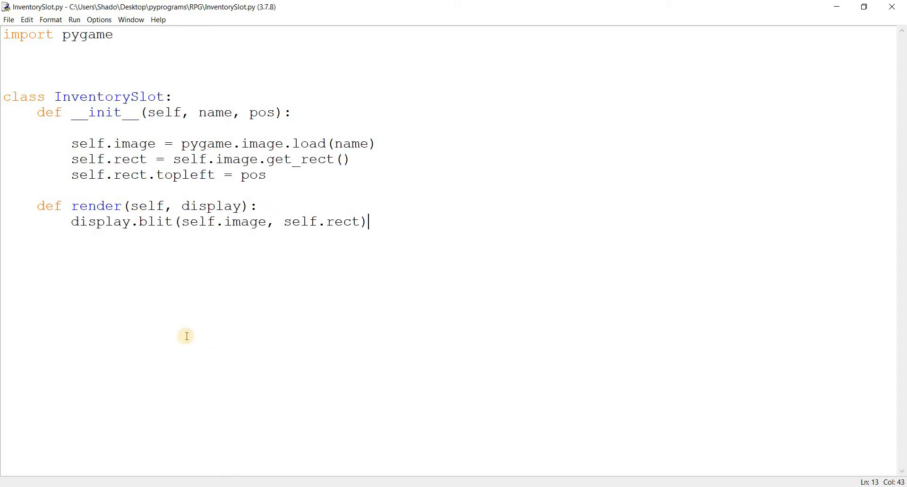
mouse_move(279, 258)
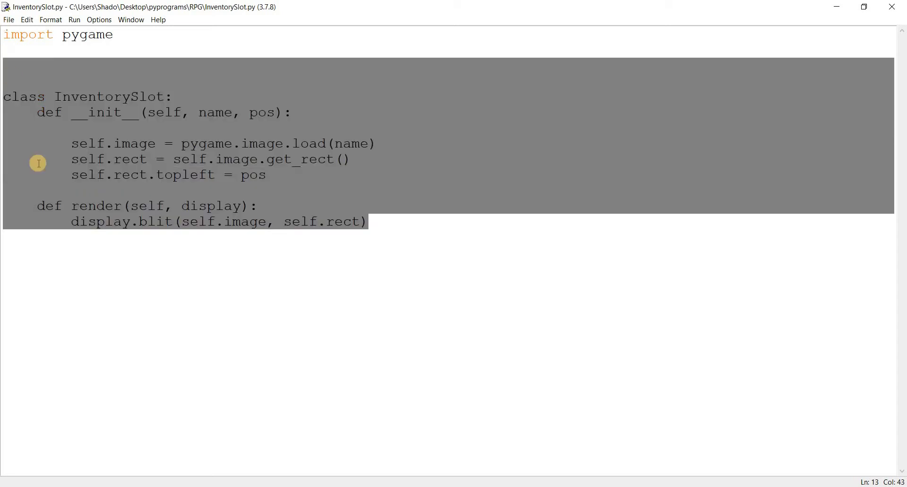
left_click(52, 184)
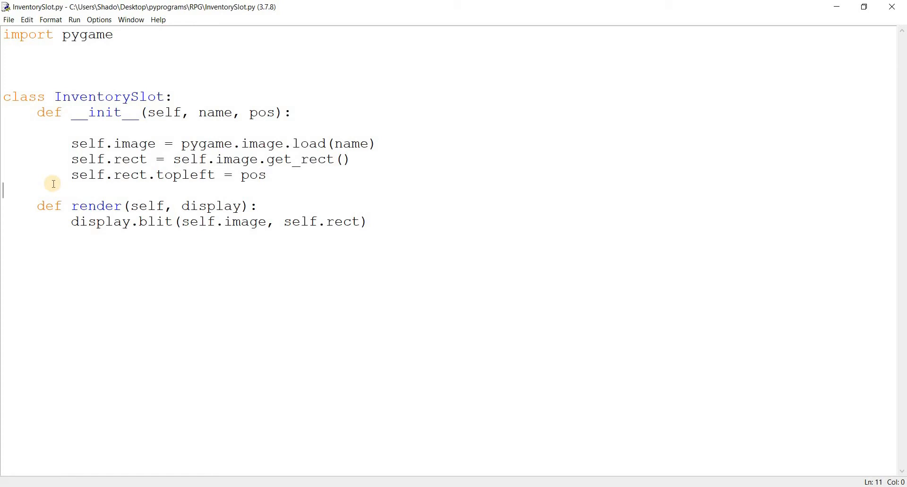
mouse_move(830, 5)
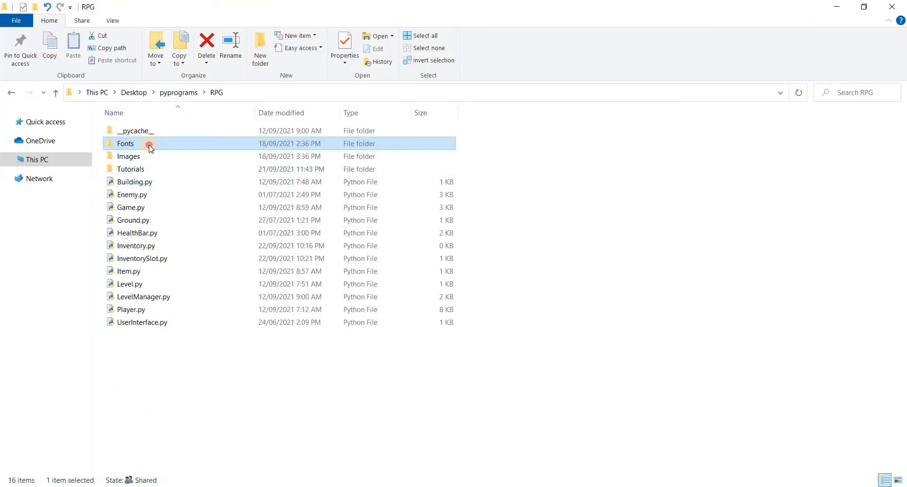
Check the Fonts folder for Frostbite.ttf, then return to the RPG project folder
double_click(125, 144)
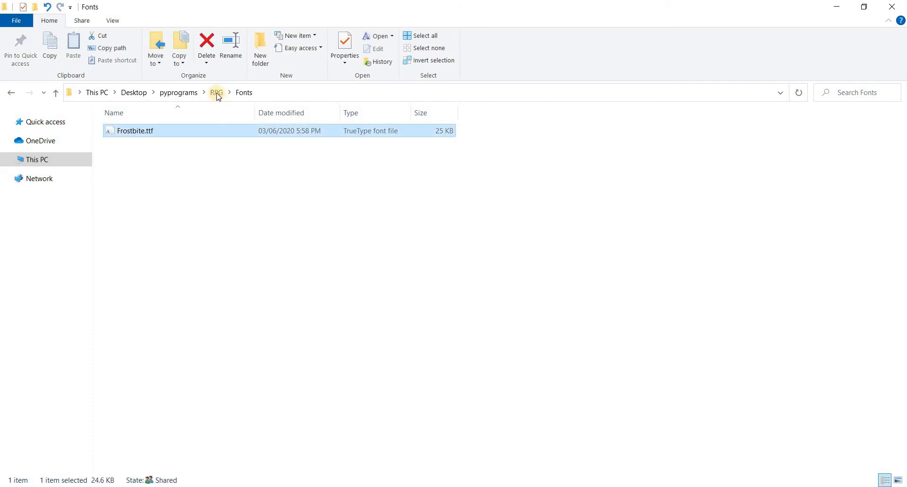
mouse_move(209, 114)
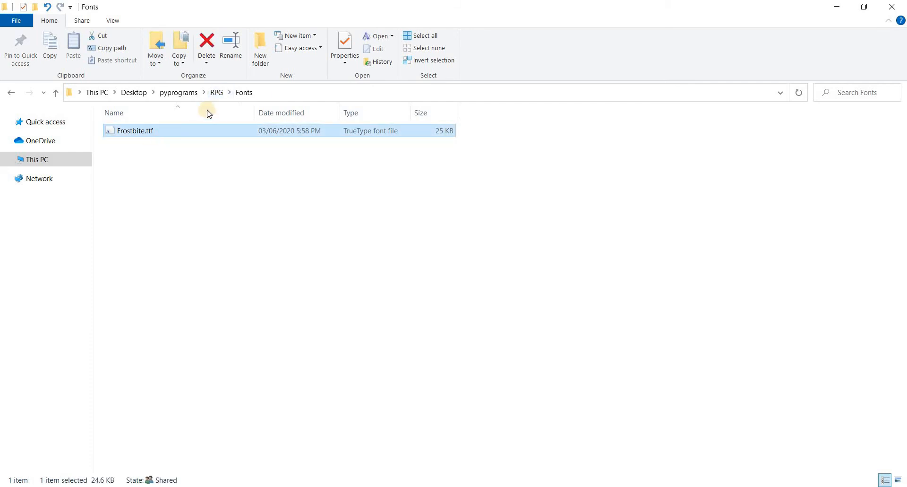
mouse_move(216, 102)
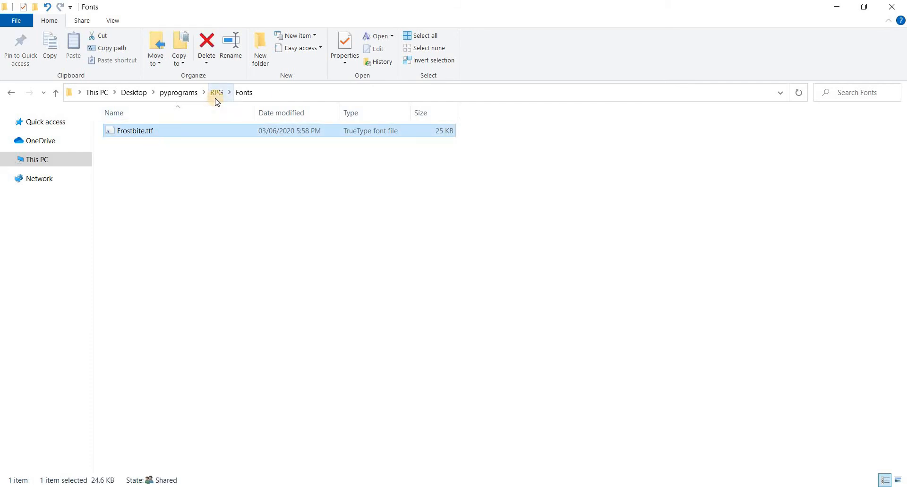
left_click(217, 93)
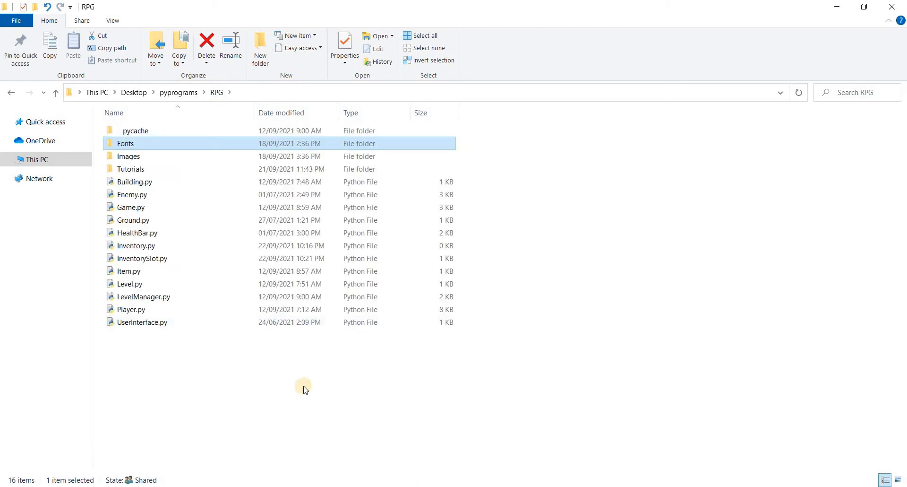
double_click(142, 258)
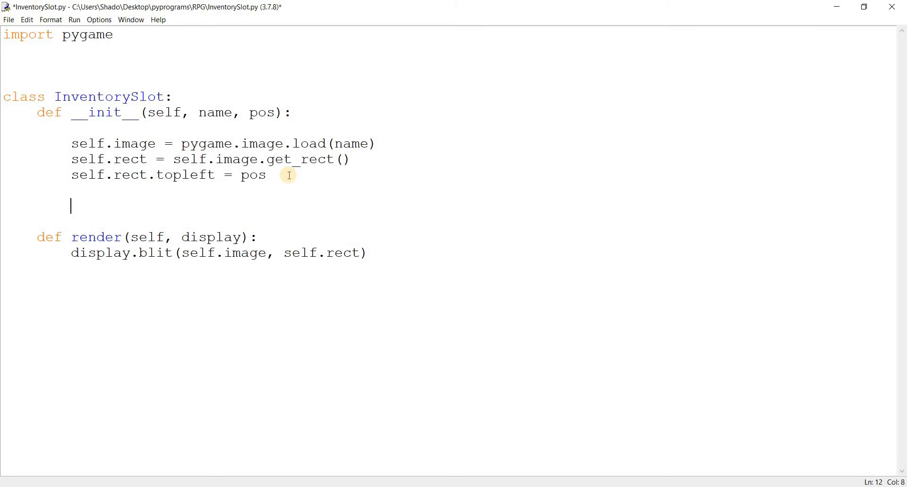
Type self.font = pygame.font.Font("Fonts/Frostbite.t on the constructor's blank line
type("self.font =")
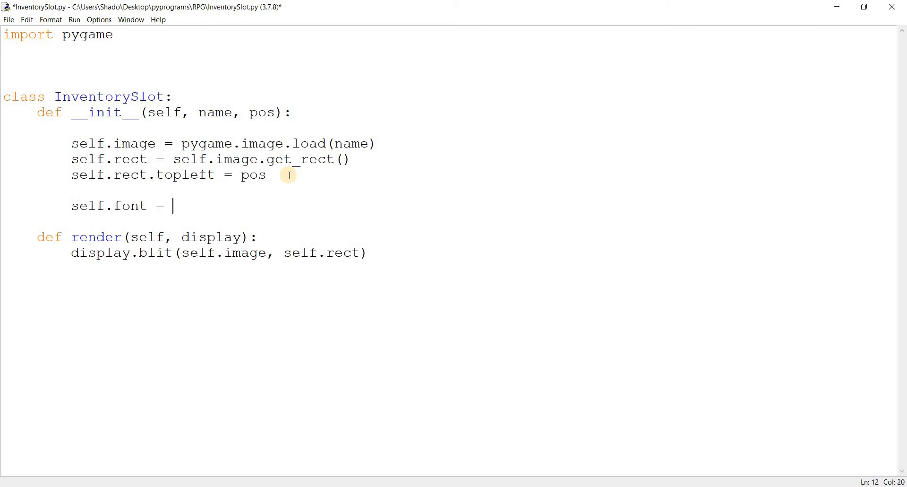
type("pygame.fon")
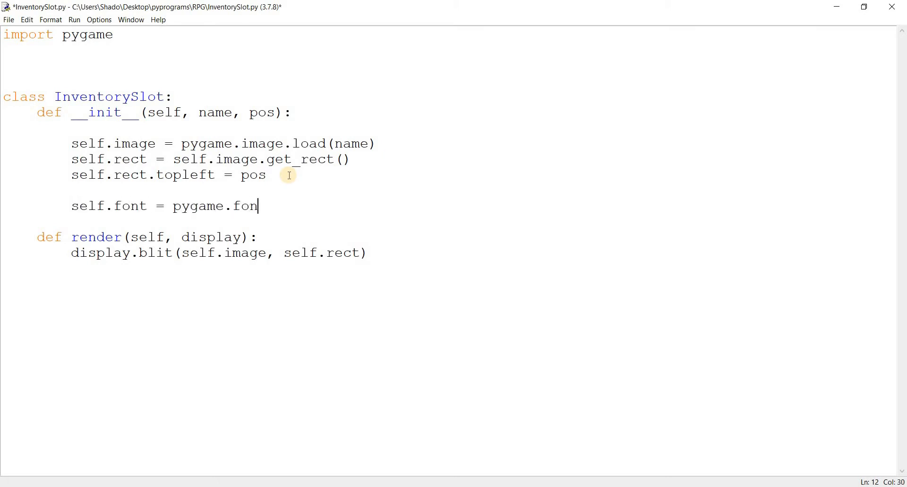
type("t.")
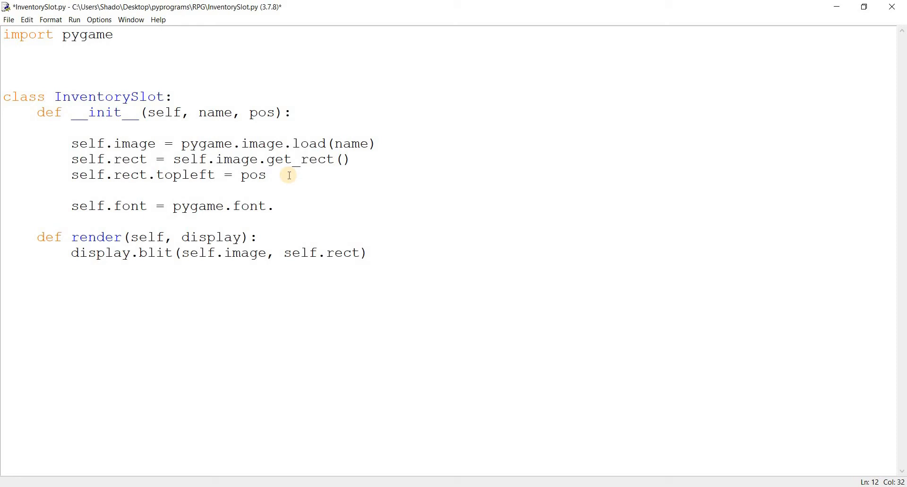
type("Font")
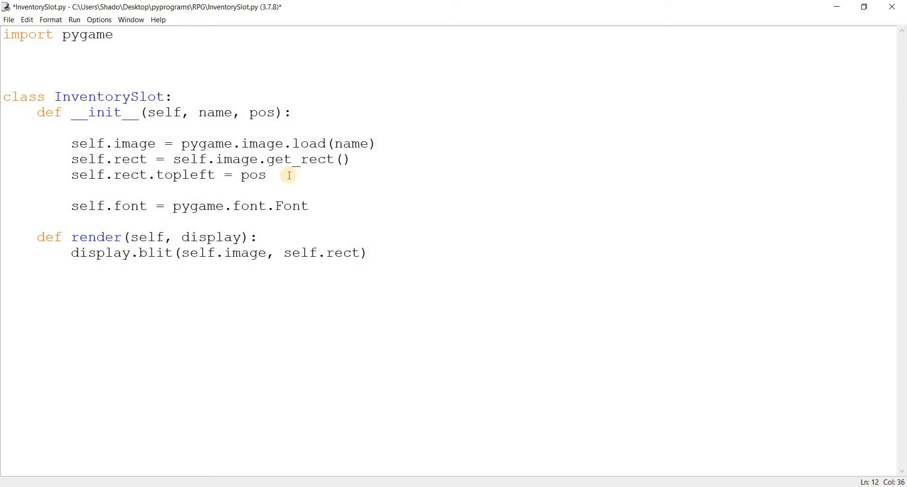
type("(")
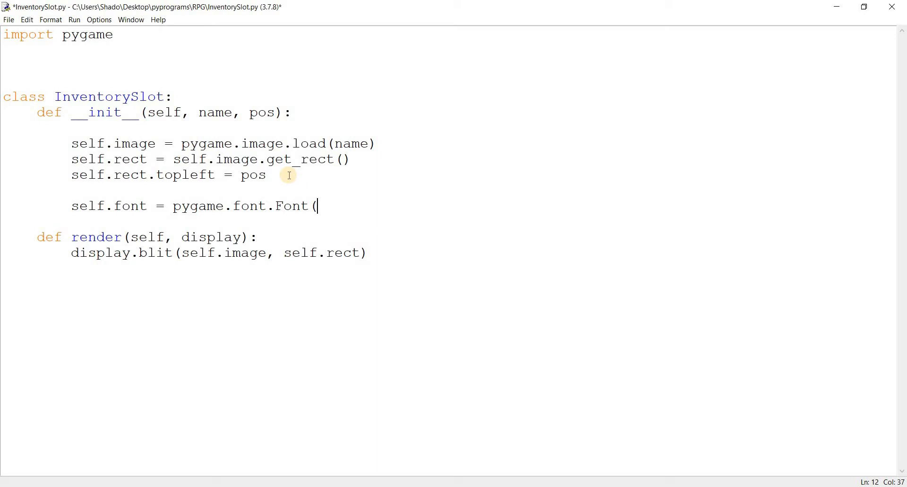
type("\"")
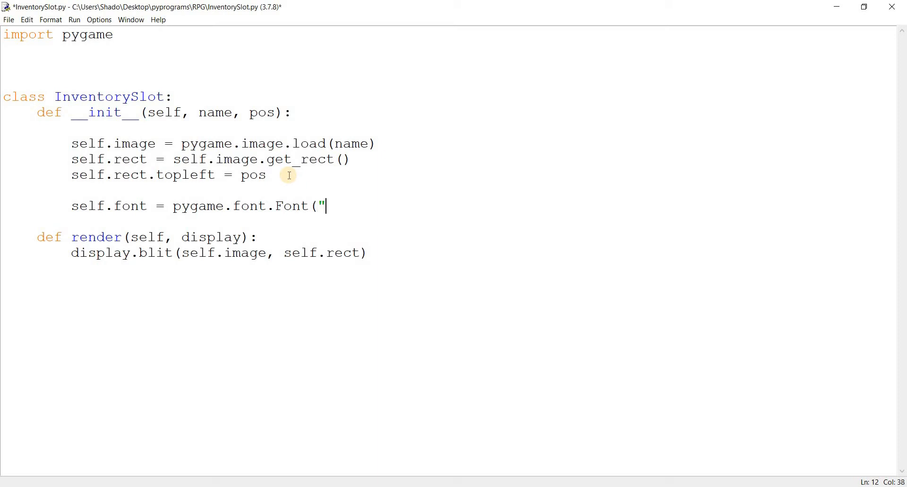
type("Fonts/")
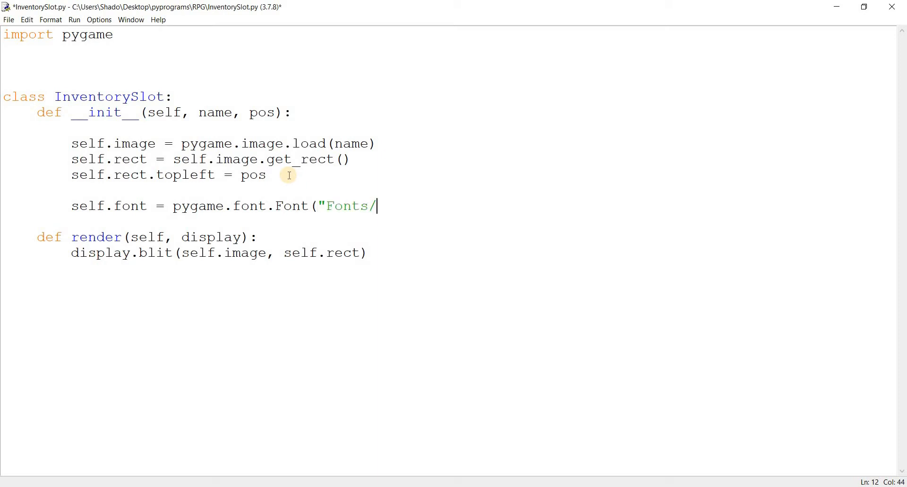
type("Frost")
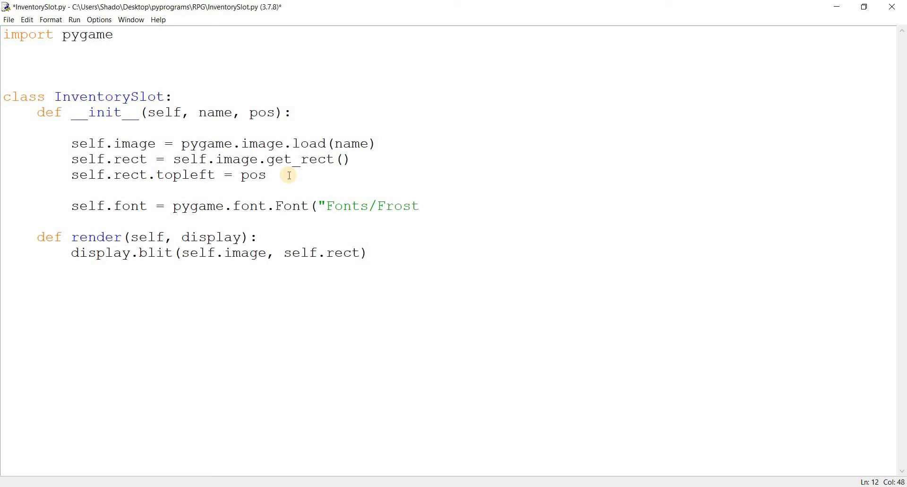
type("bite.t")
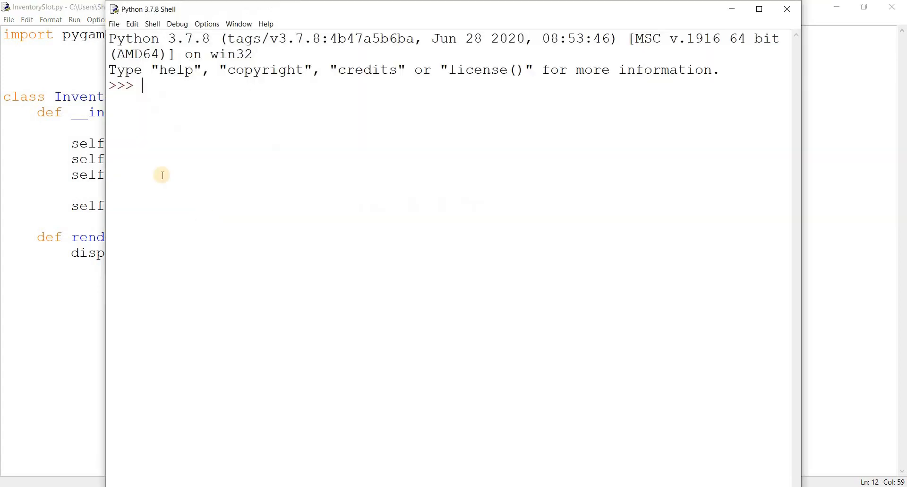
Save and run InventorySlot.py with F5, then close the Python Shell window
key("F5")
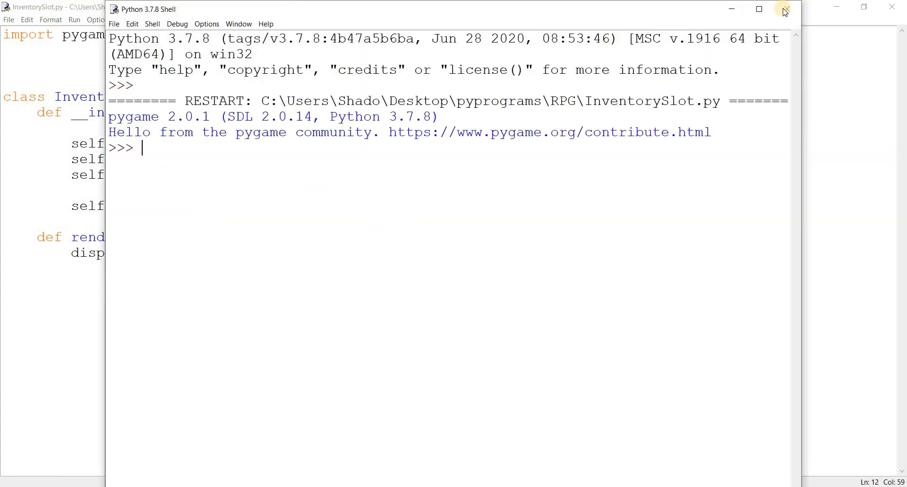
left_click(785, 9)
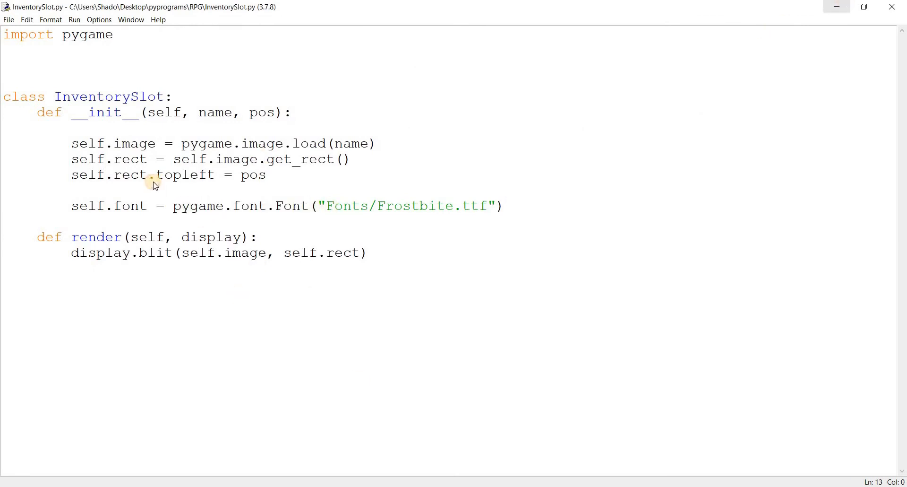
Open the empty Inventory.py with Edit with IDLE 3.7, then go back to InventorySlot.py
right_click(122, 207)
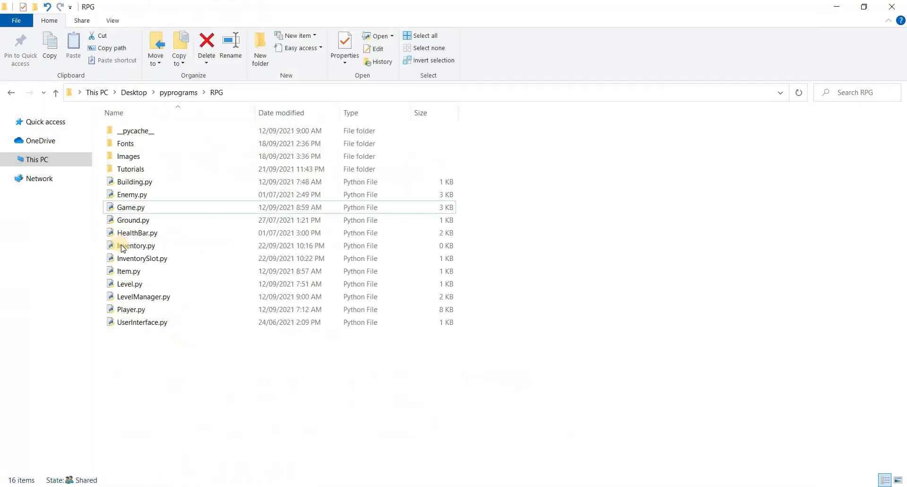
right_click(134, 245)
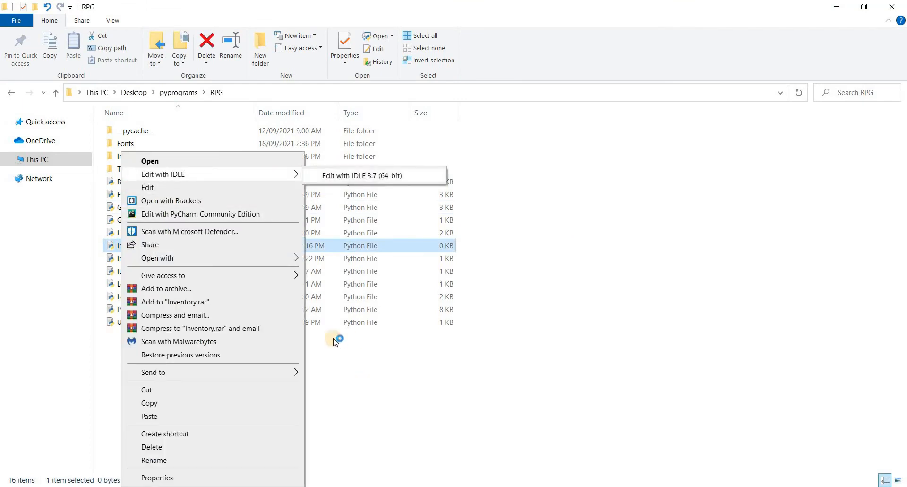
left_click(364, 175)
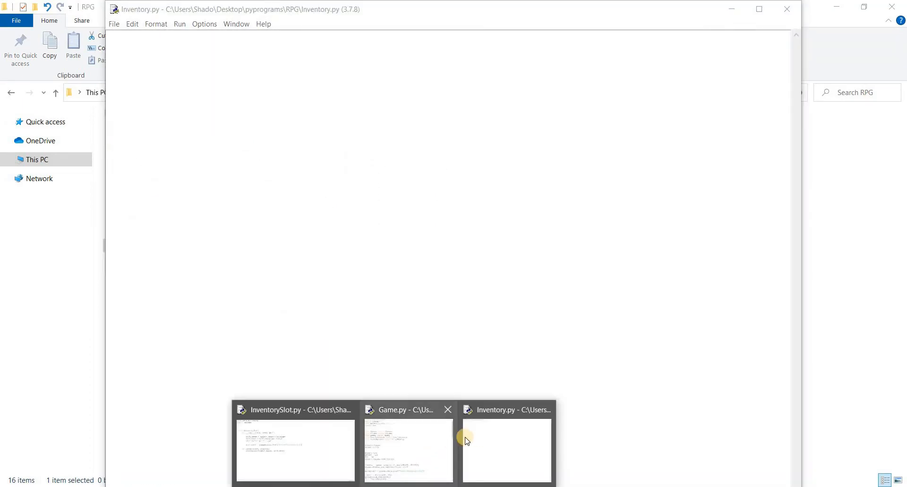
left_click(295, 449)
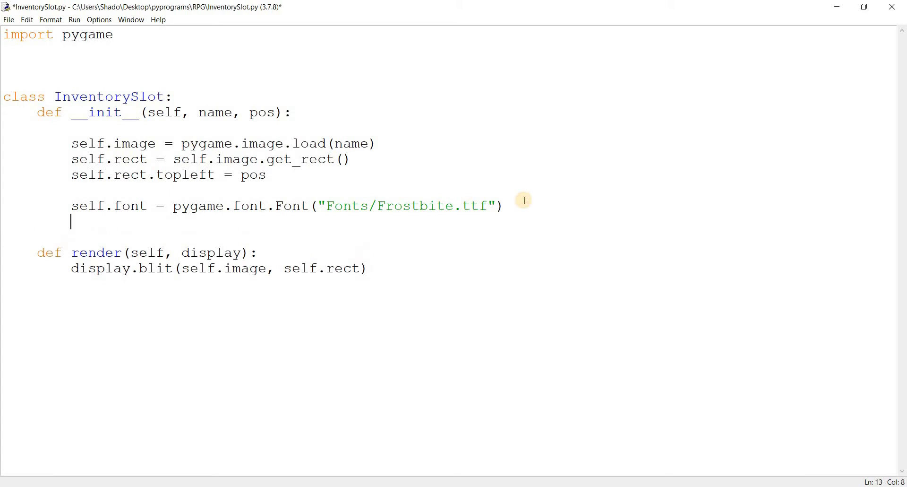
Remove the extra blank line and begin the render line text = self.font.render(str(
key("Backspace")
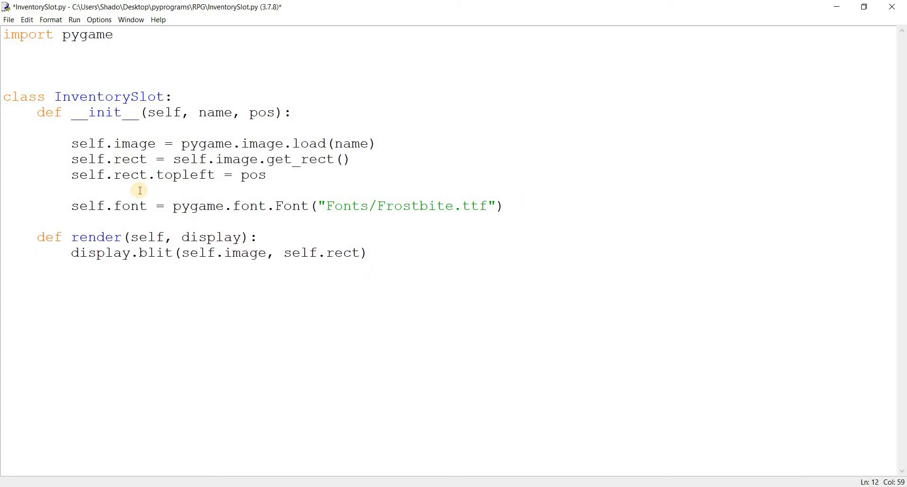
triple_click(232, 205)
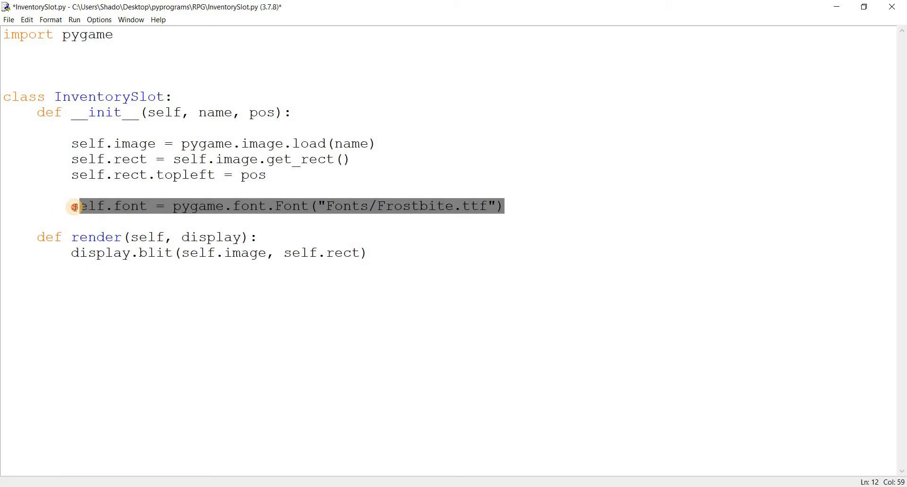
left_click(96, 221)
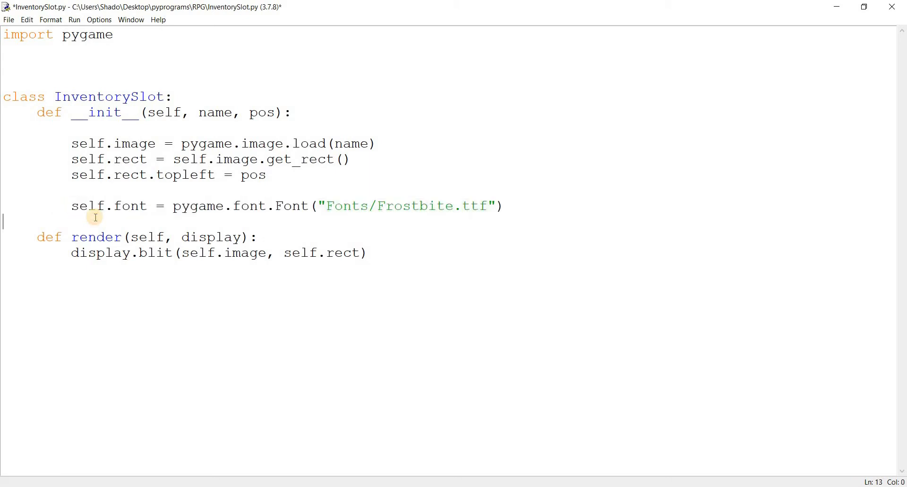
mouse_move(378, 249)
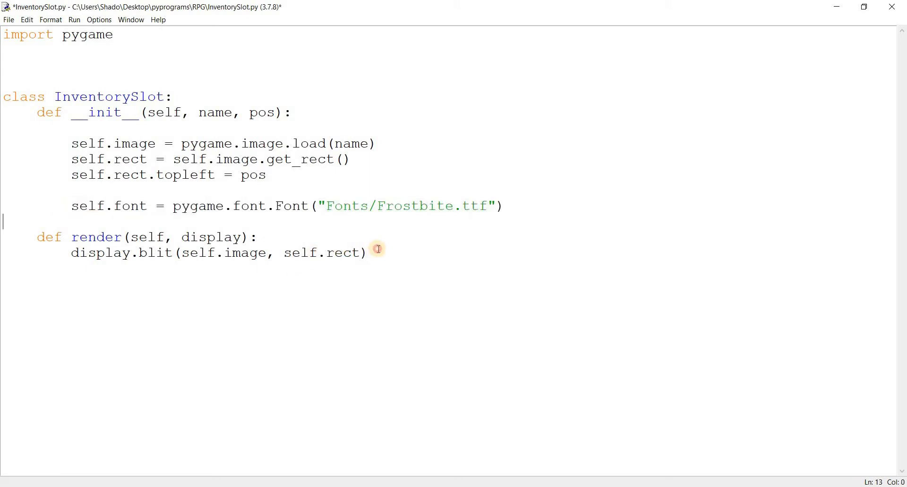
type("s")
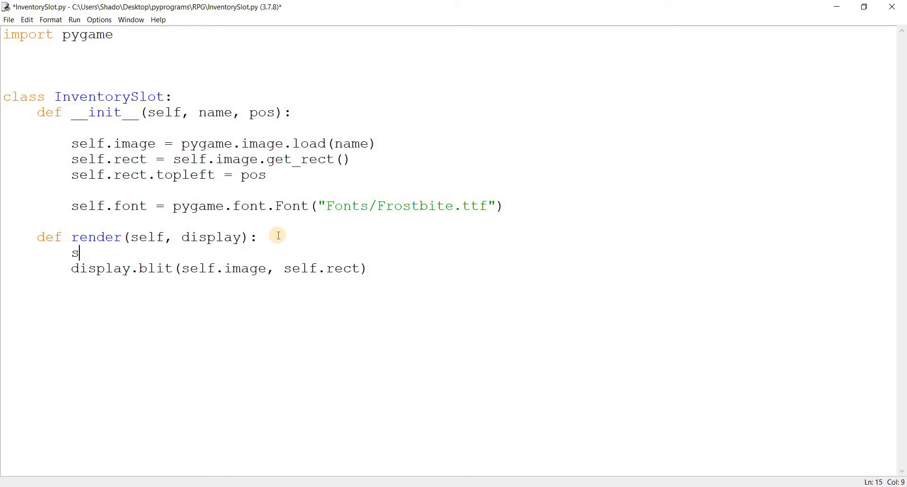
type("elf.font.er")
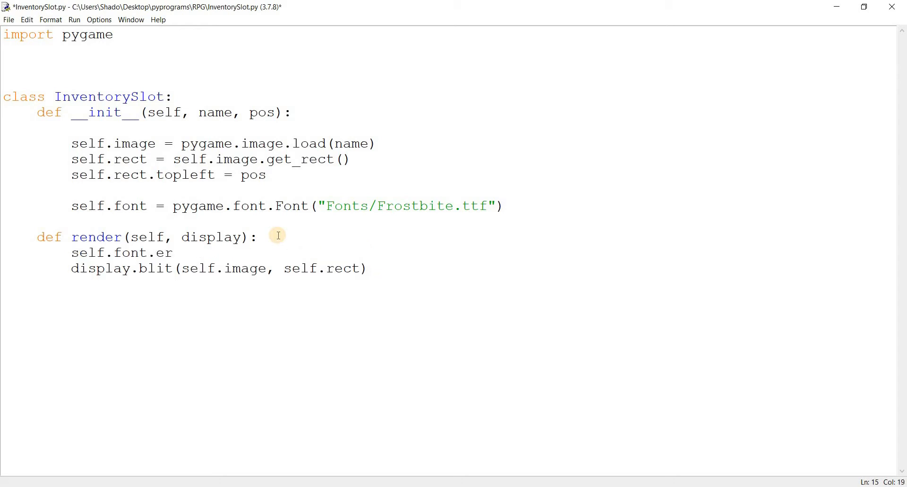
type("der")
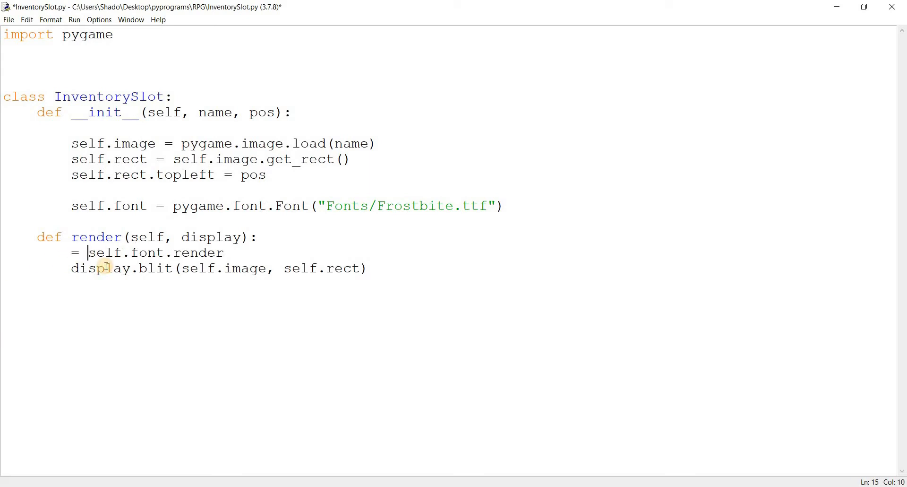
type("t")
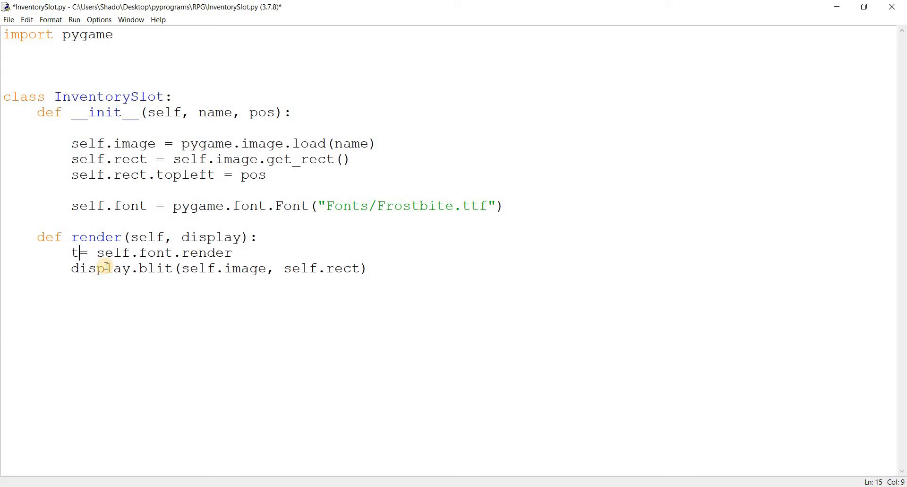
type("ext")
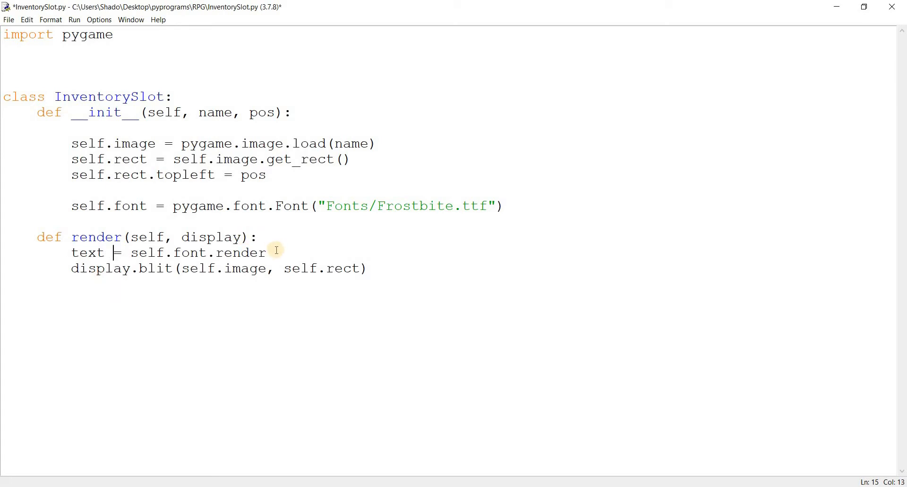
type("(")
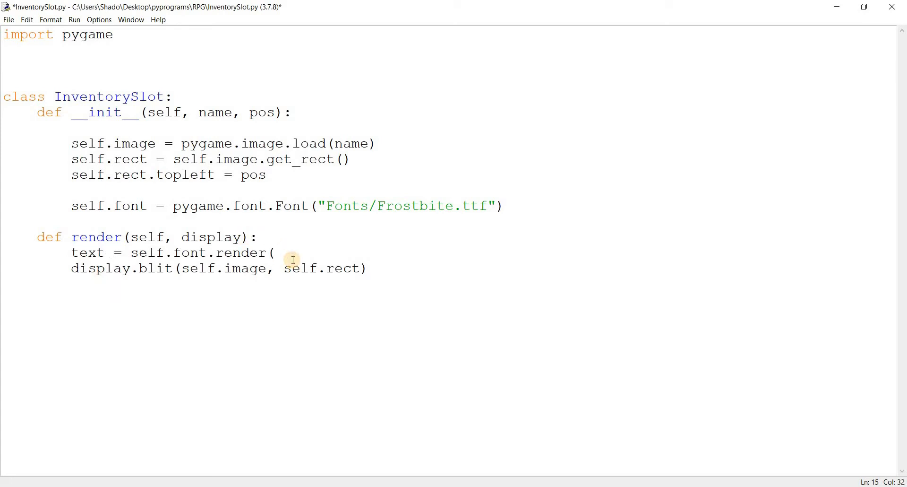
type("str")
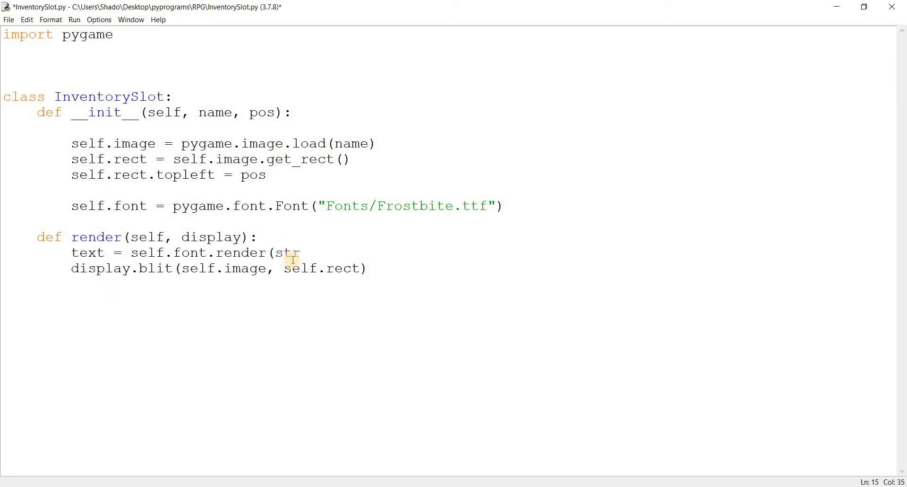
type("(")
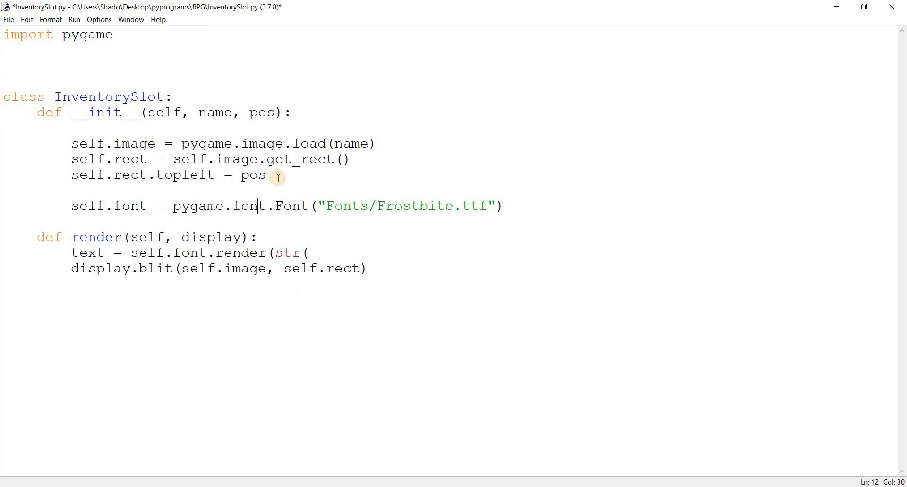
Add self.count = 0 to the constructor, save, and complete str(self.count) in render
type("self.co")
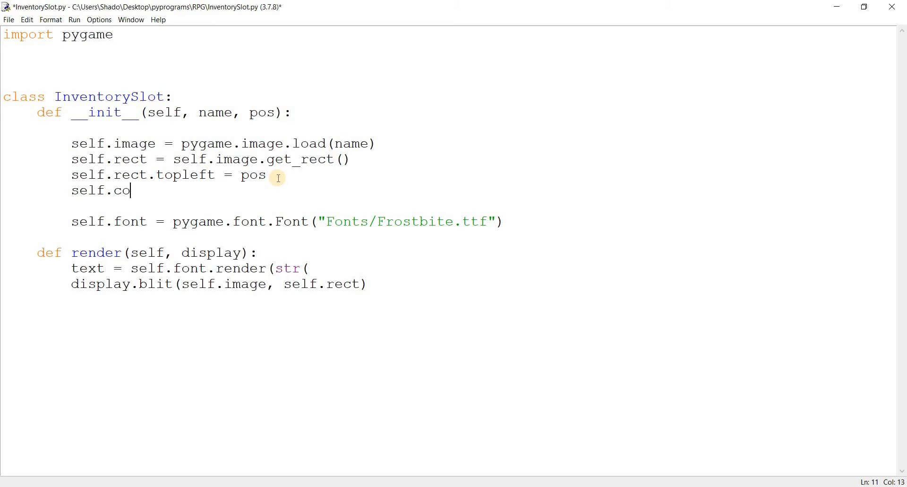
type("unt = 0")
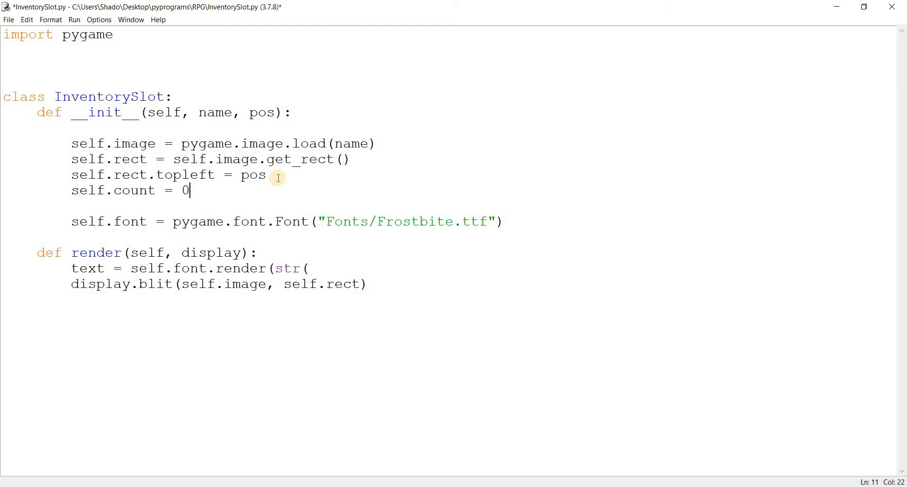
key("ctrl+s")
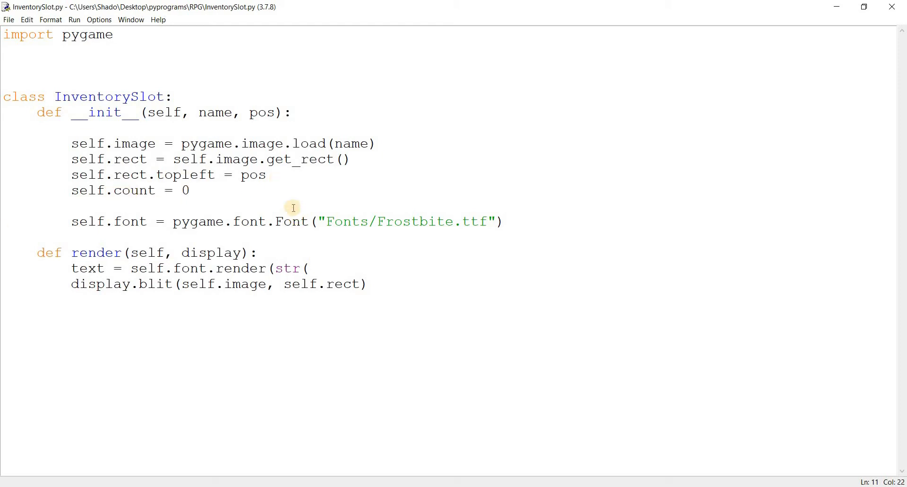
left_click(191, 190)
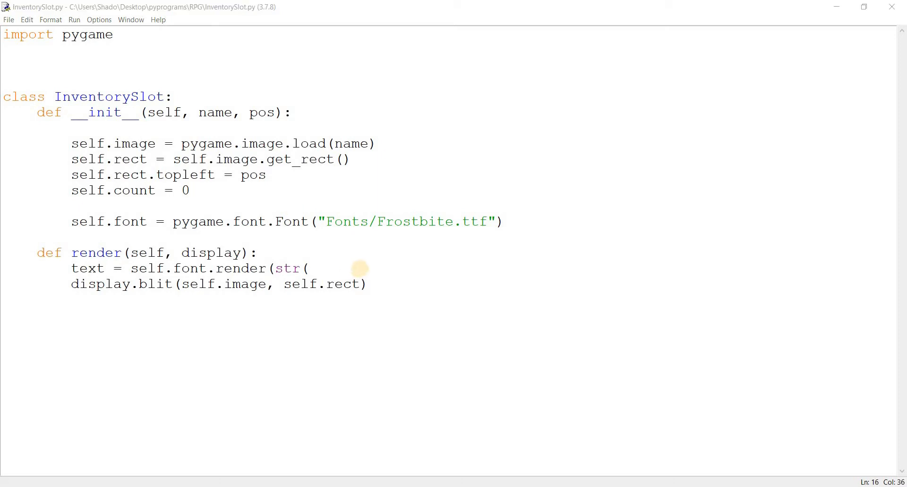
type("self.co")
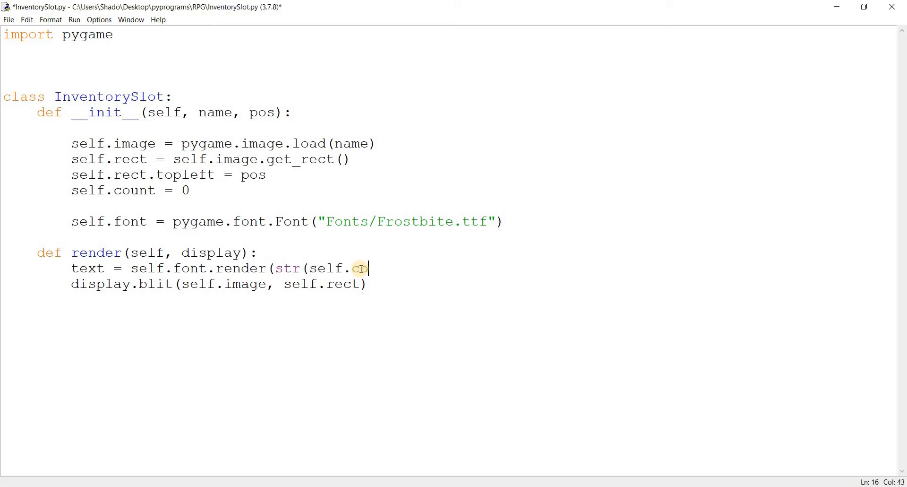
type("ount)")
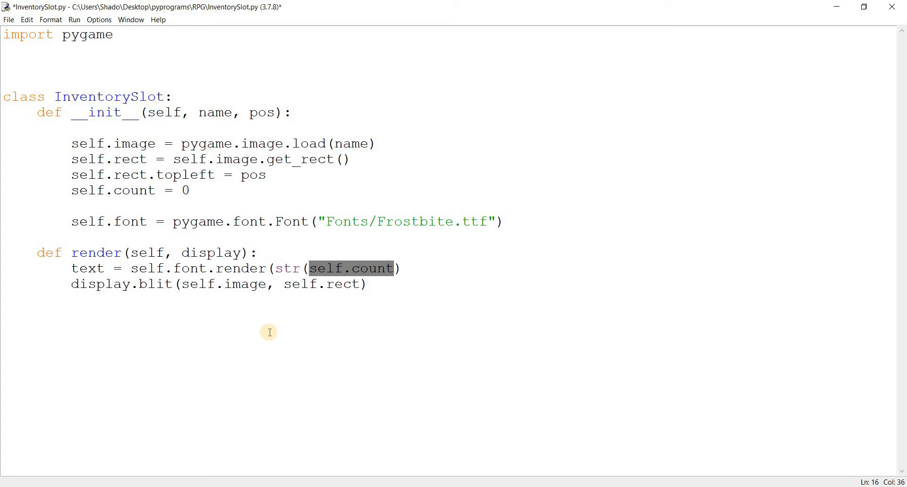
mouse_move(215, 208)
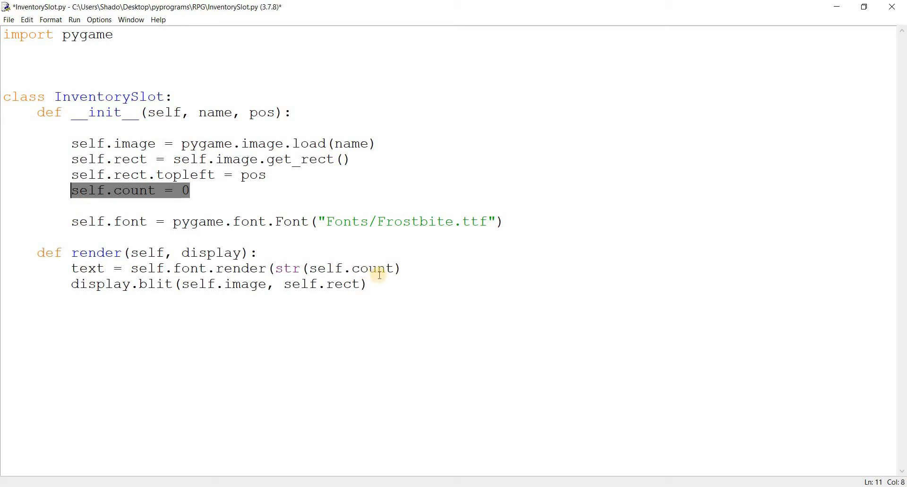
Complete the call as self.font.render(str(self.count), True, (0, 0, 0))
double_click(355, 268)
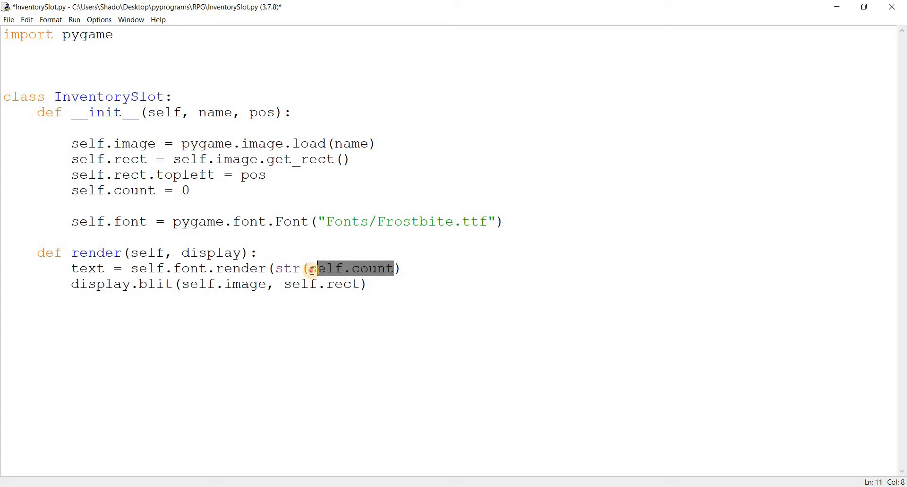
left_click(446, 267)
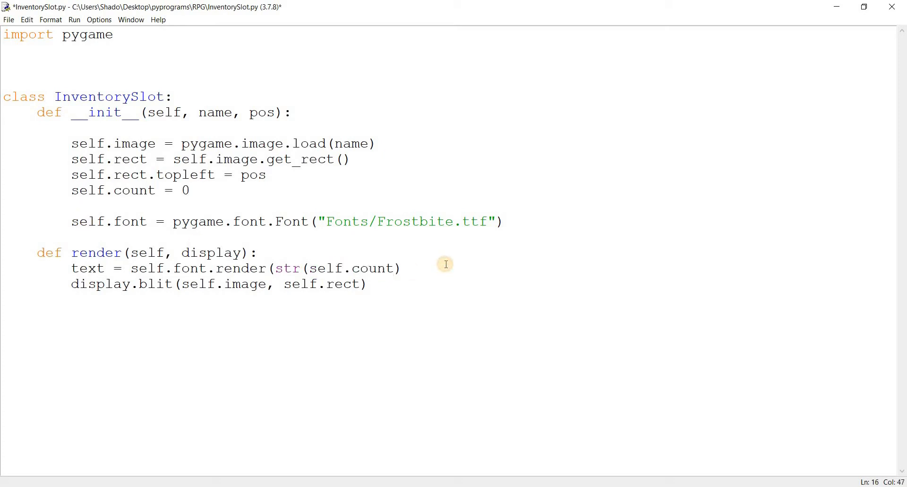
type(", True,")
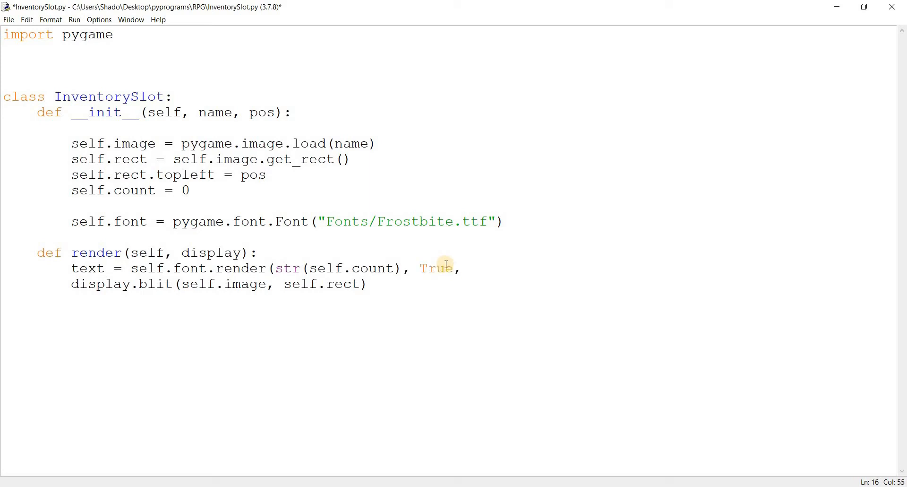
type("(0,")
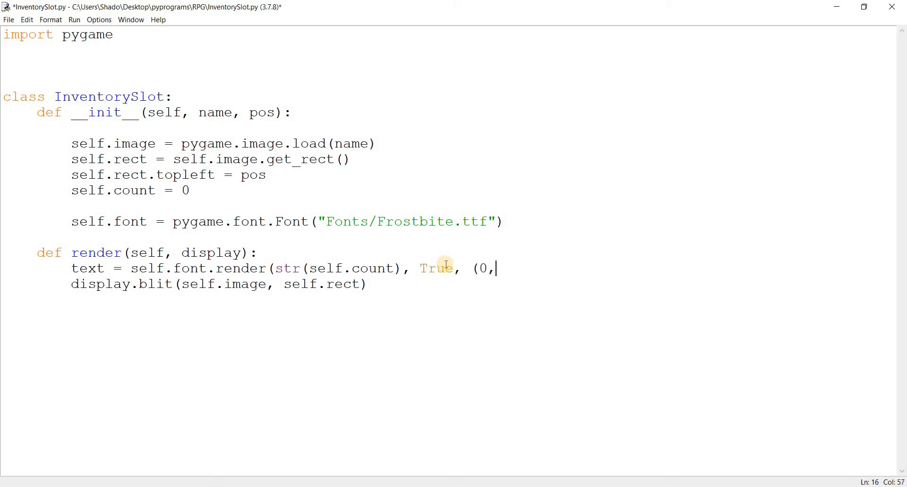
type("0, 0)")
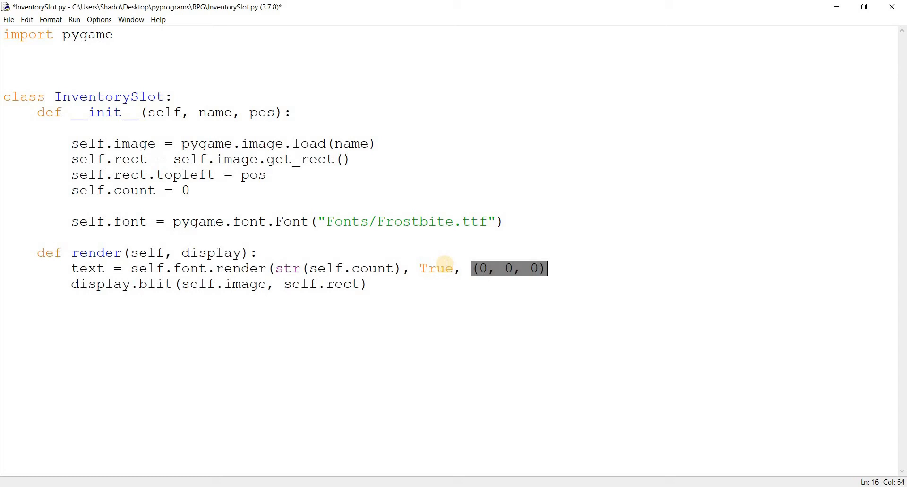
type(")")
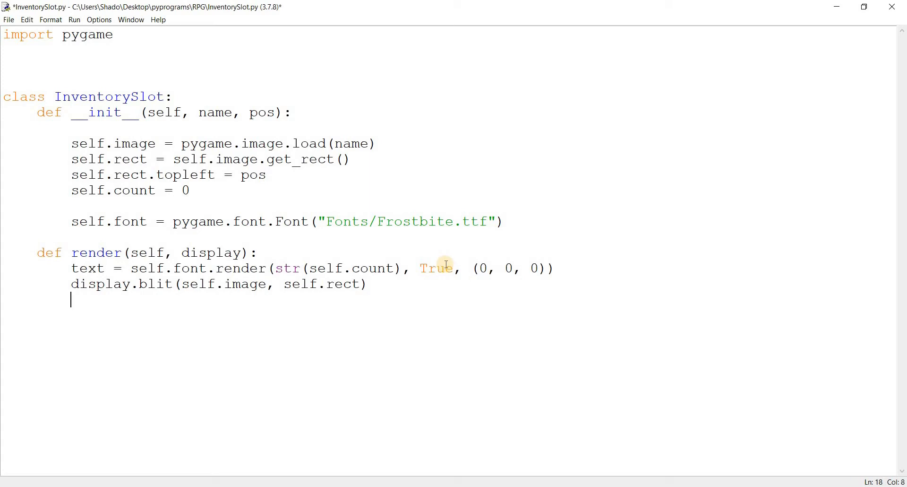
Add display.blit(text, self.rect.midright) to draw the count at the slot's right edge
type("display.blt")
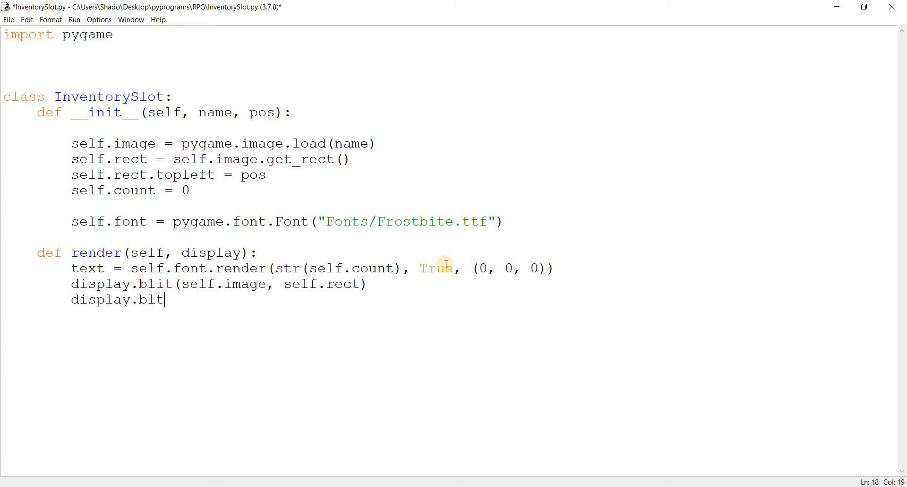
type("(text")
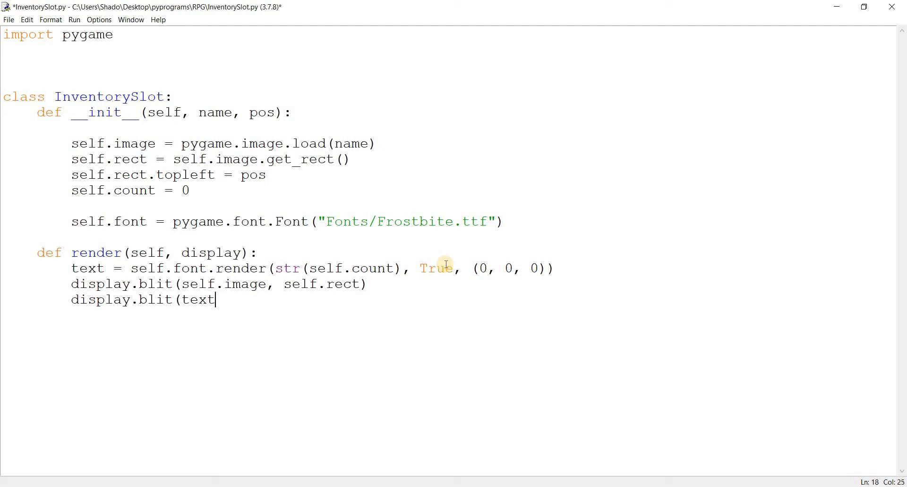
type(",")
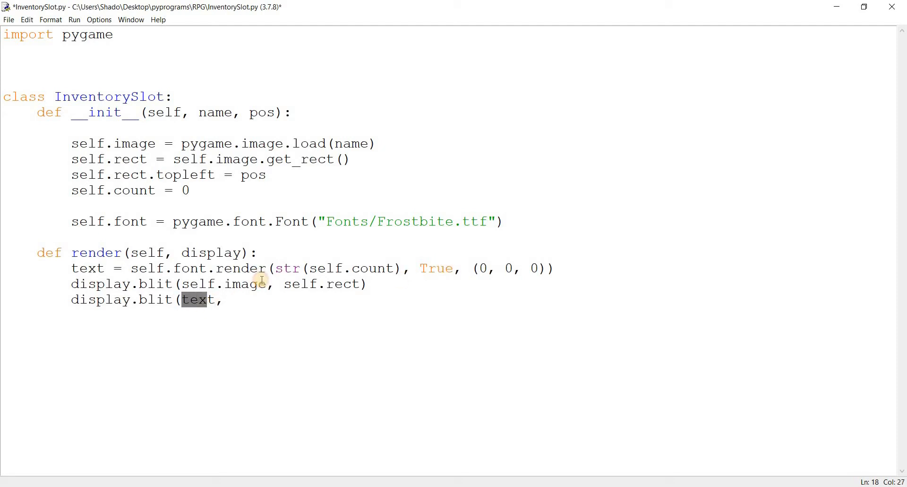
left_click(245, 301)
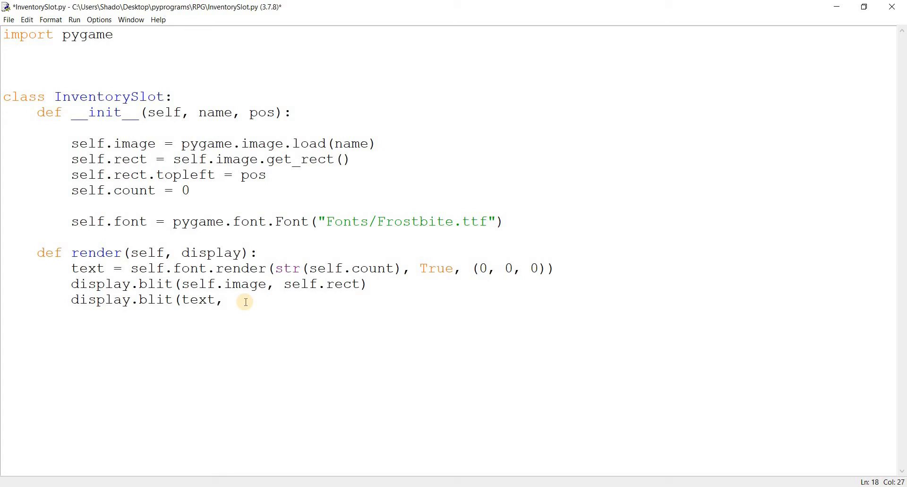
type("se")
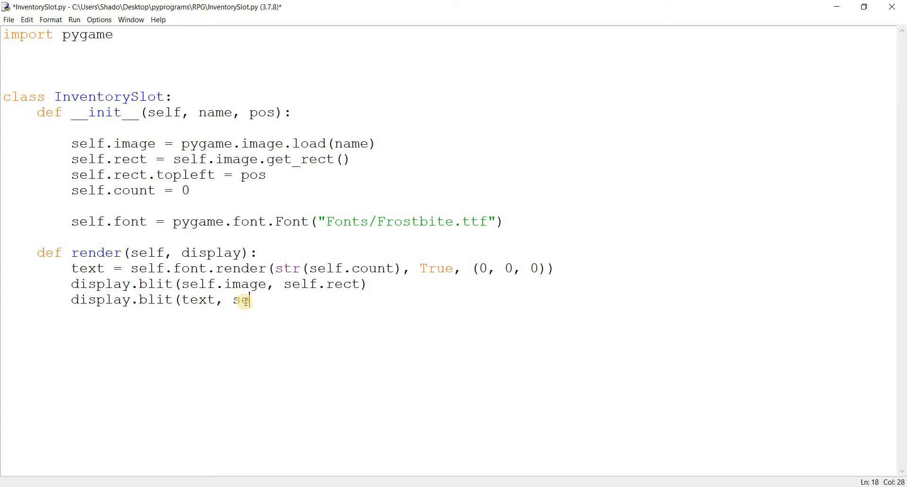
type("lf.re")
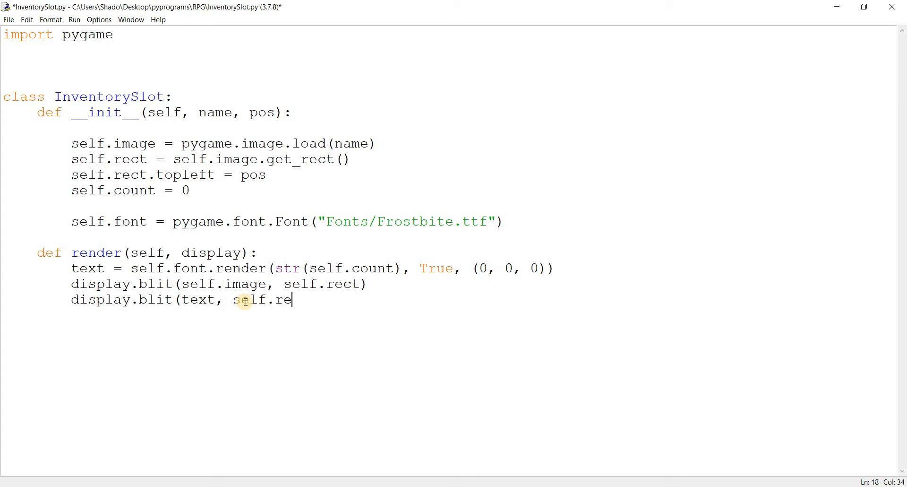
type("ct.midright)")
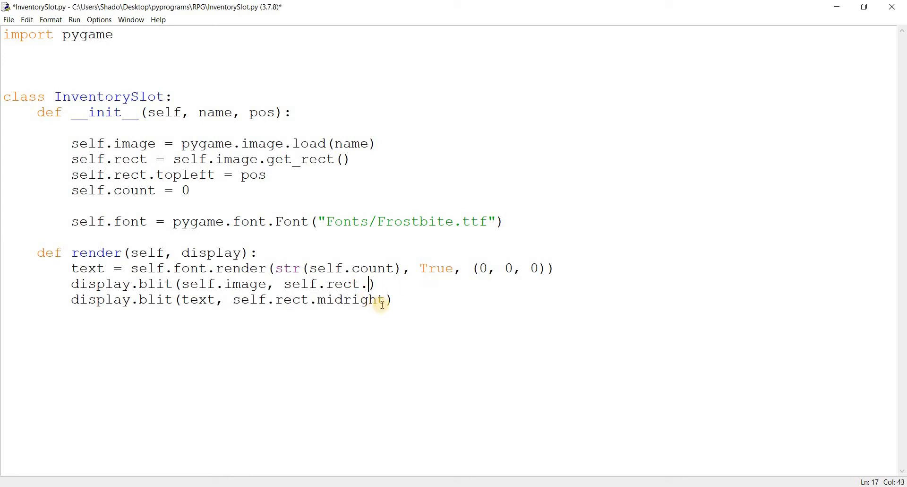
double_click(352, 299)
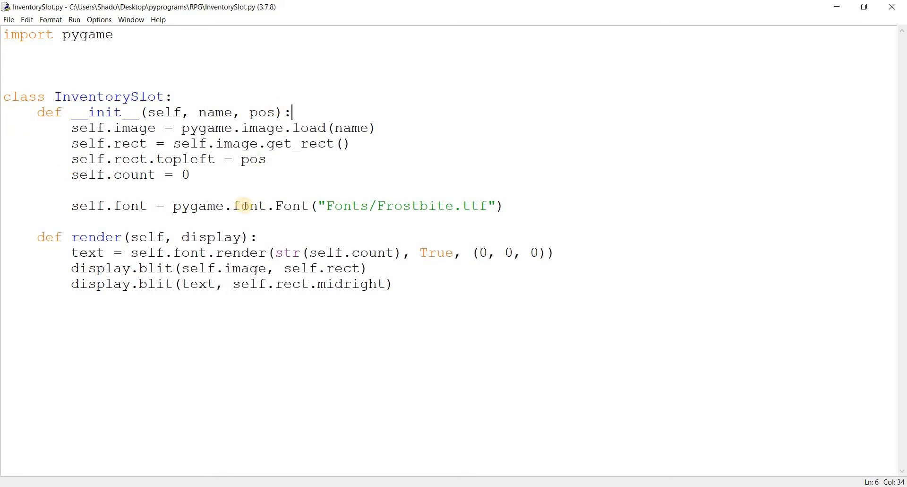
mouse_move(388, 164)
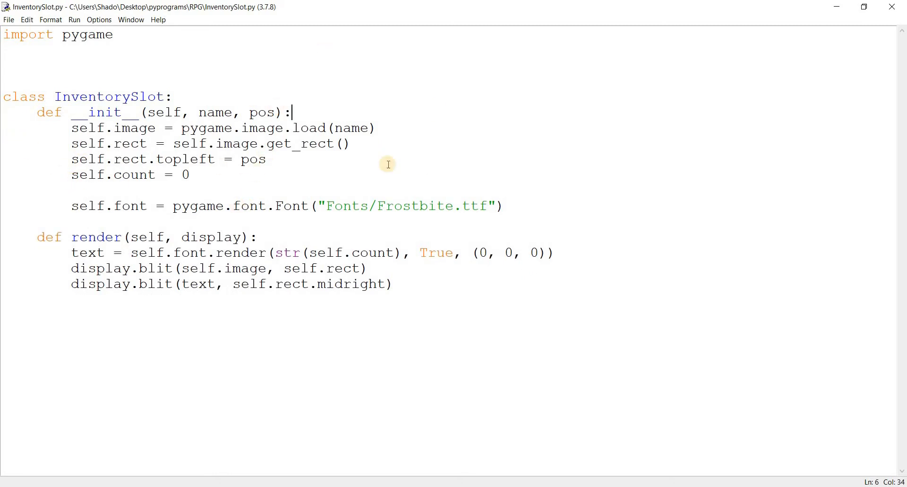
mouse_move(402, 129)
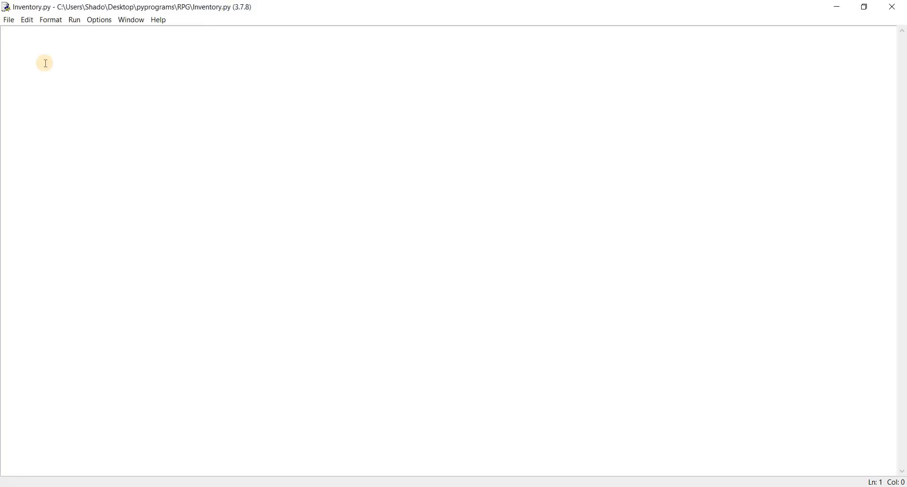
Write import pygame, class Inventory: and def __init__(self): in Inventory.py
type("imort p")
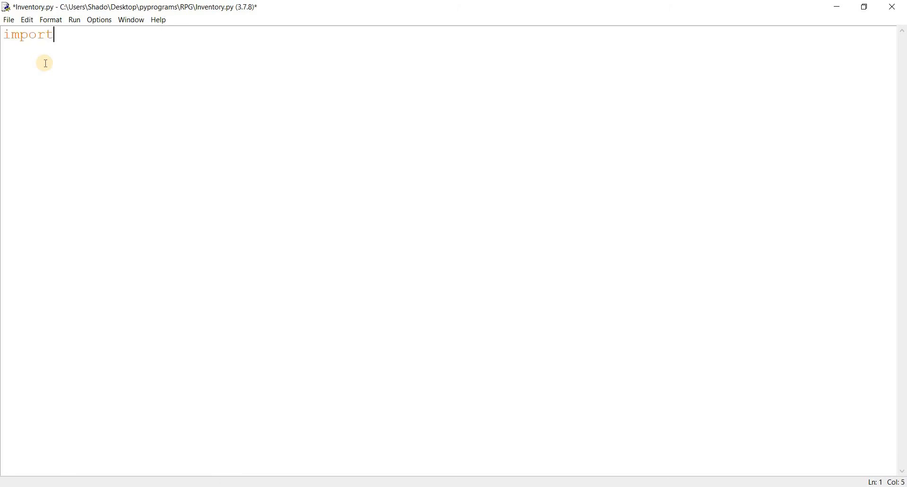
type("pygame")
type("class I")
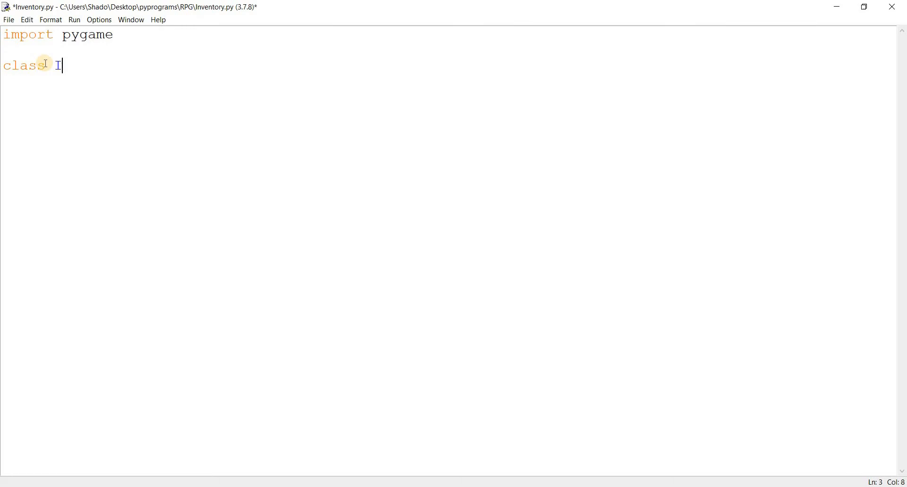
type("nvetory:")
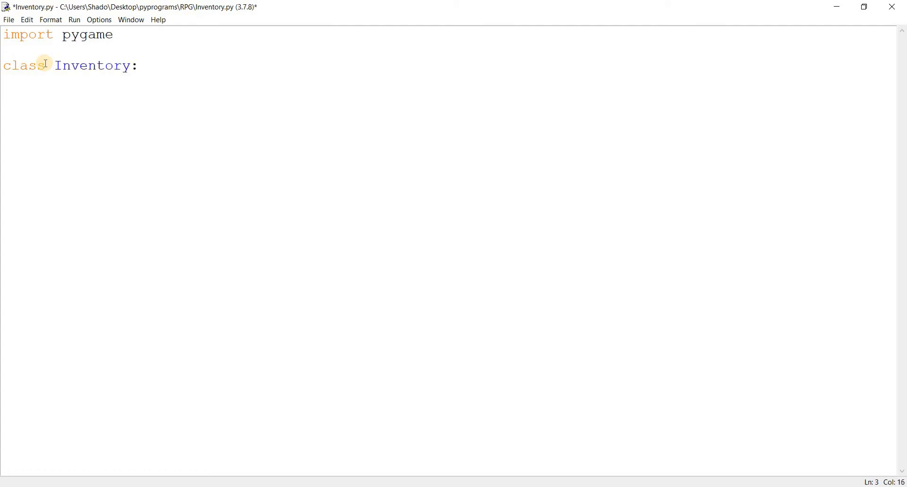
type("def __in")
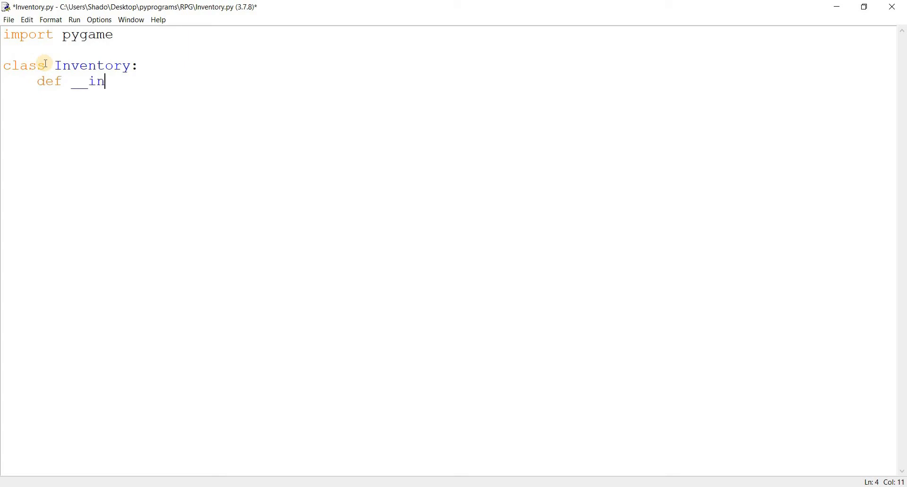
type("it__(self):")
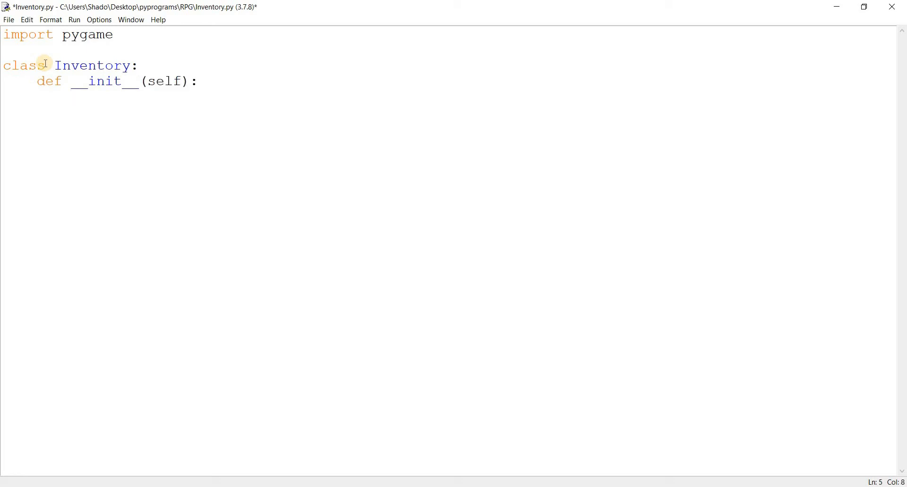
key("Return")
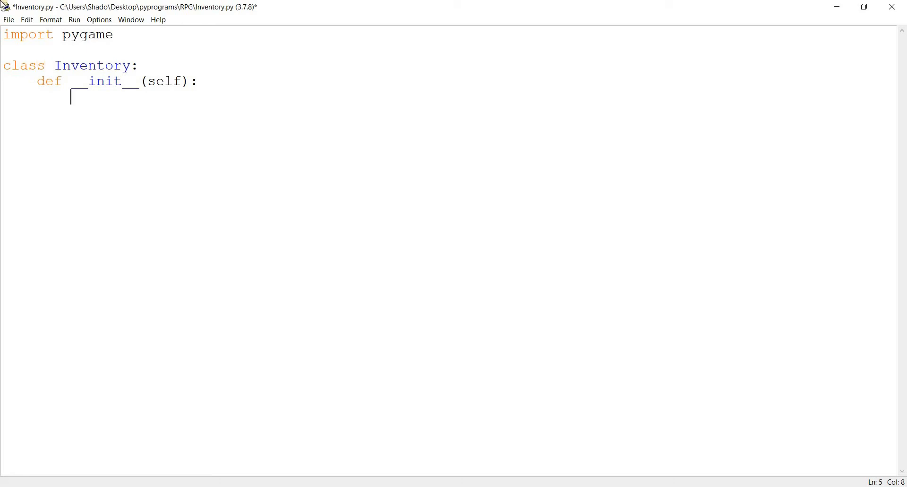
Add from InventorySlot import InventorySlot and self.slots = [] in the constructor
type("im")
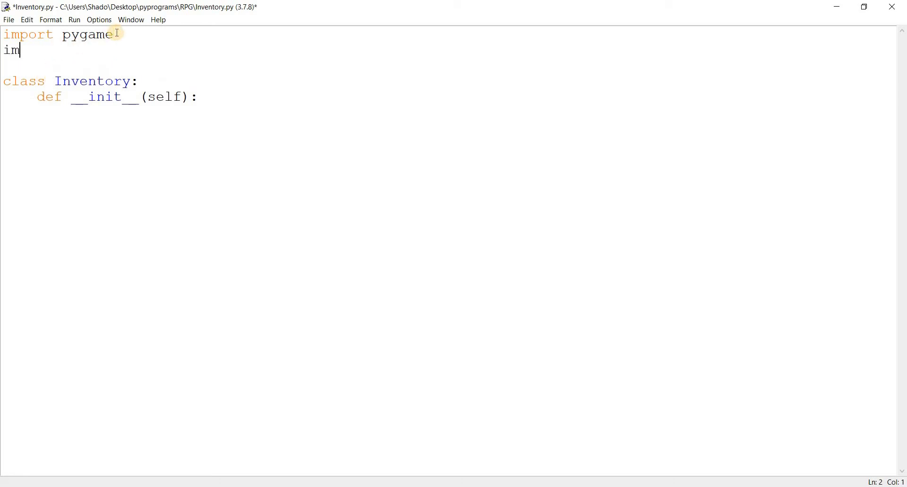
type("from InventoryS")
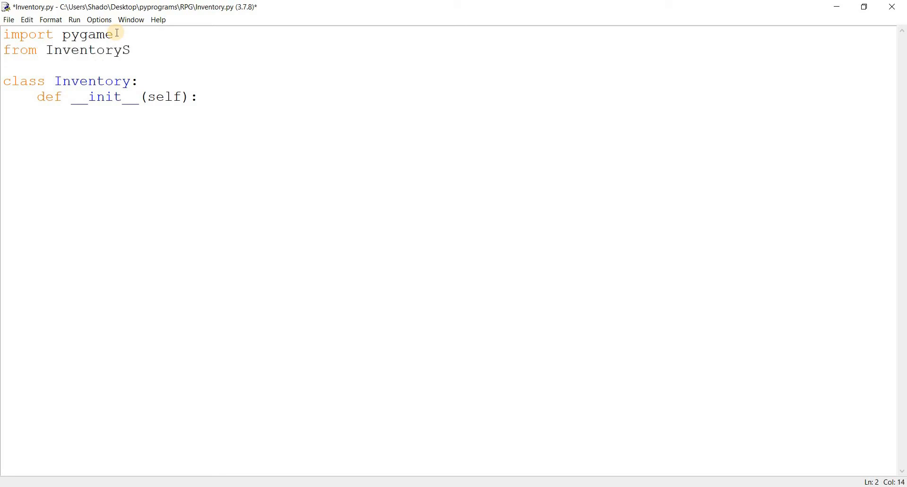
type("lot import INv")
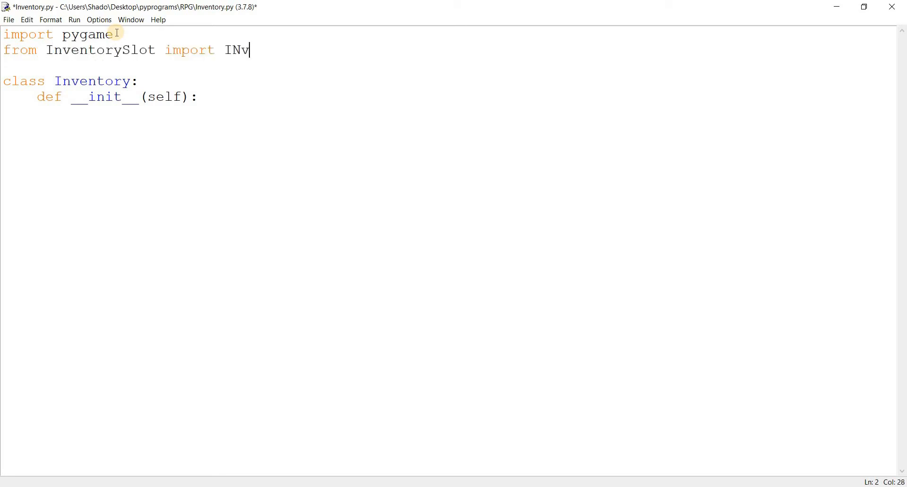
type("Invent")
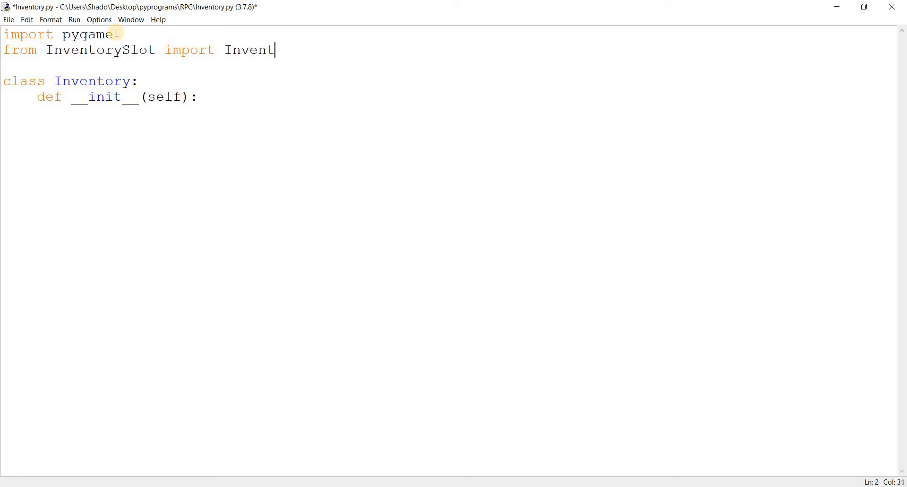
type("orySlot")
type("self.slots")
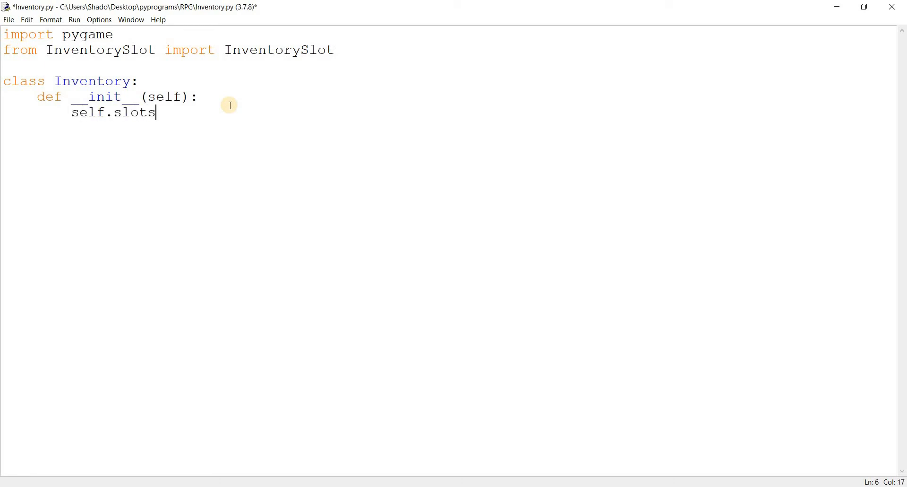
type("= []")
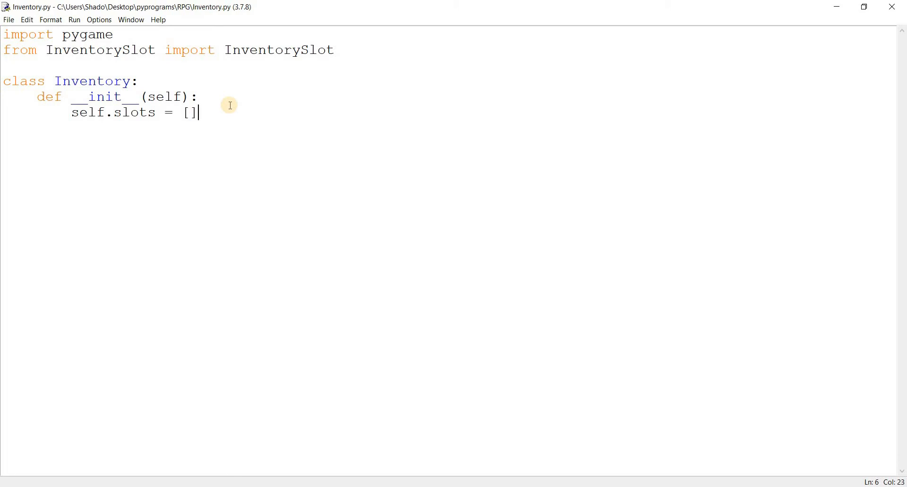
key("Return")
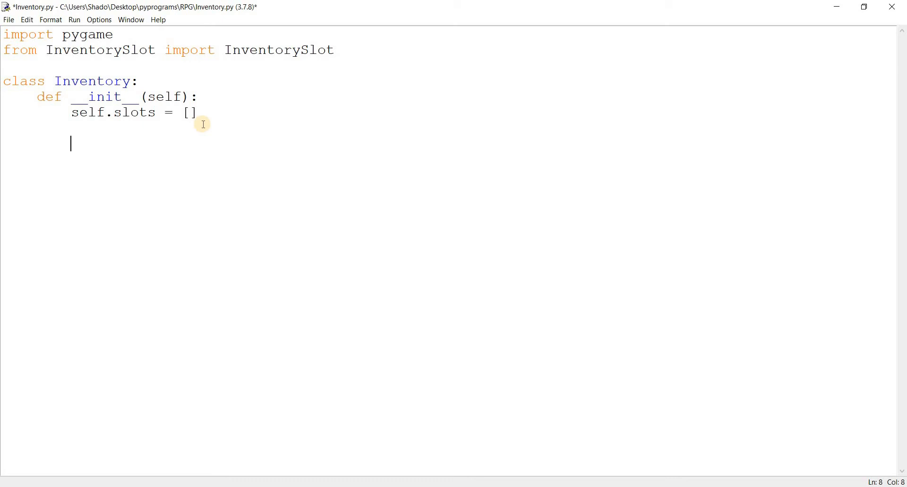
Load self.image from Images/Inventory.png and add a def render(self, display) stub
type("self.imah")
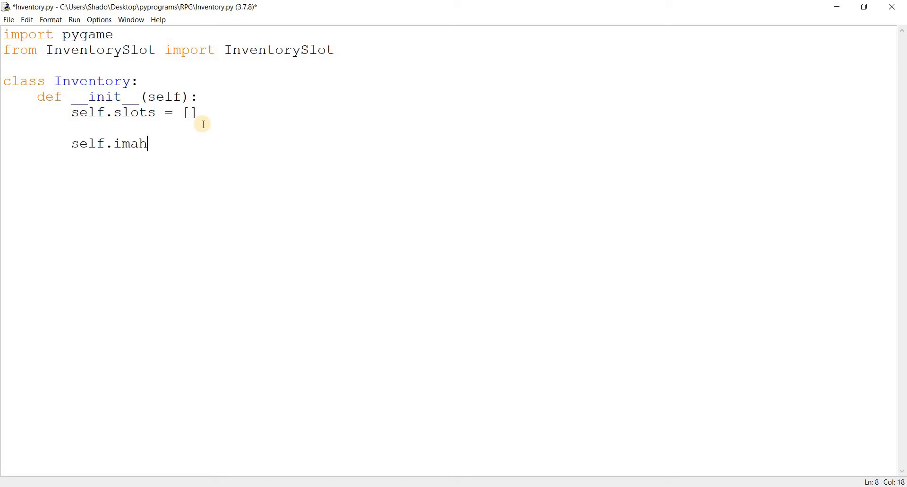
type("ge = pyga")
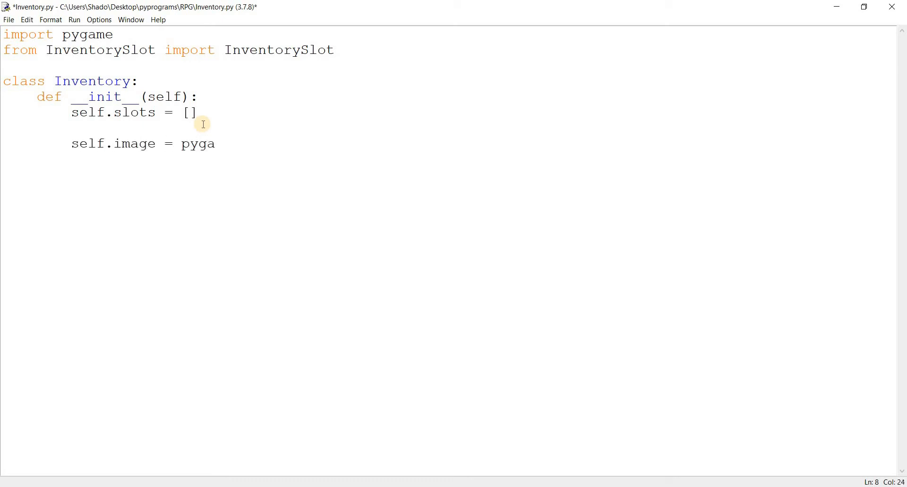
type("me.image.l")
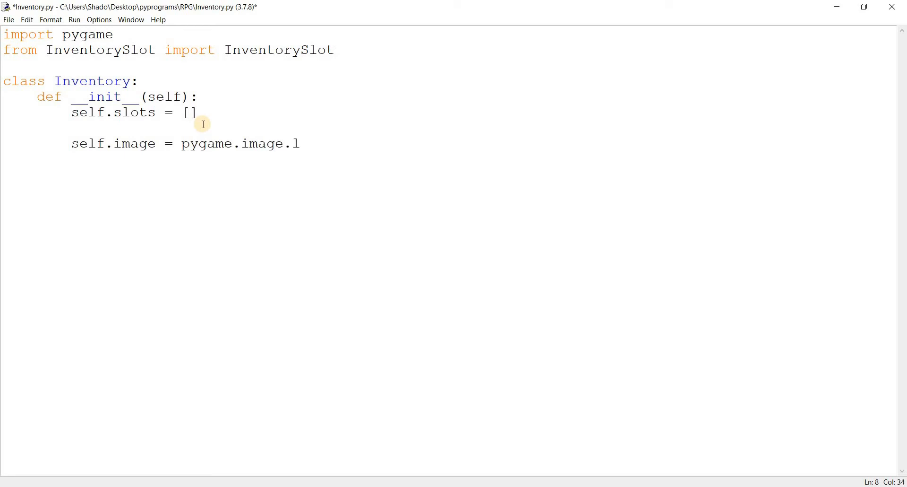
type("oad(\"")
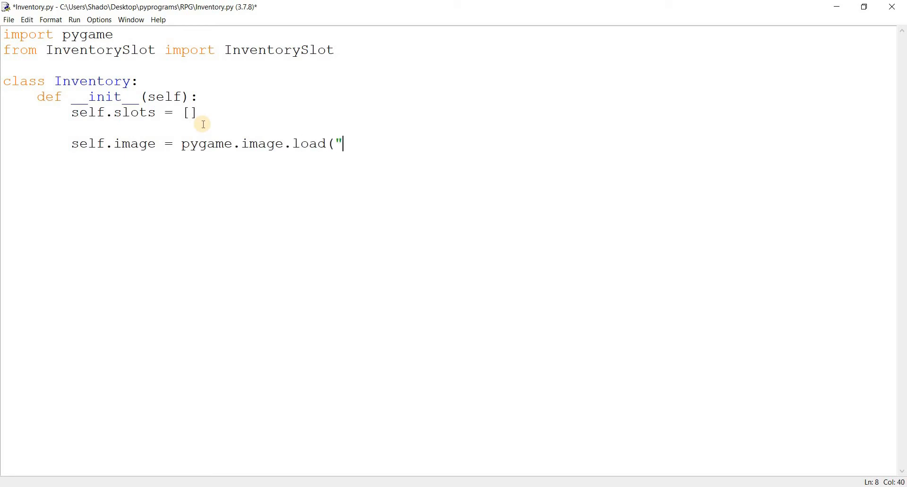
type("Images/")
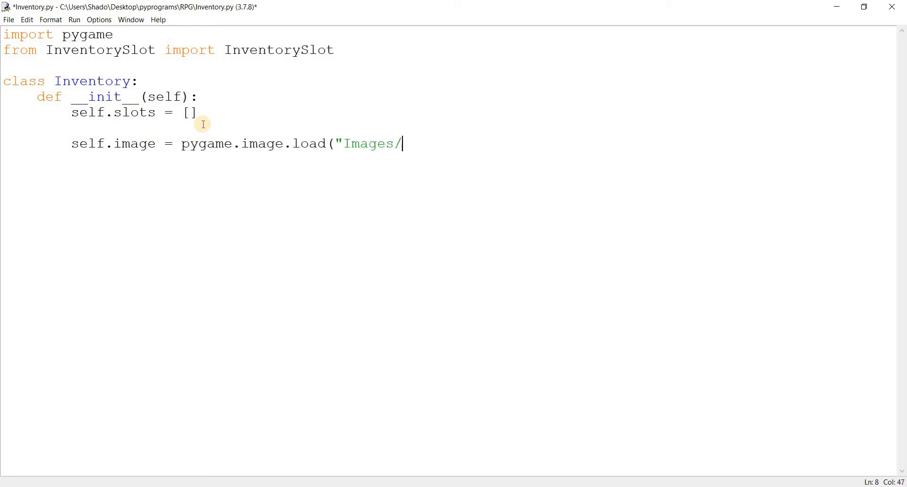
type("Inventory.png")
left_click(448, 190)
type("d")
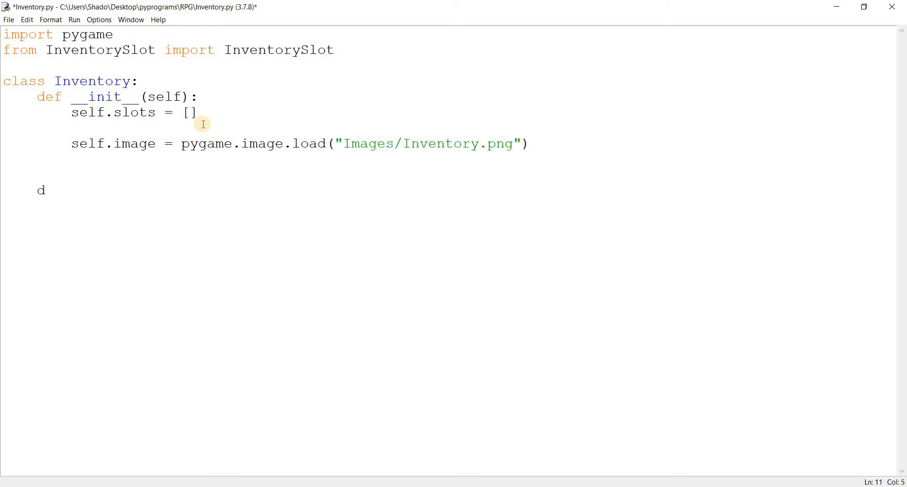
type("ef render(self)")
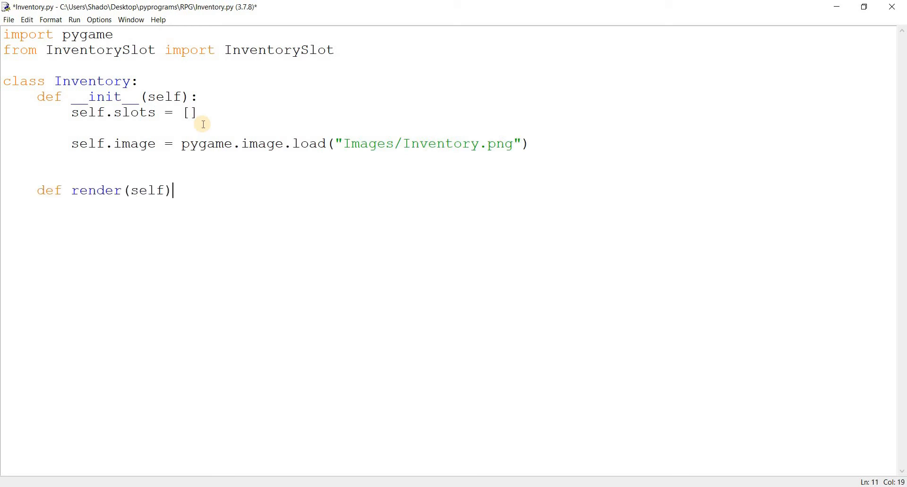
type(", display")
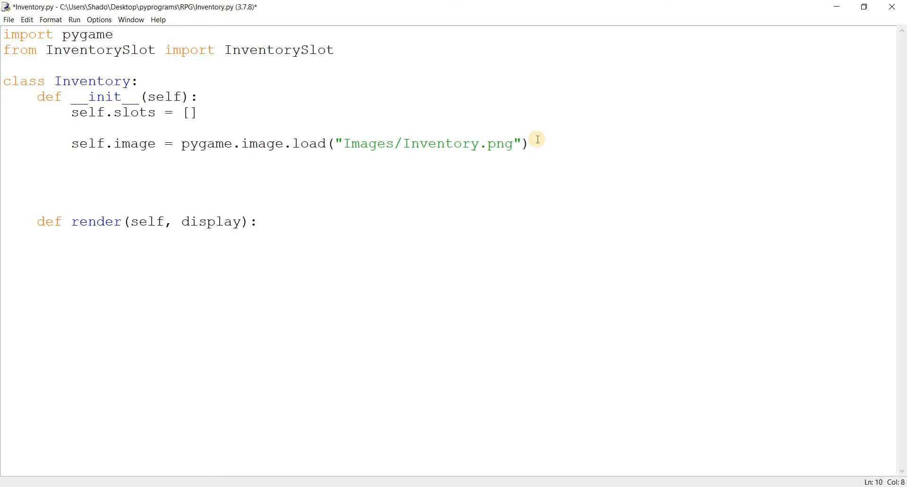
Create coinSlot = InventorySlot("Images/coin.png"), save, and start the mana_potion slot
type("seol")
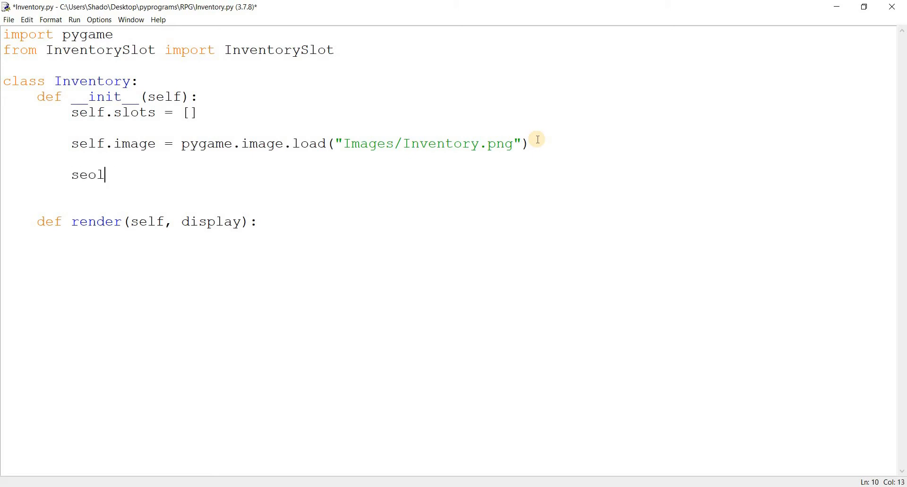
type("self.coin")
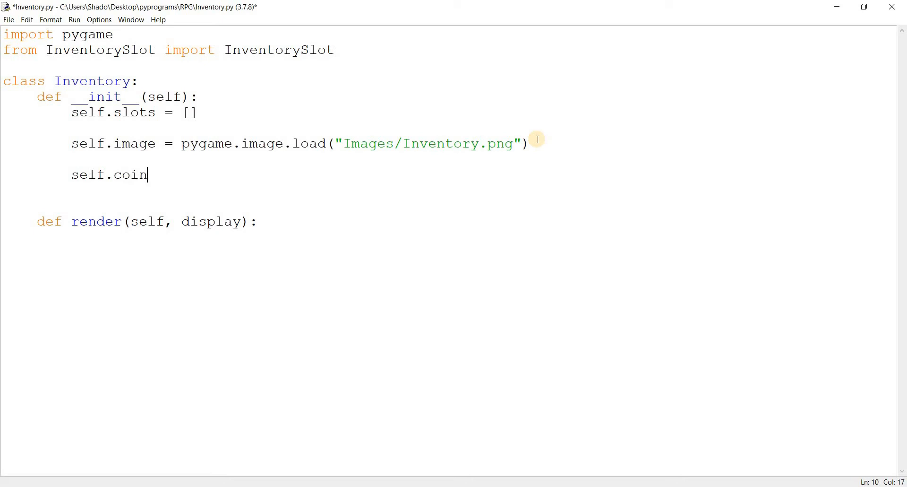
type("Slot =")
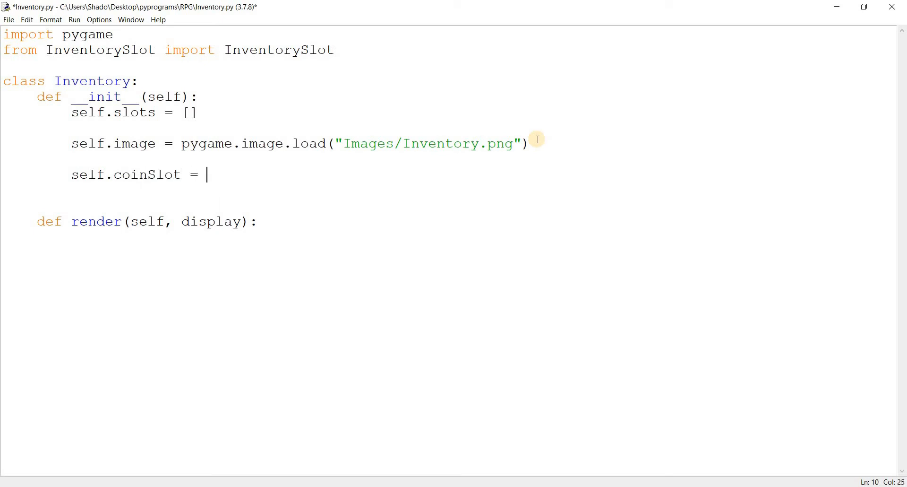
type("Inven")
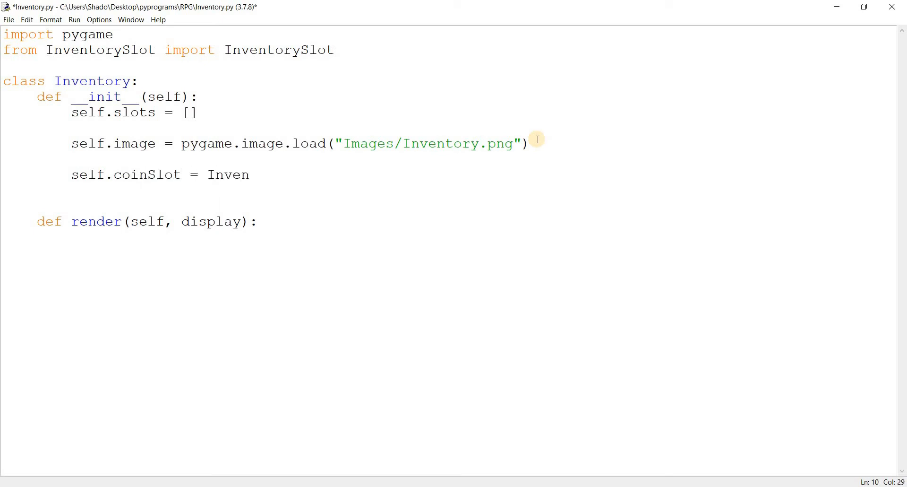
type("torySlot(")
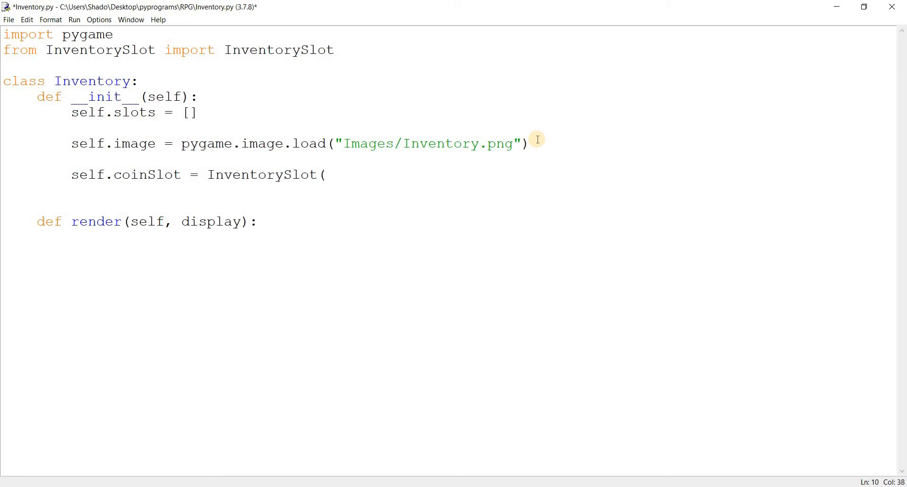
left_click(326, 174)
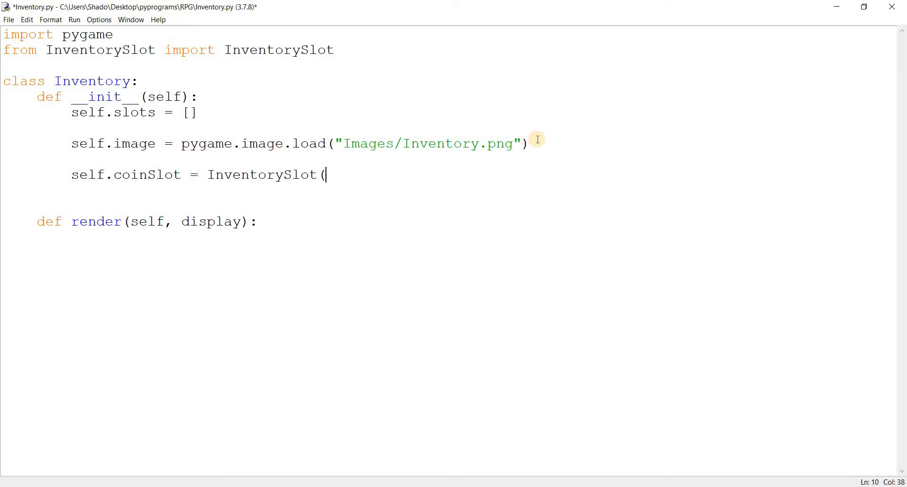
type("\"")
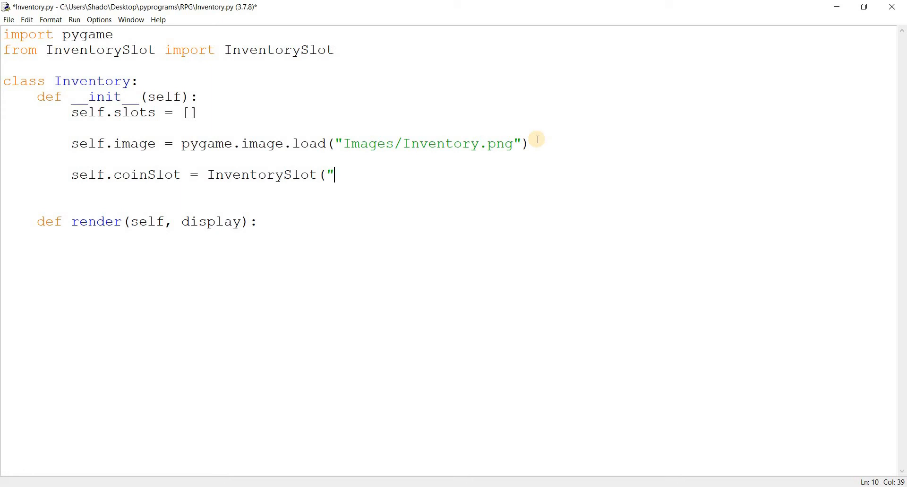
type("Images/")
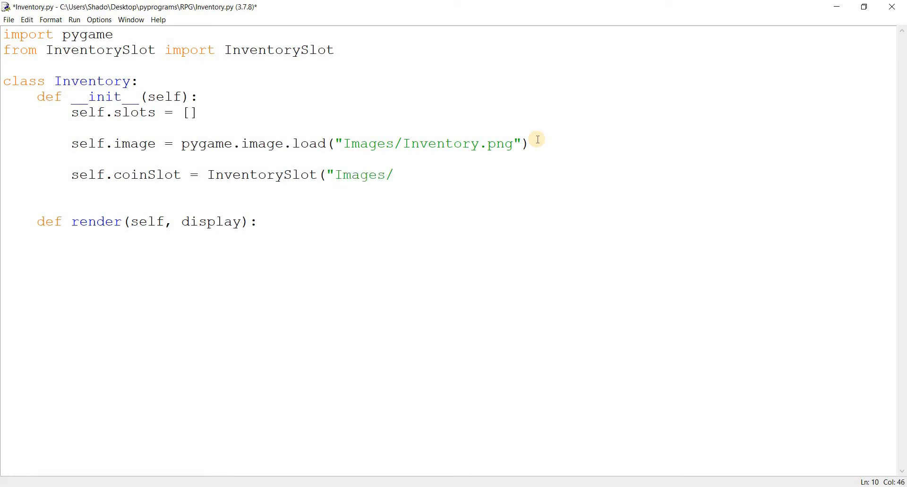
type("Co")
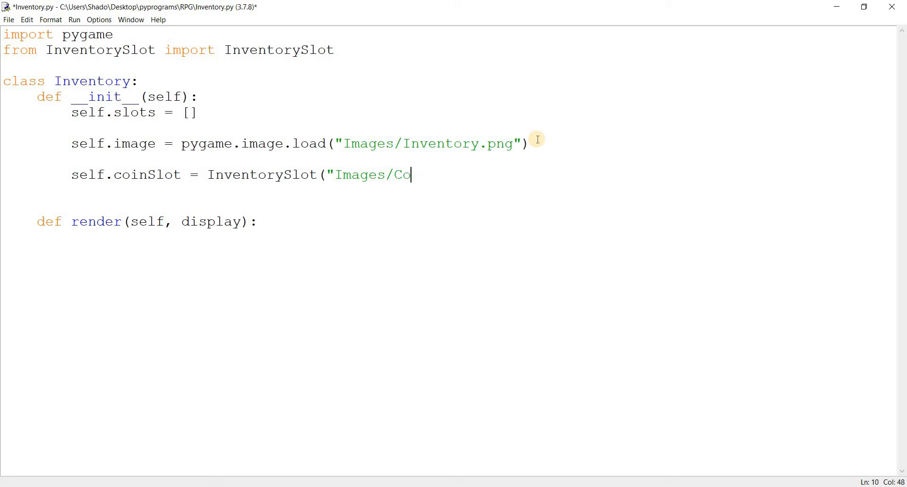
key("Backspace")
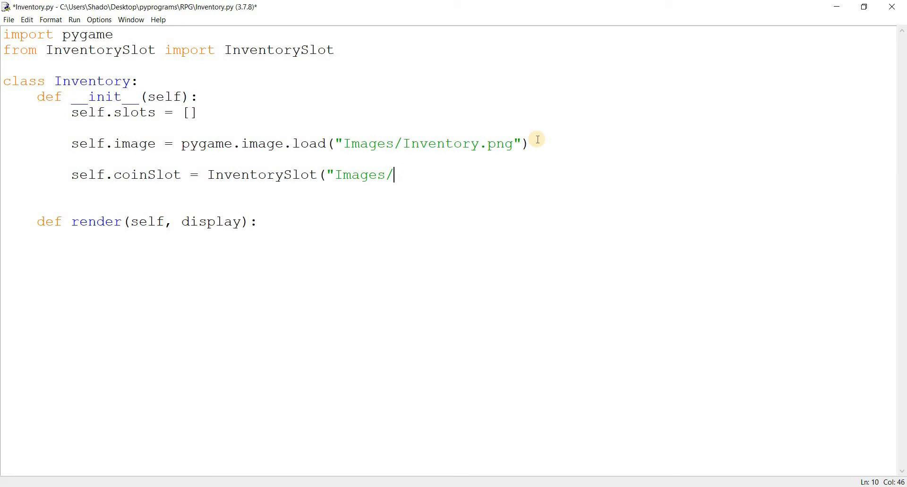
type("coin.png\")")
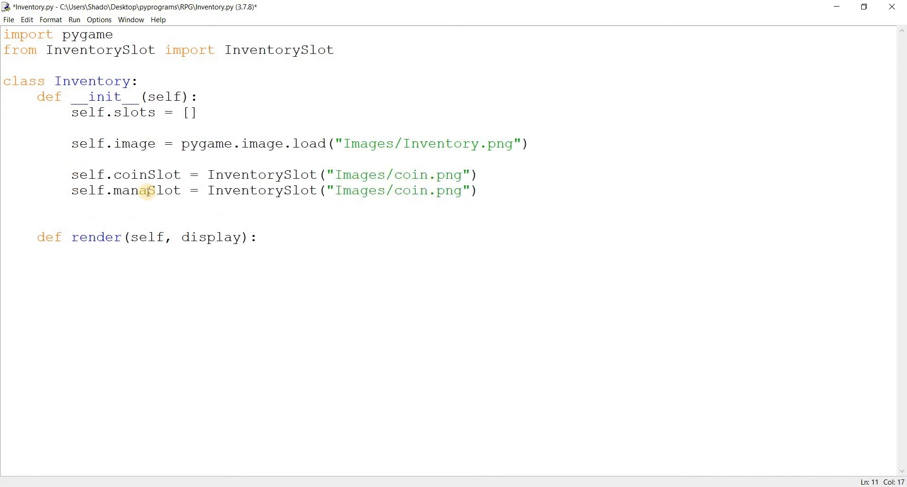
key("ctrl+s")
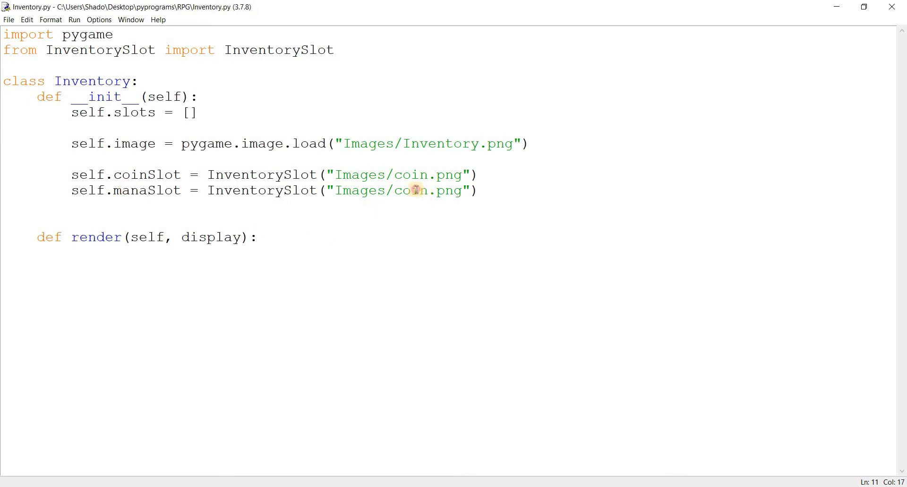
type("mana")
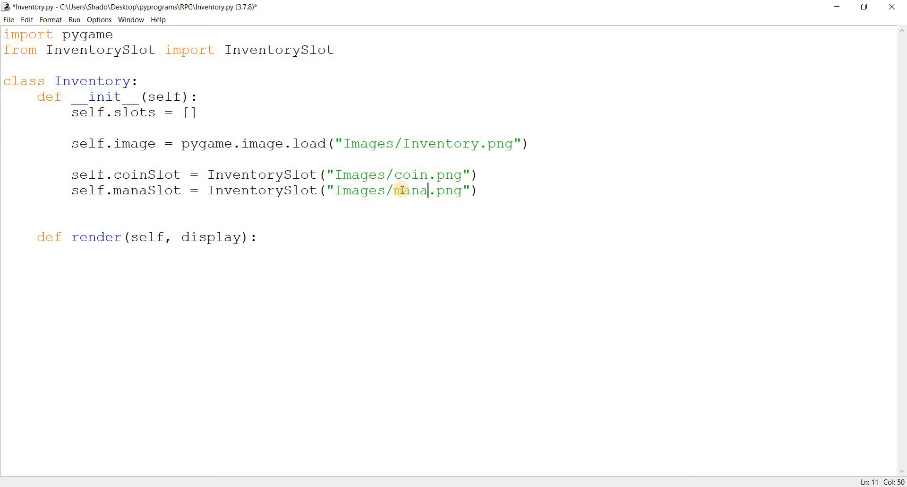
type("_potion")
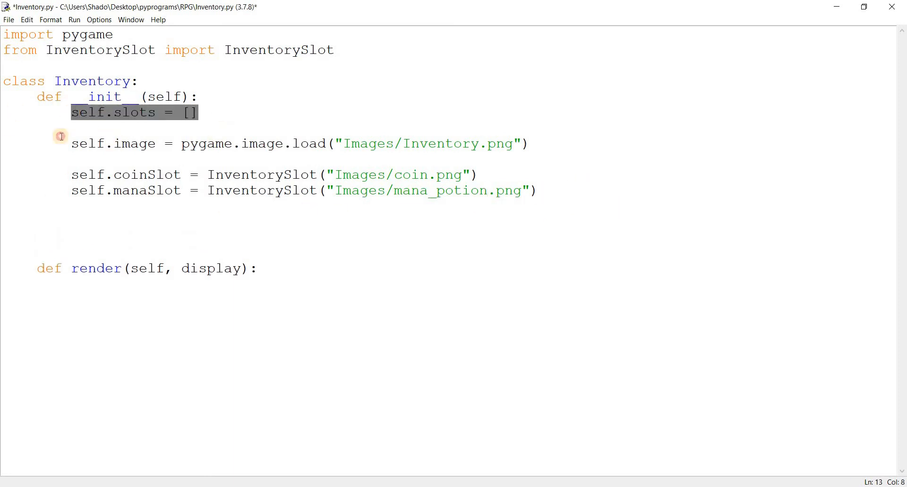
Rewrite the coin slot line as a self.slots.append( call
left_click(207, 174)
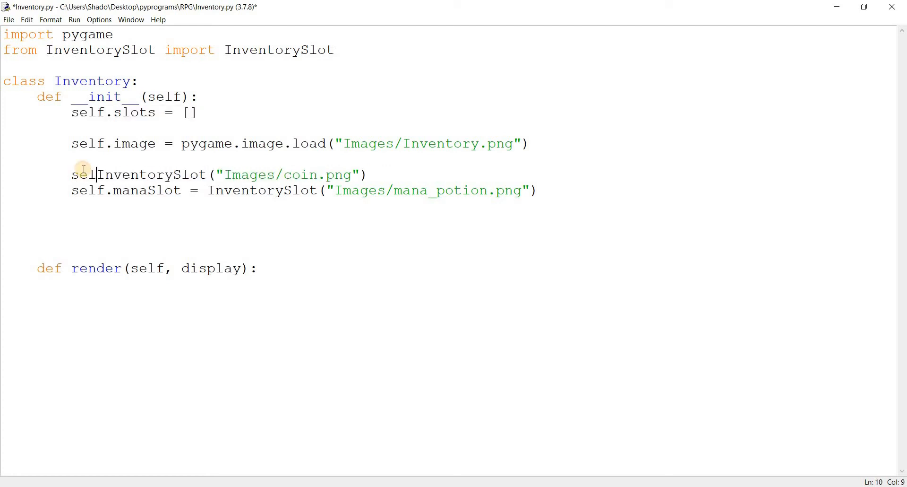
type(".slots")
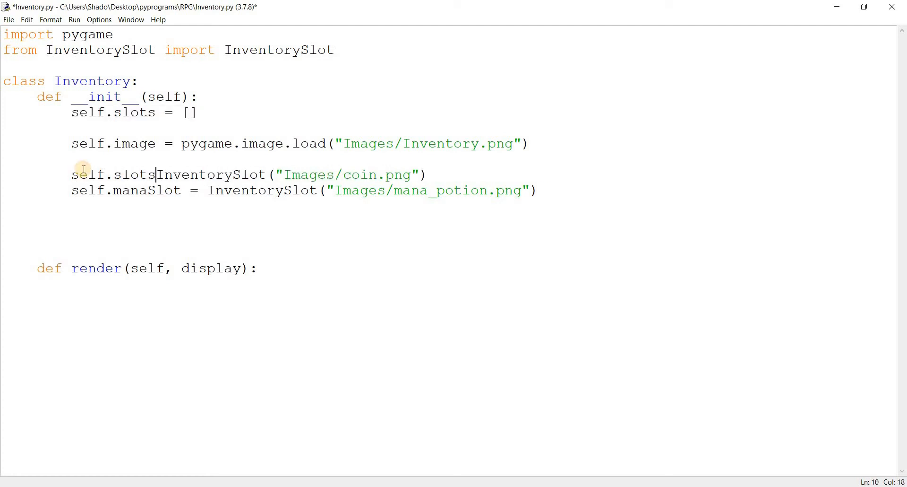
type(".append(")
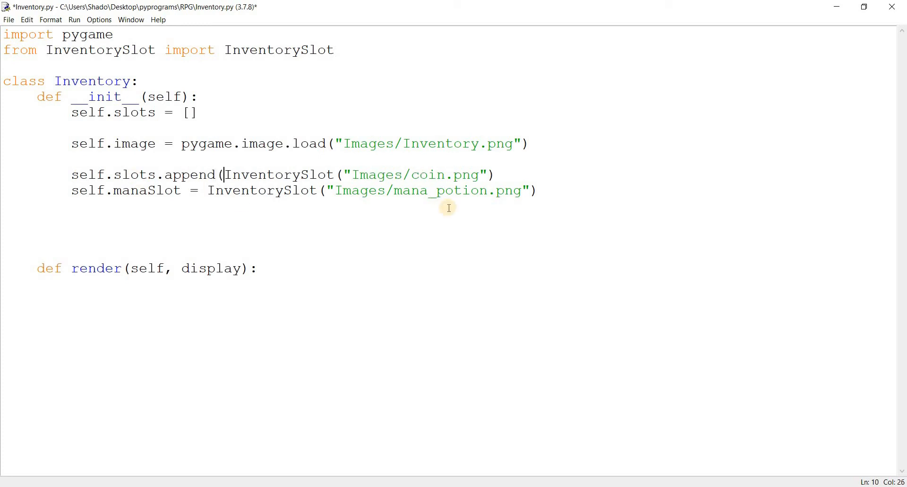
left_click_drag(219, 174, 504, 174)
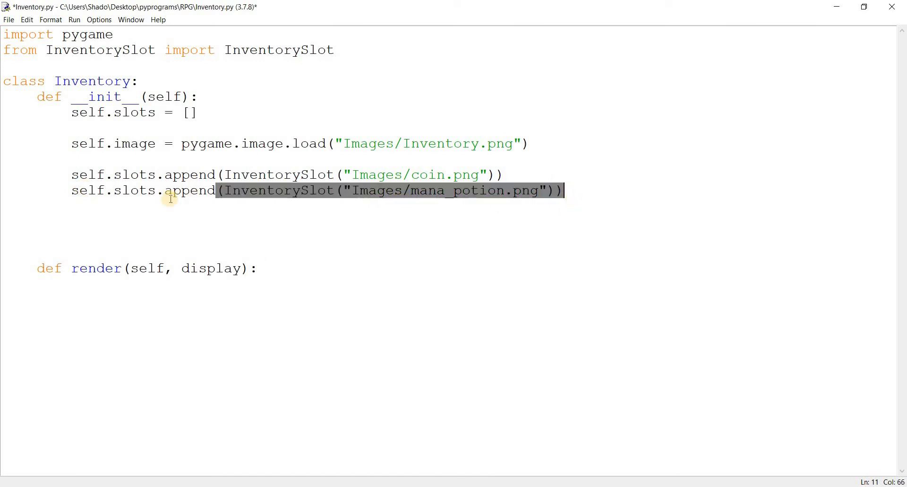
Add positions (10, 350) for the coin slot and (110, 350) for the mana potion slot
left_click(479, 174)
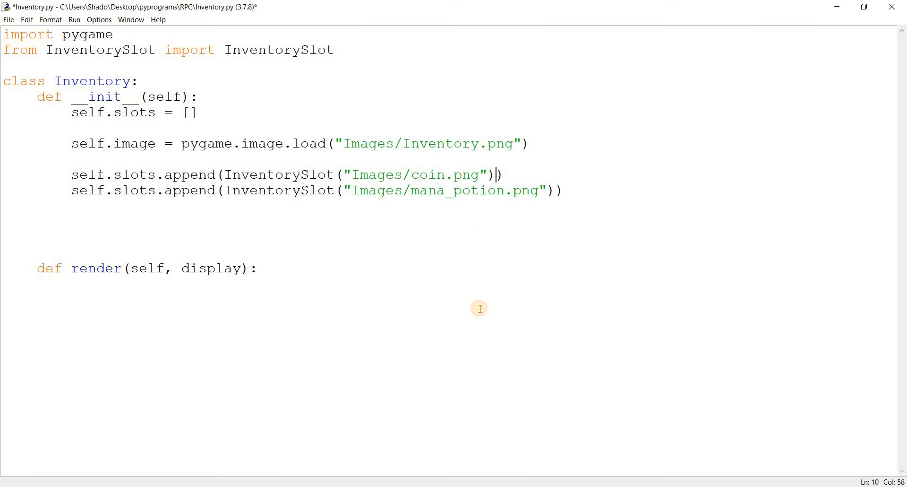
type(",")
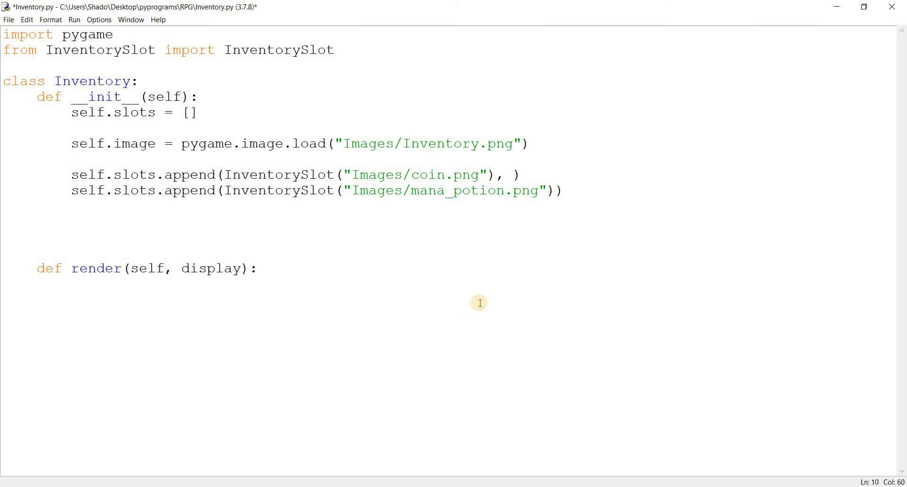
type("(")
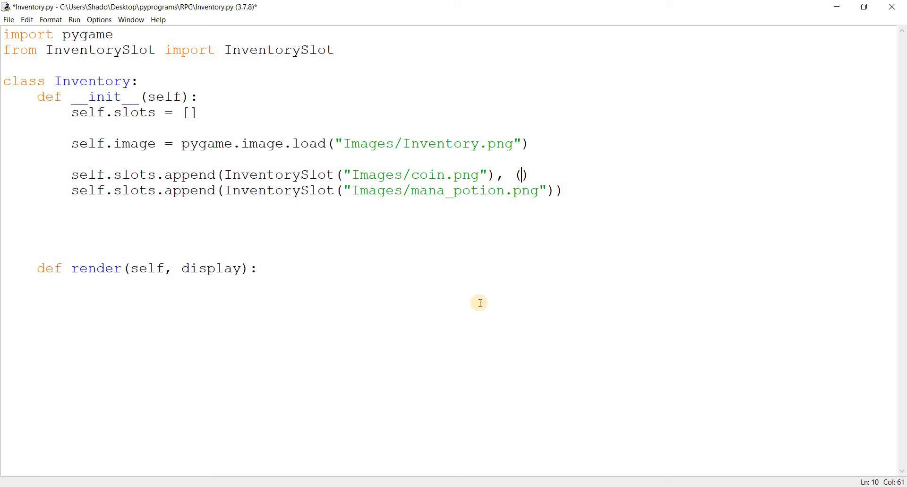
type("10,")
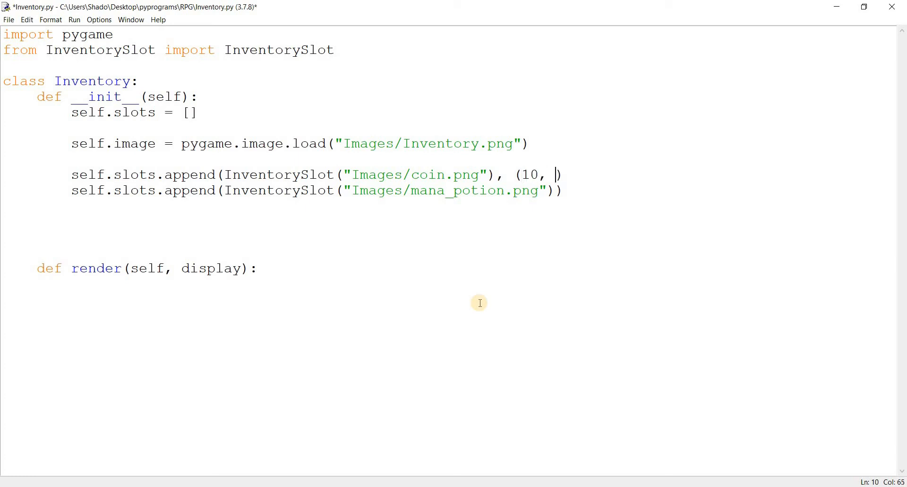
type("2")
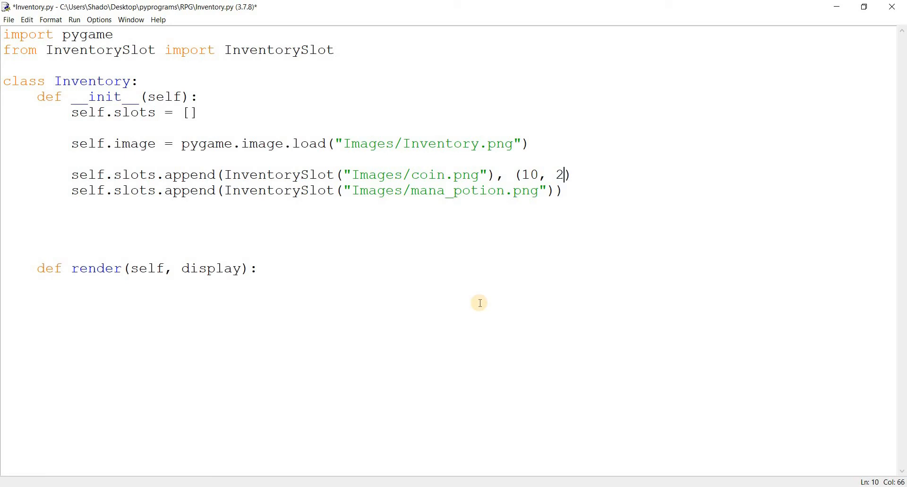
key("Backspace")
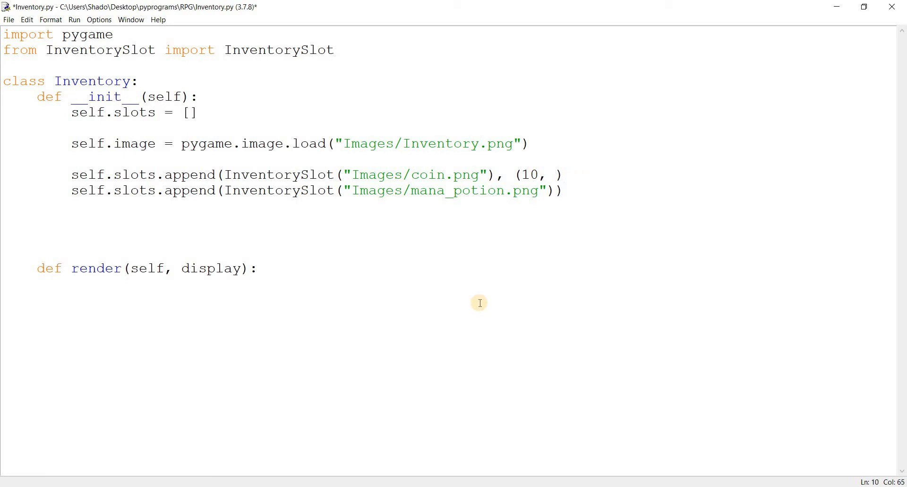
type("350")
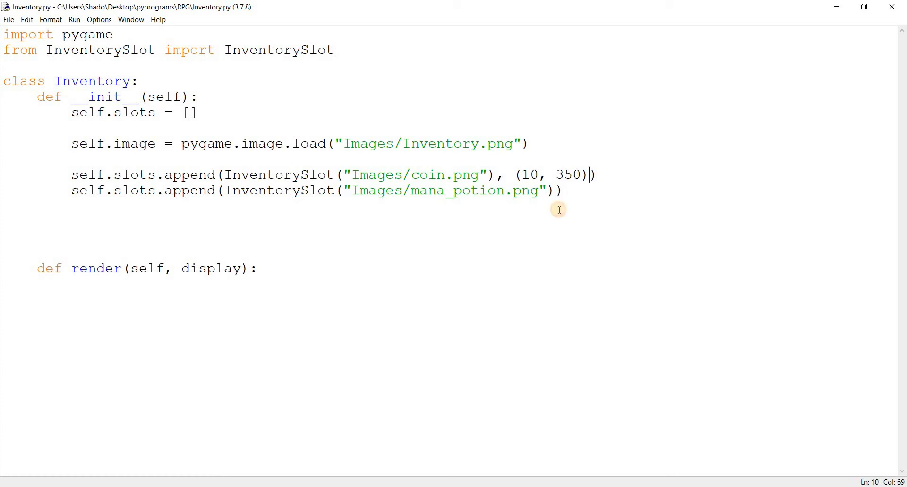
type(", (")
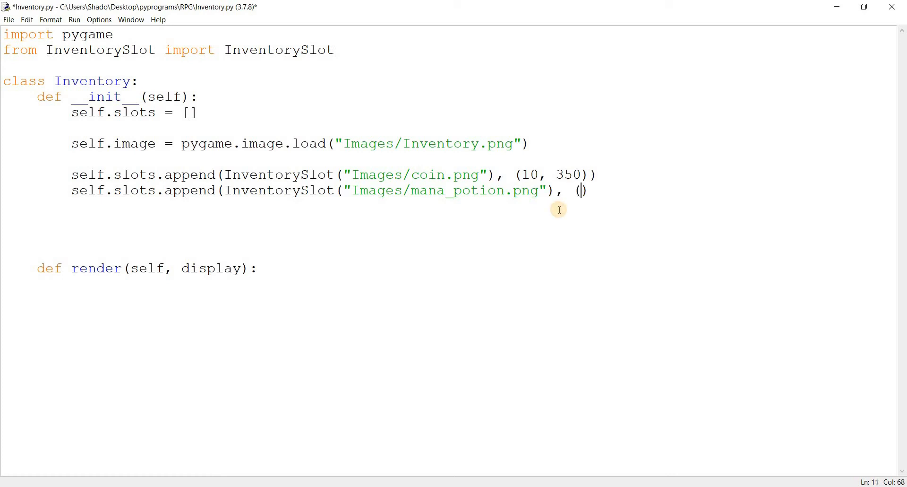
type("110")
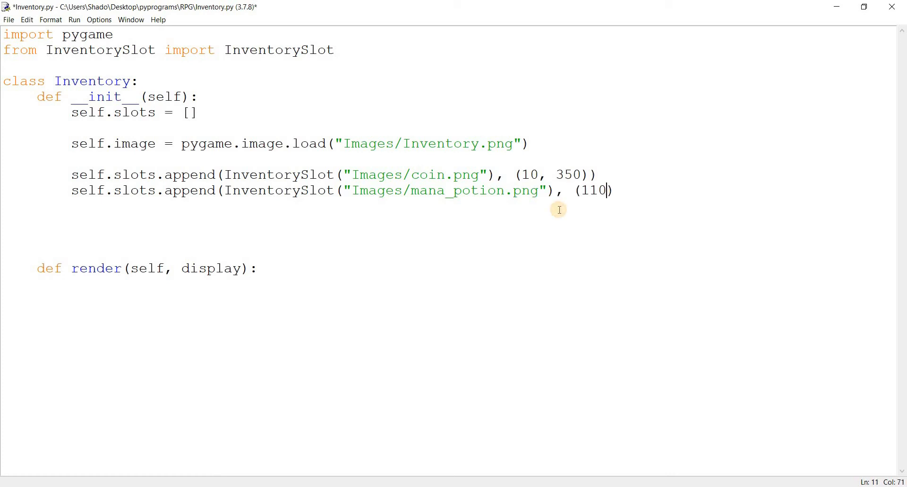
type(",")
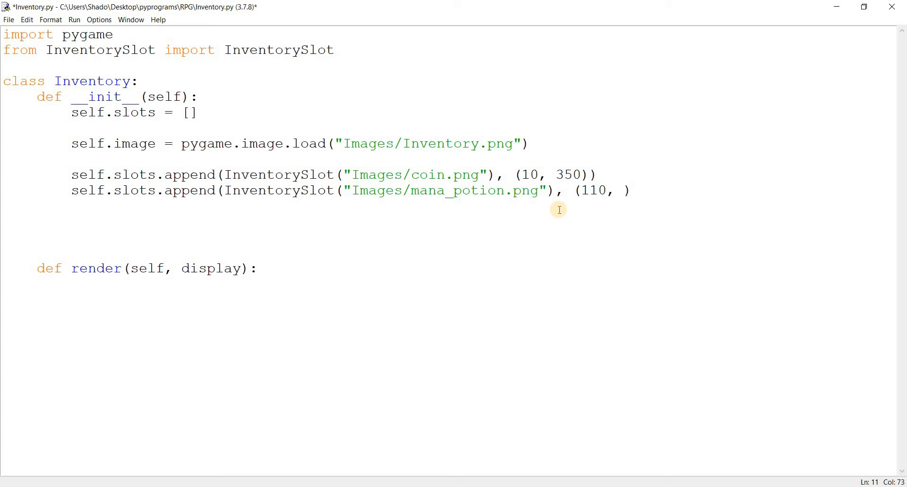
type("350))")
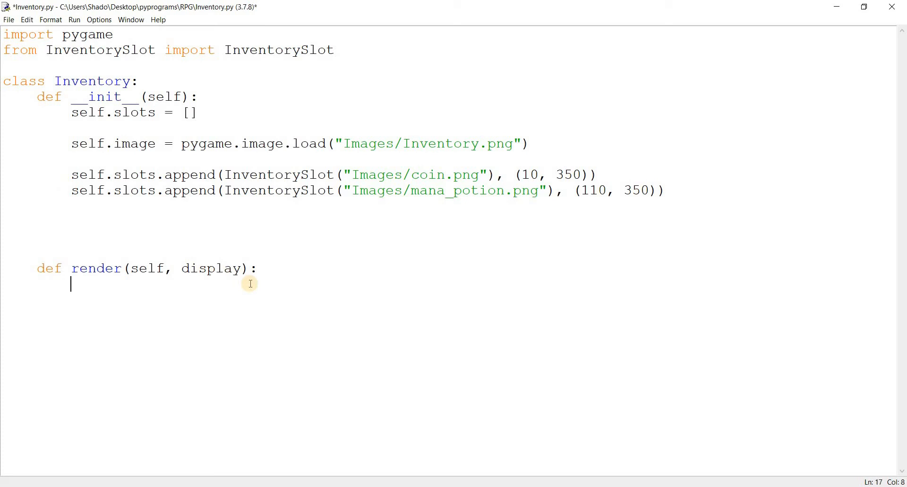
Loop over self.slots in render calling slot.render(display), then switch to InventorySlot.py
type("for slot i")
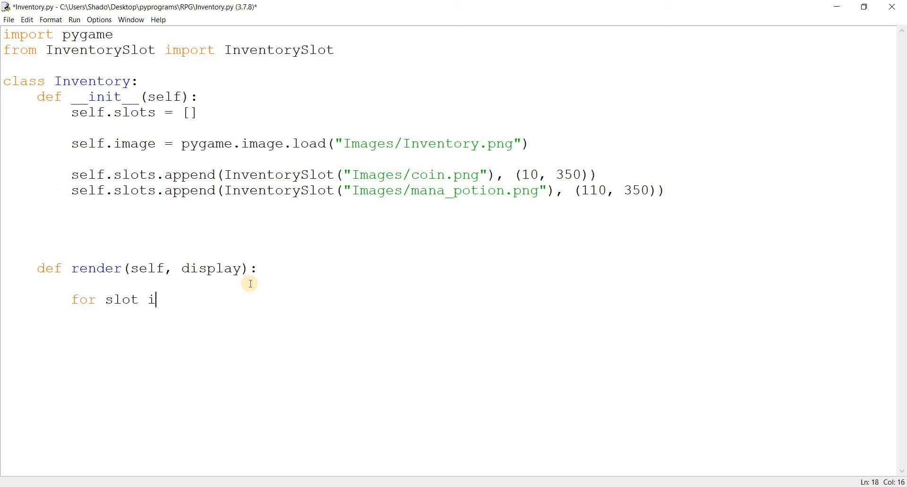
type("n self.slots:")
left_click(484, 315)
type("slot.red")
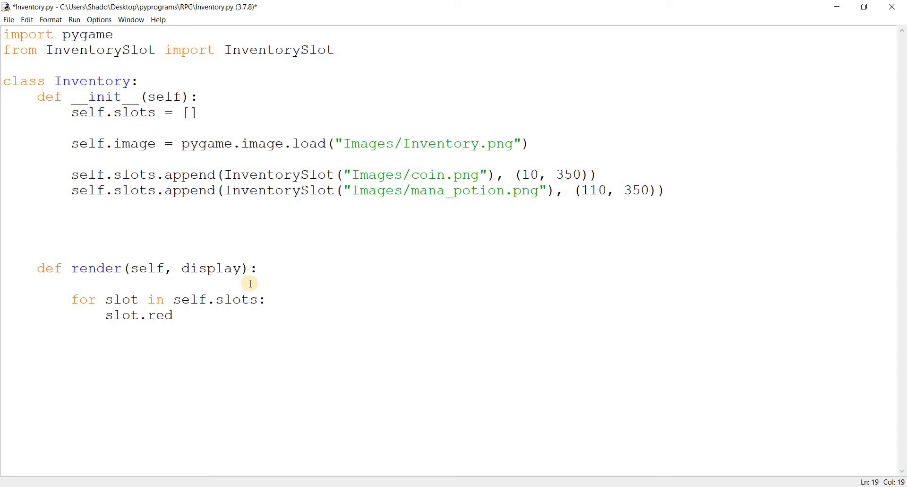
type("nder(")
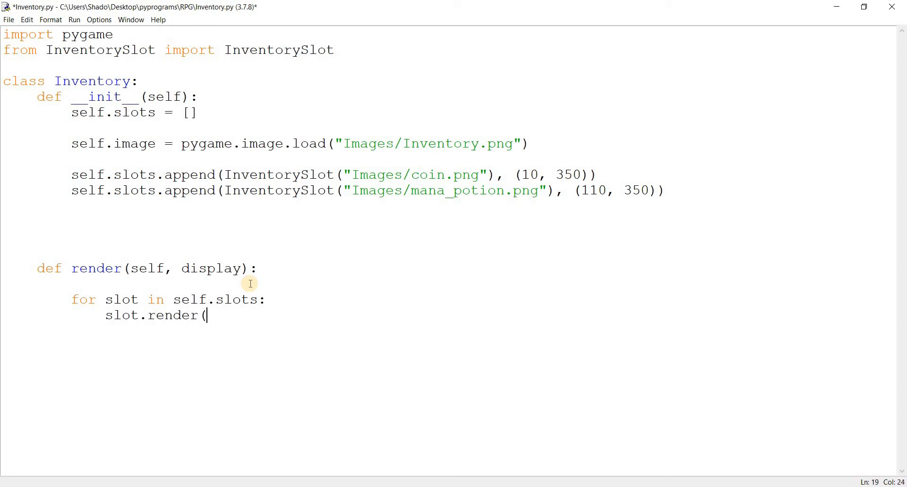
type("display)")
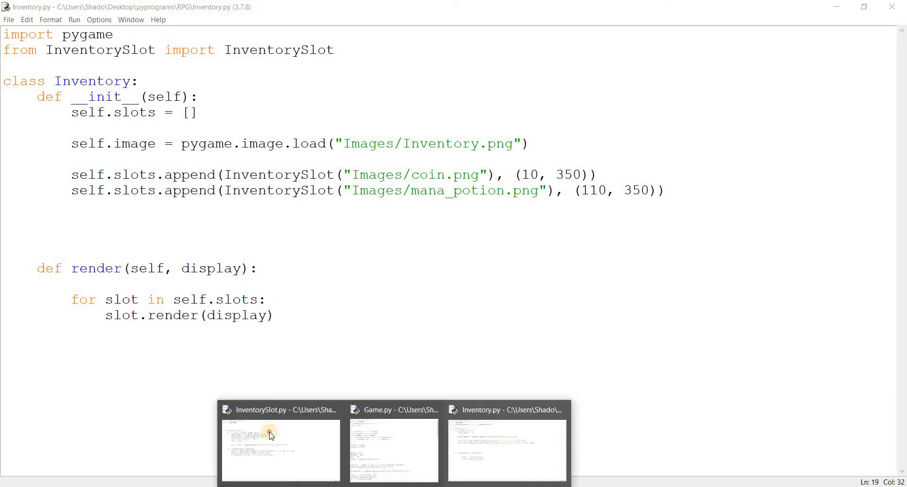
left_click(280, 445)
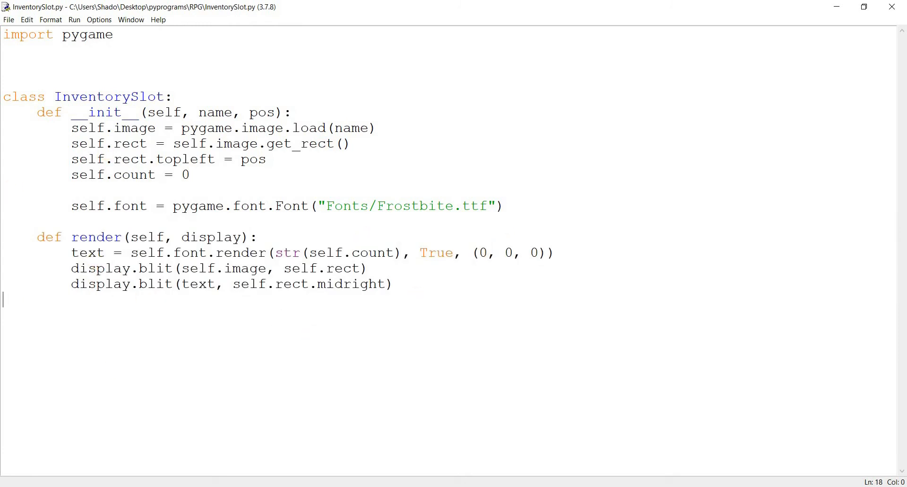
mouse_move(511, 458)
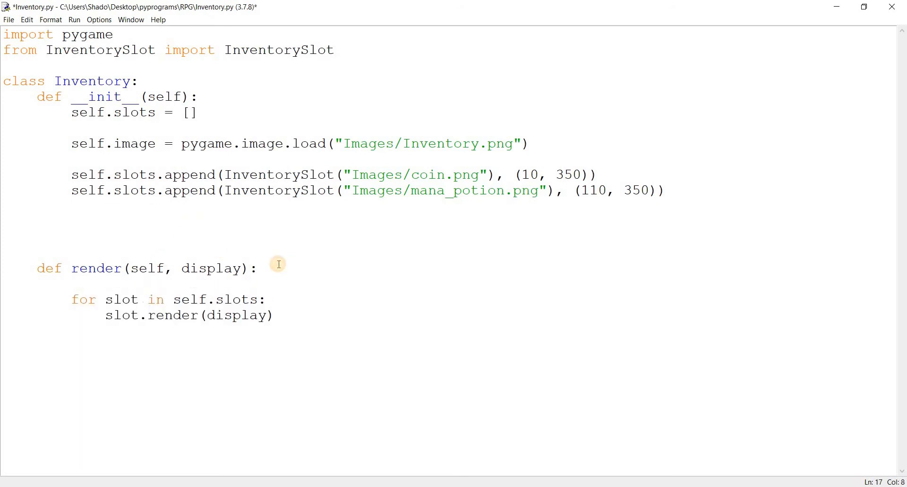
Replace the partial self.image text with display.blit(self.image, at the top of render
type("self.ima")
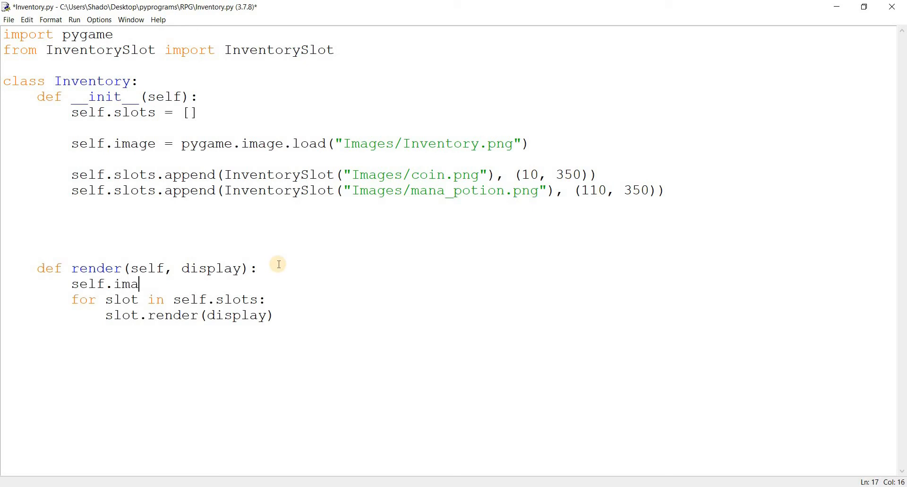
type("ge.")
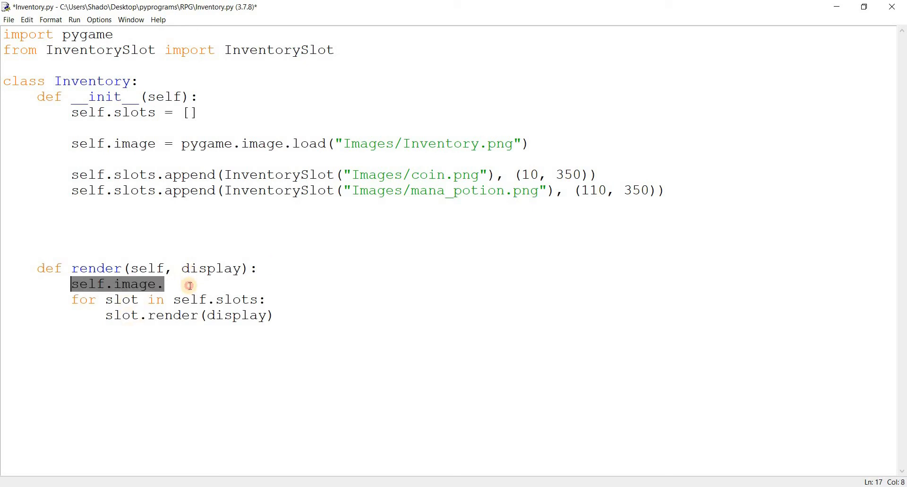
left_click(203, 276)
type("d")
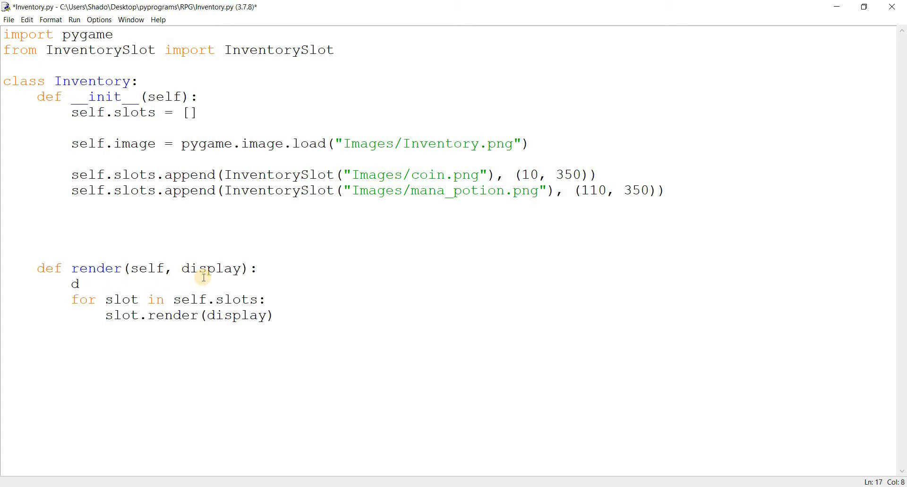
type("isplay.blit(sel")
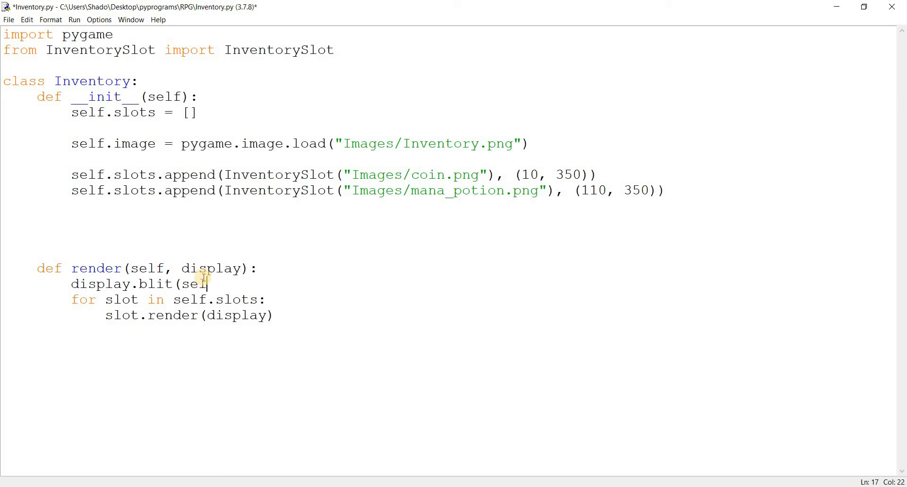
type("f.image,")
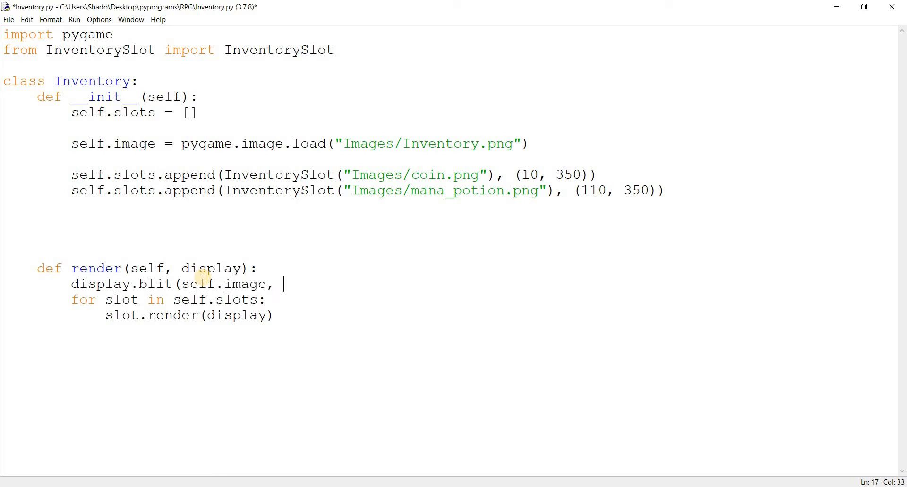
mouse_move(628, 217)
type("self.rect =")
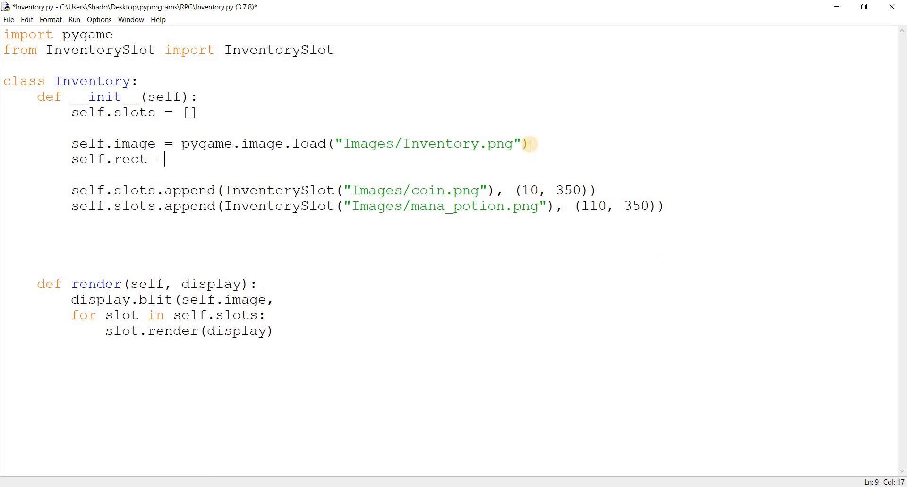
Give the inventory image a rect at topleft (0, 350), blit it at self.rect, and save
type("self.image.get_rect")
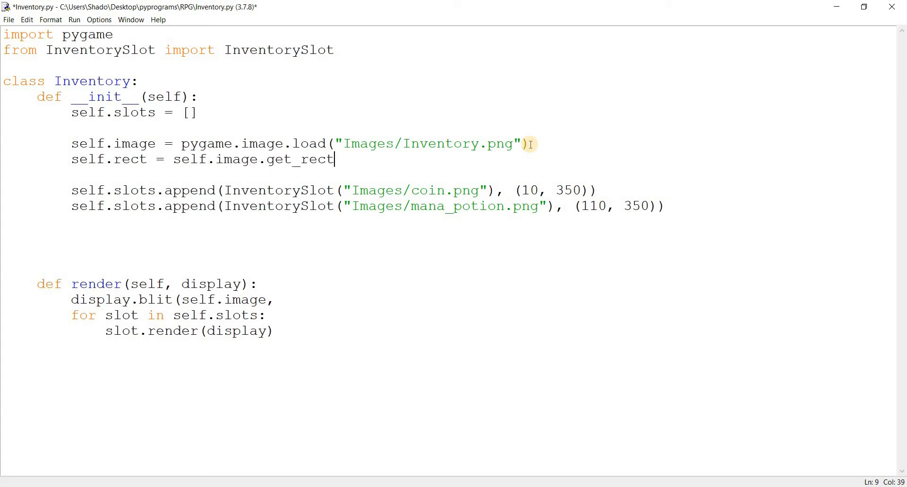
type("()")
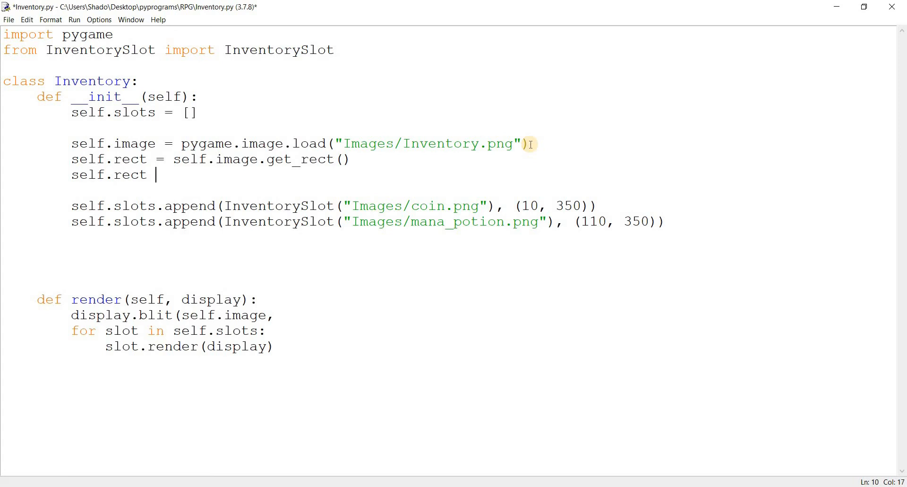
type(".topleft = (")
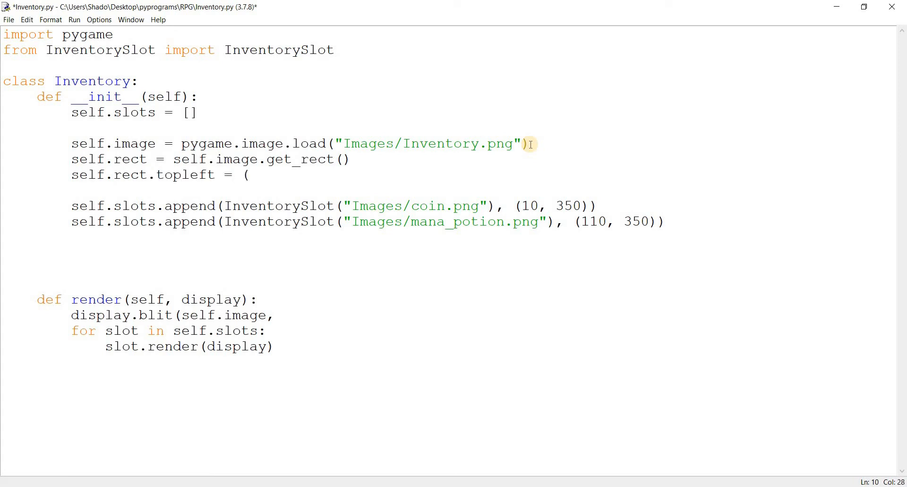
type("0,")
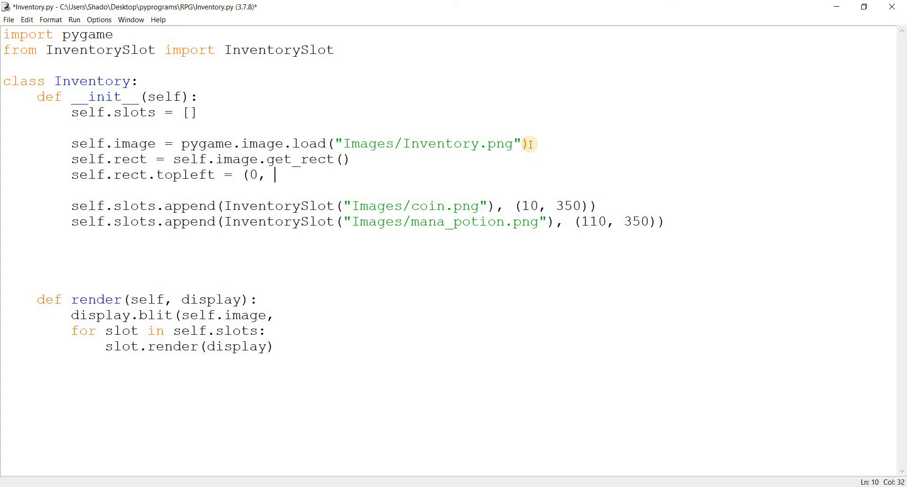
type("350)")
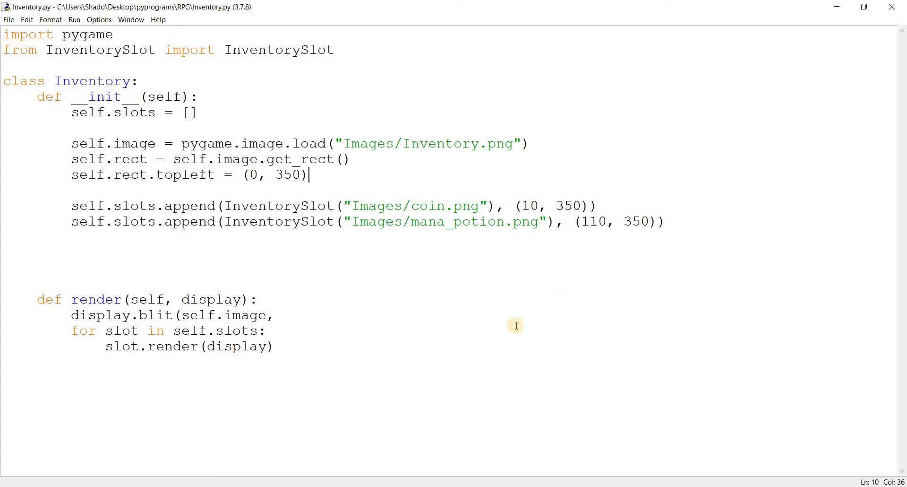
type("self.")
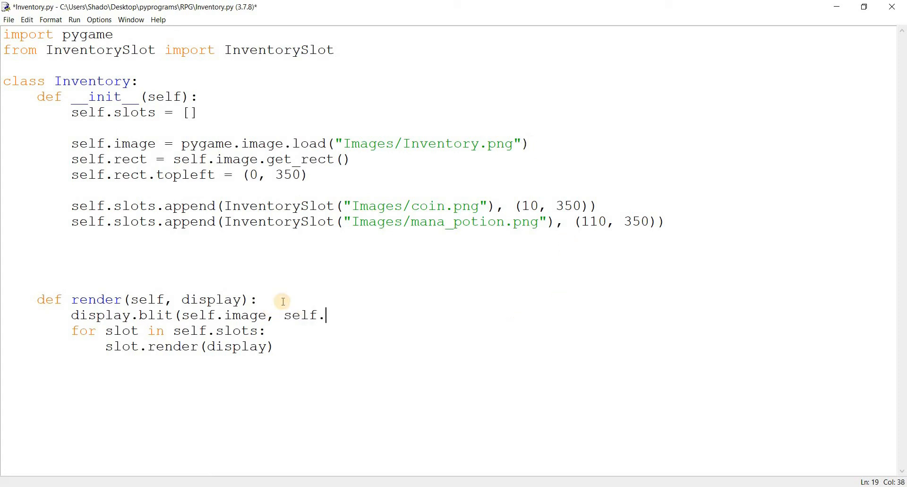
type("rect)")
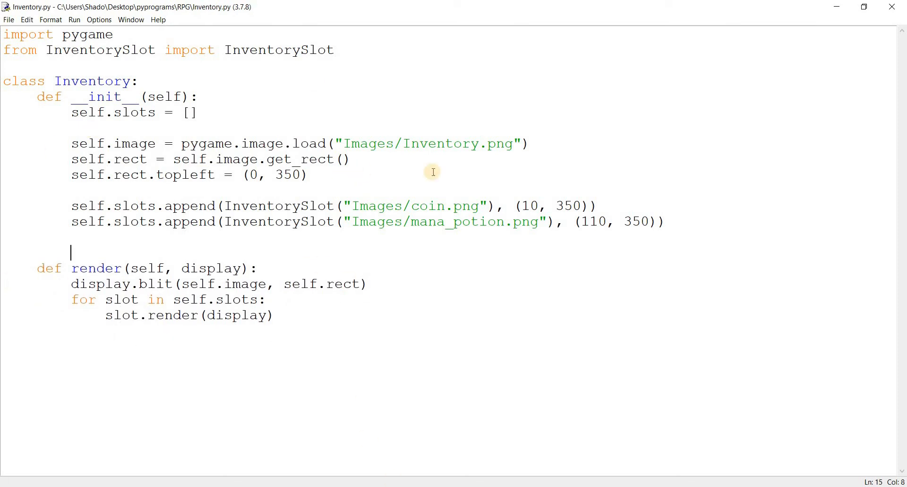
mouse_move(495, 293)
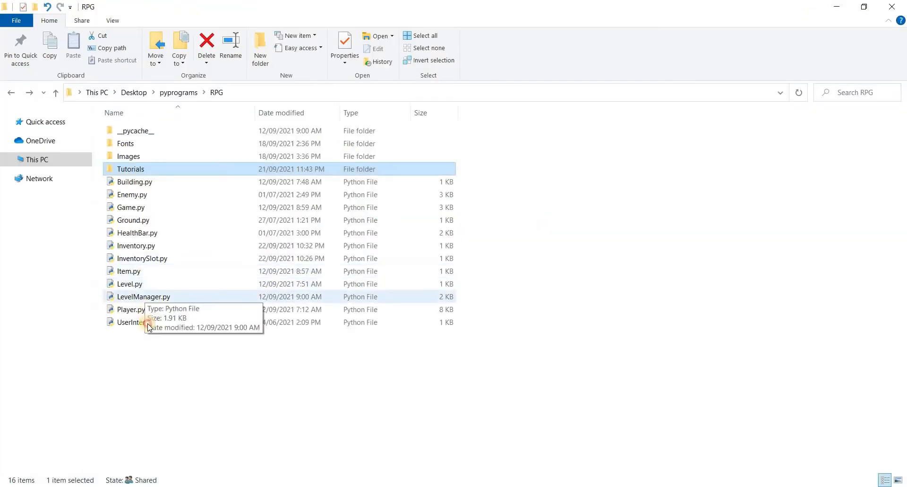
Open UserInterface.py from the RPG folder in IDLE and maximize the window
right_click(130, 322)
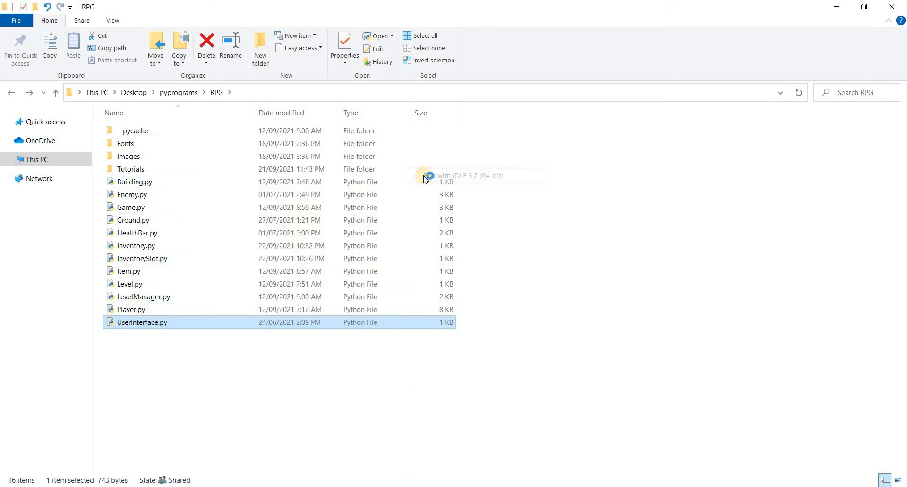
double_click(142, 322)
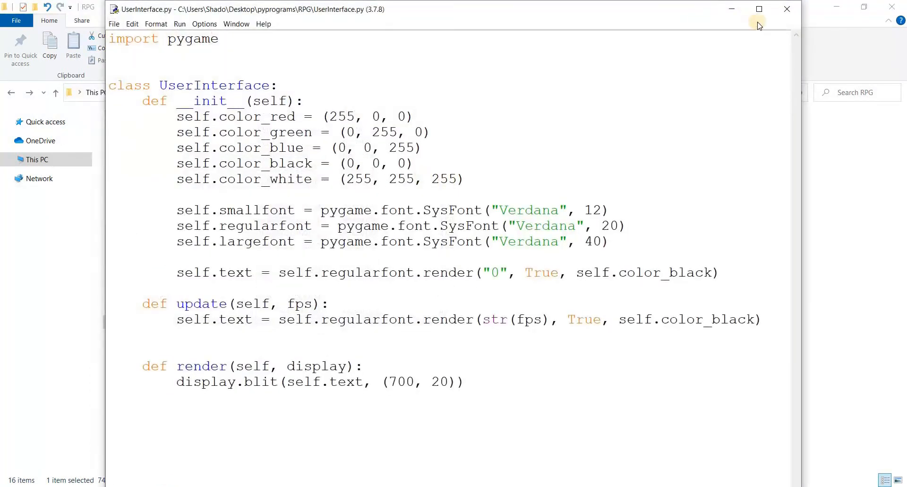
left_click(758, 8)
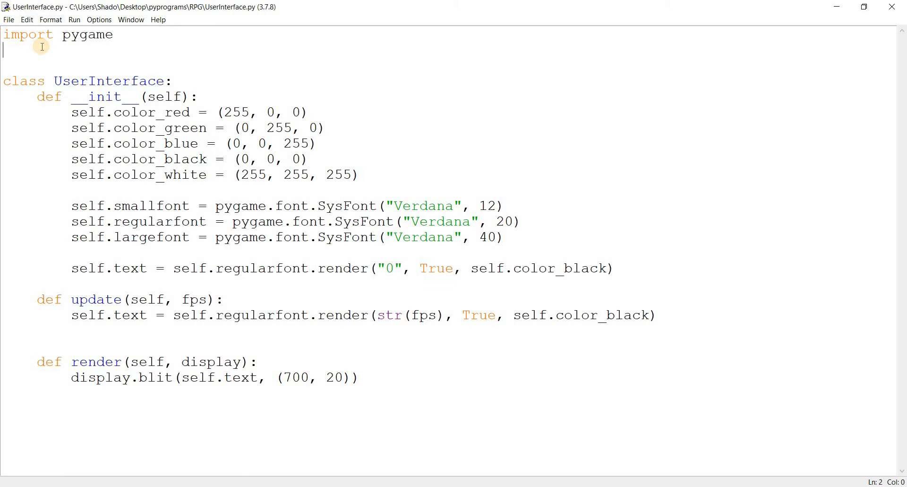
Import Inventory into UserInterface.py and create self.inventory = Inventory()
type("from i")
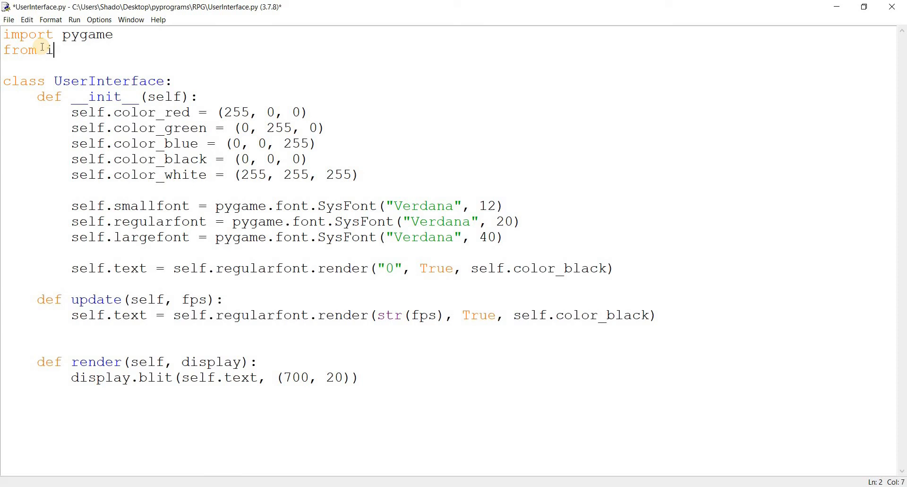
type("nventory i")
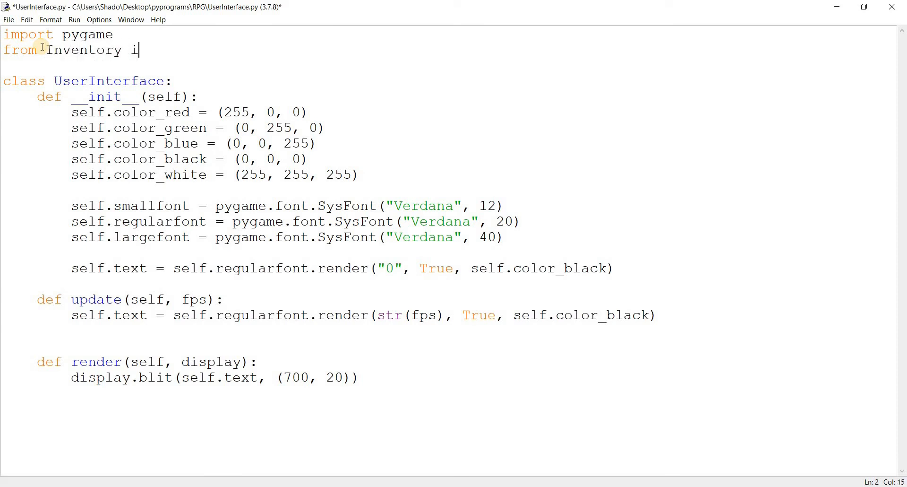
type("mport Inven")
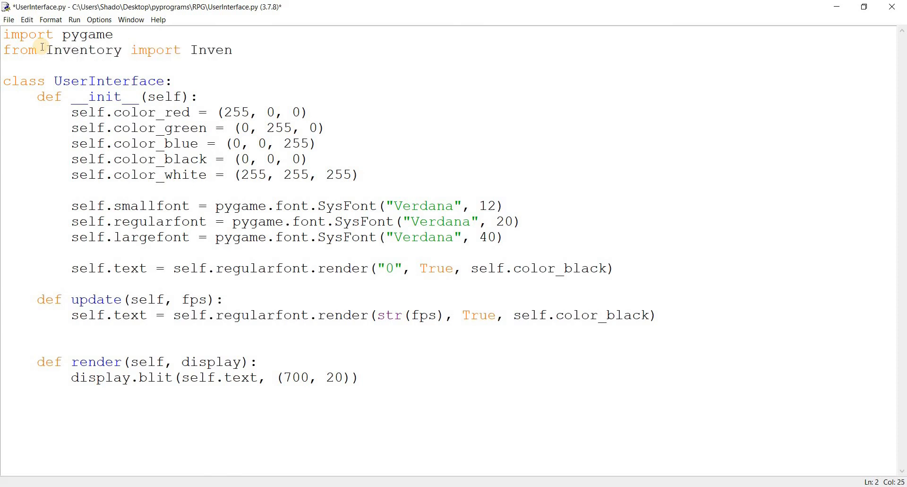
type("tory")
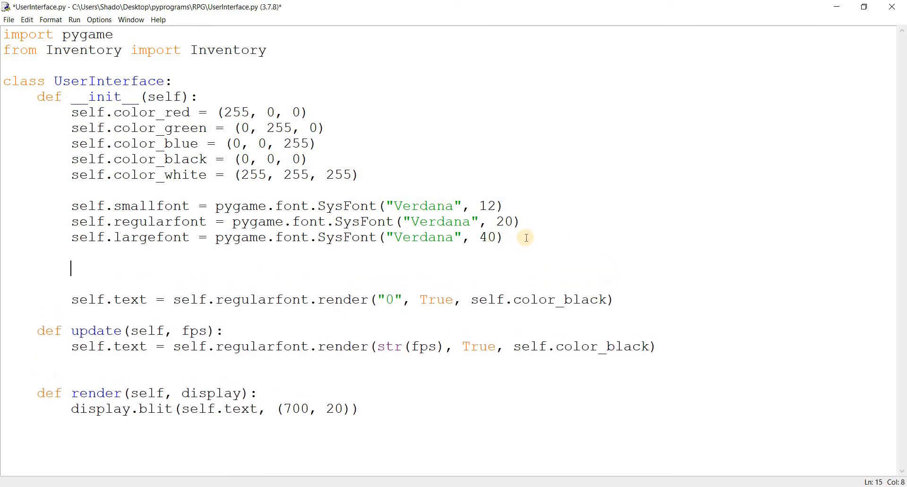
type("self.in")
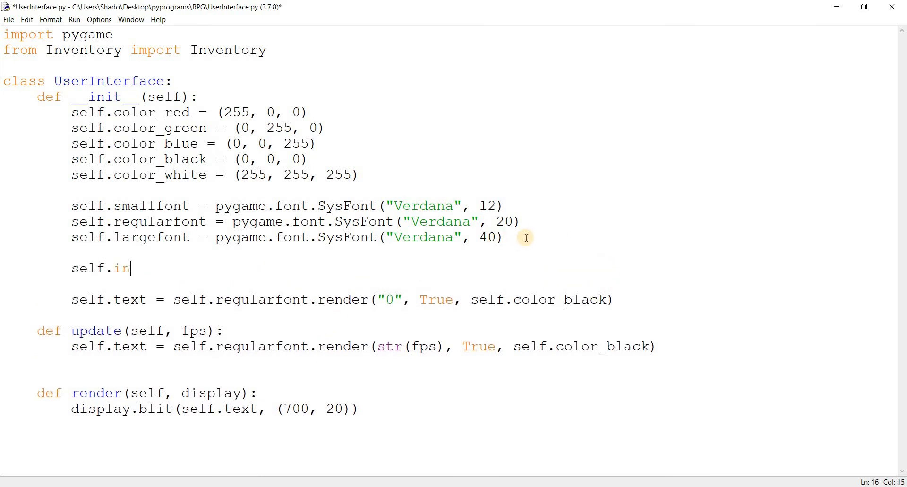
type("ventory =")
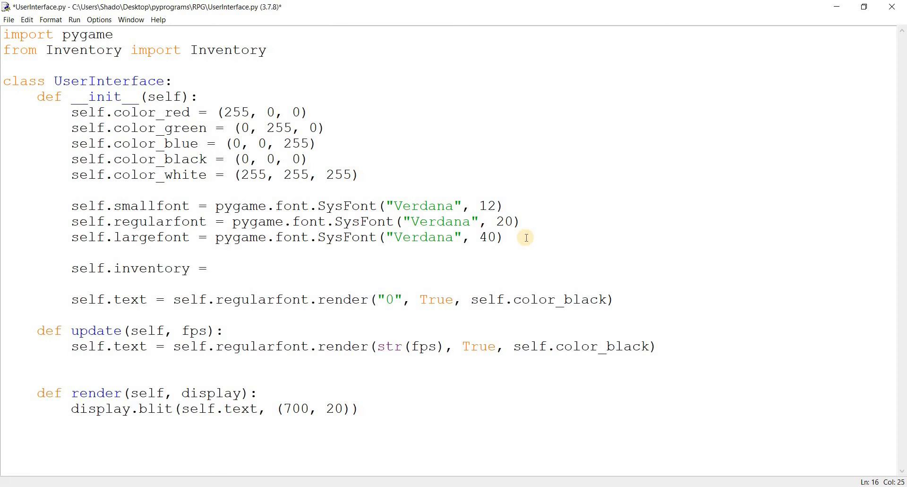
type("Inventory")
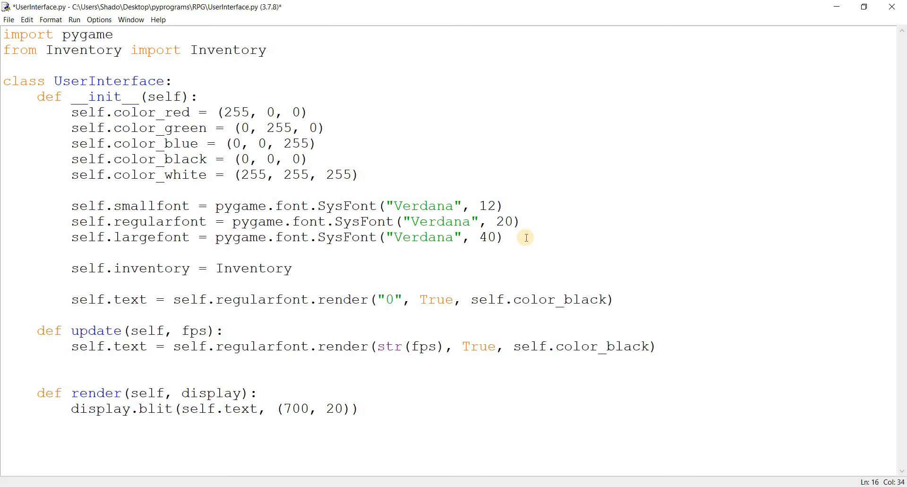
type("()")
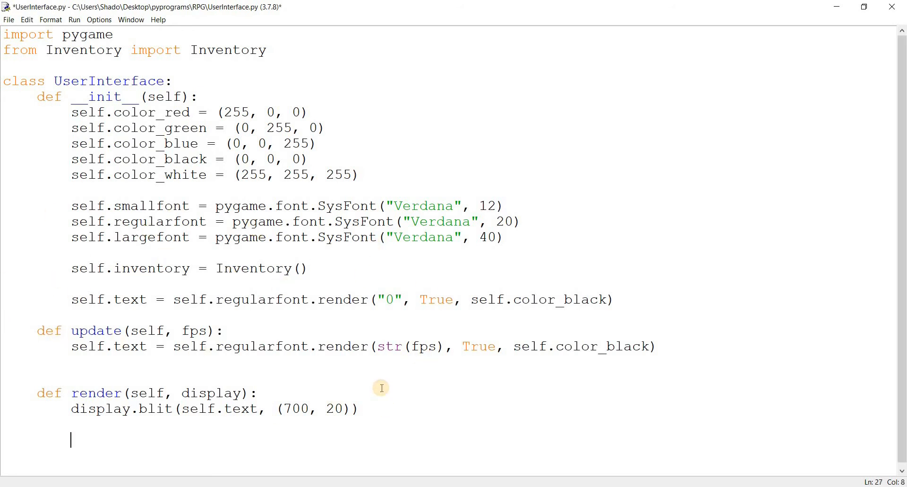
Draw the inventory with self.inventory.render(display) and save the file
type("self.inventory.rende")
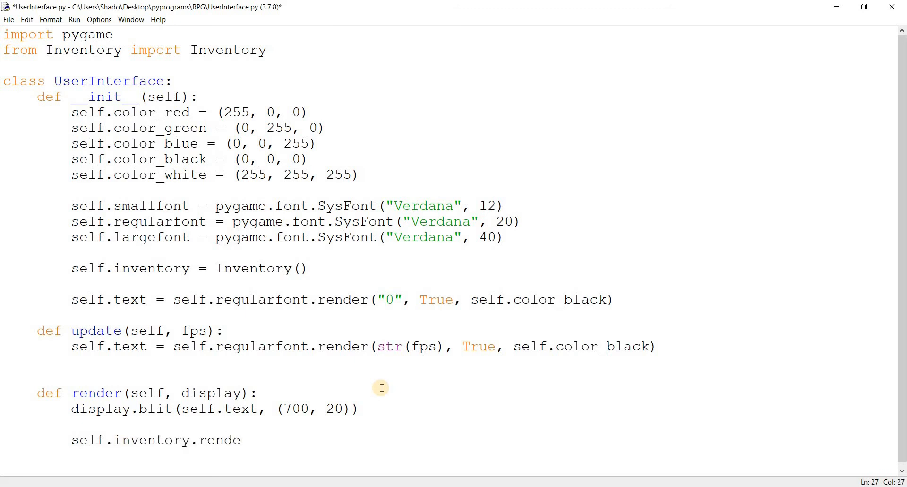
type("r(display)")
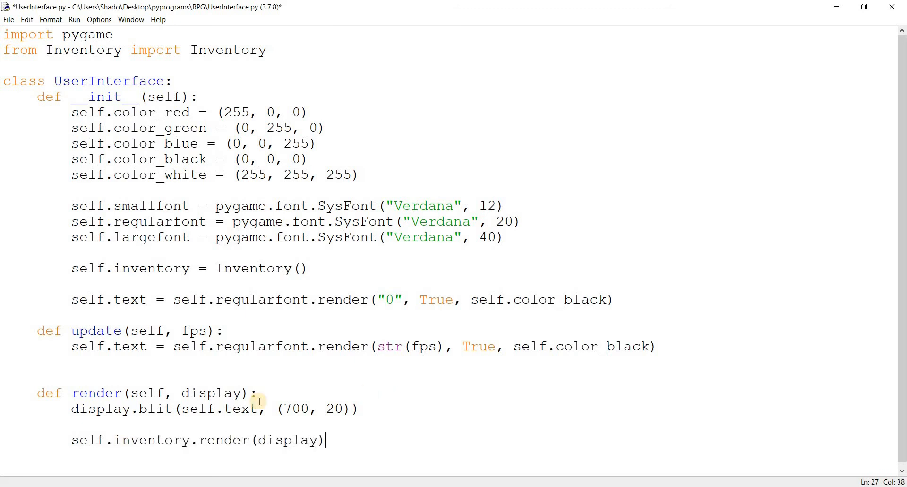
key("ctrl+s")
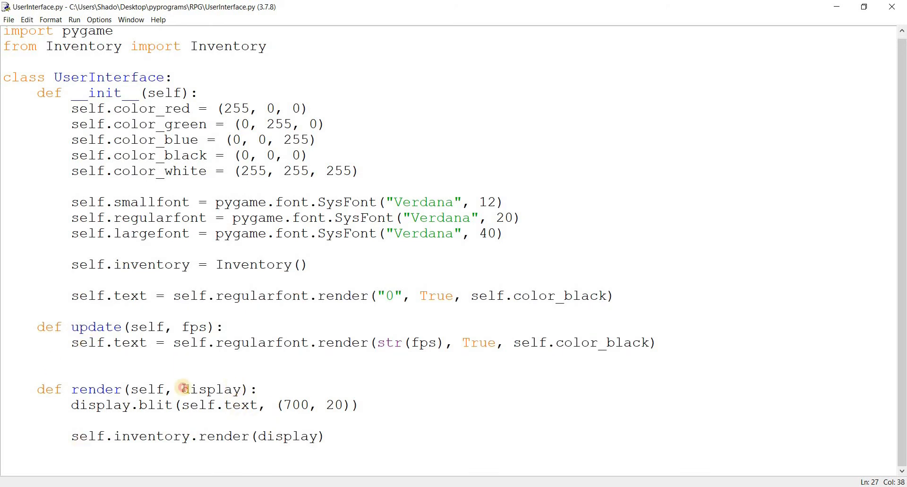
double_click(208, 389)
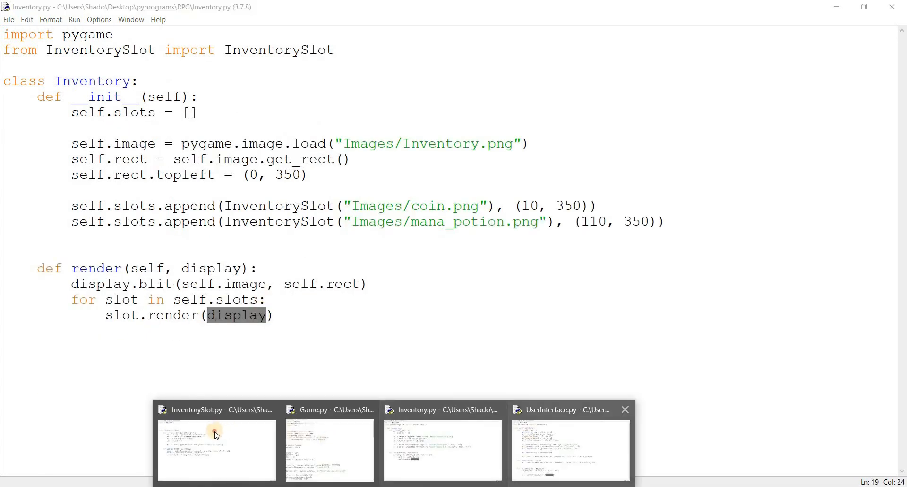
left_click(217, 449)
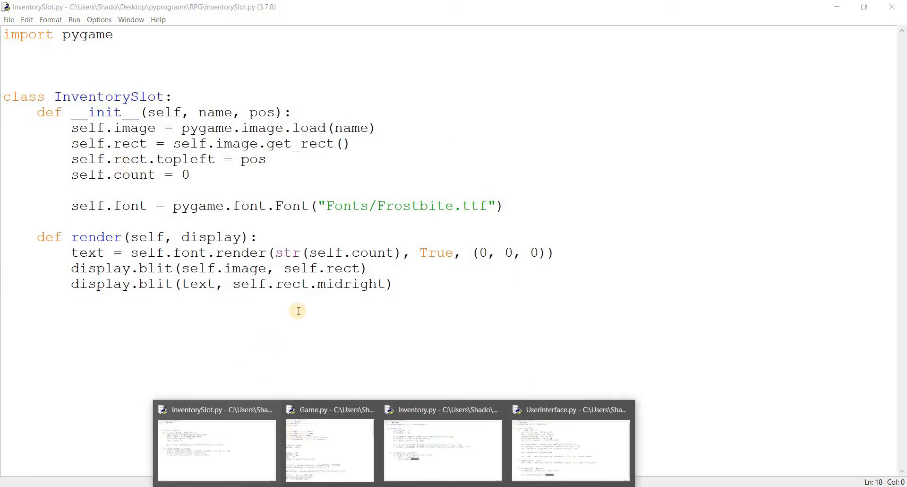
mouse_move(310, 417)
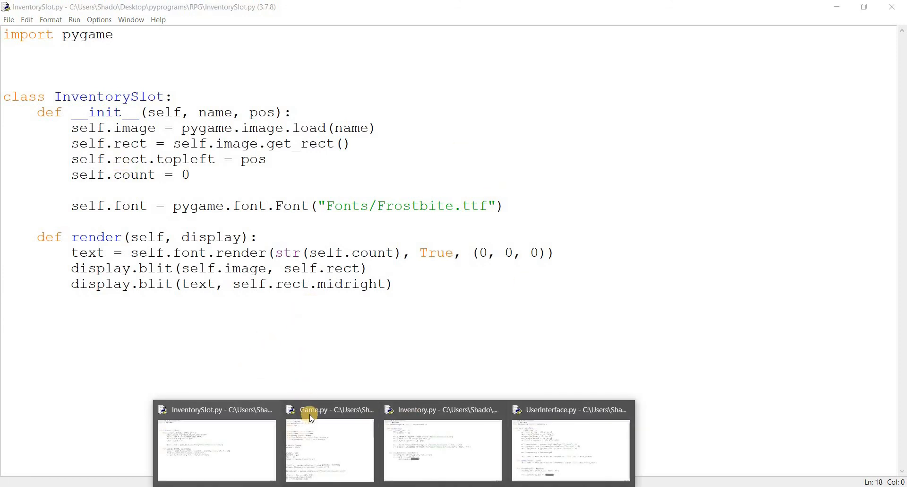
mouse_move(315, 425)
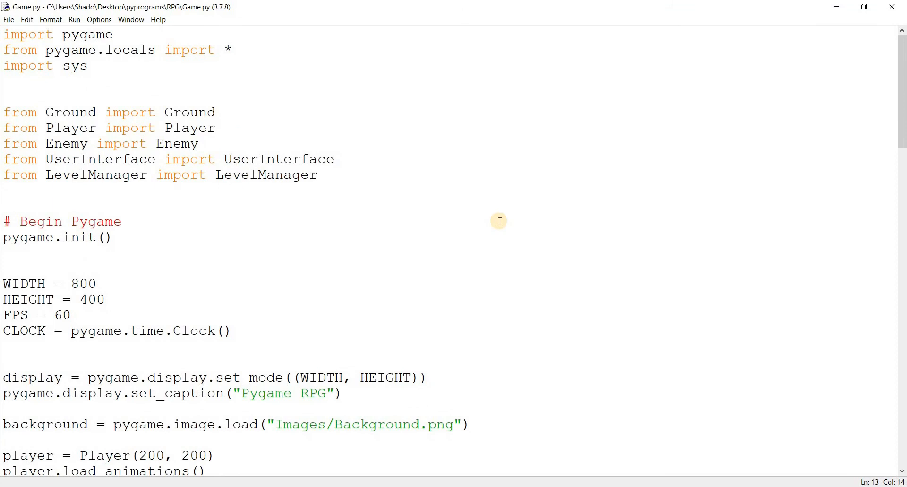
left_click(75, 18)
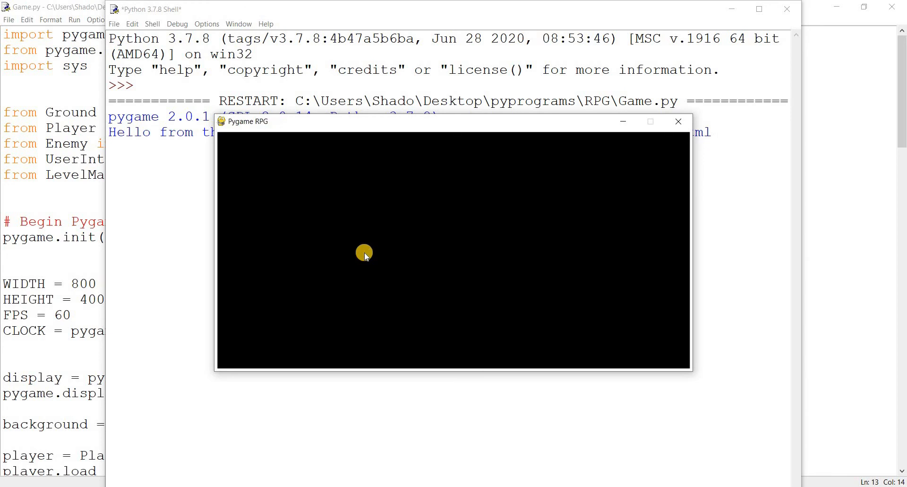
left_click(678, 121)
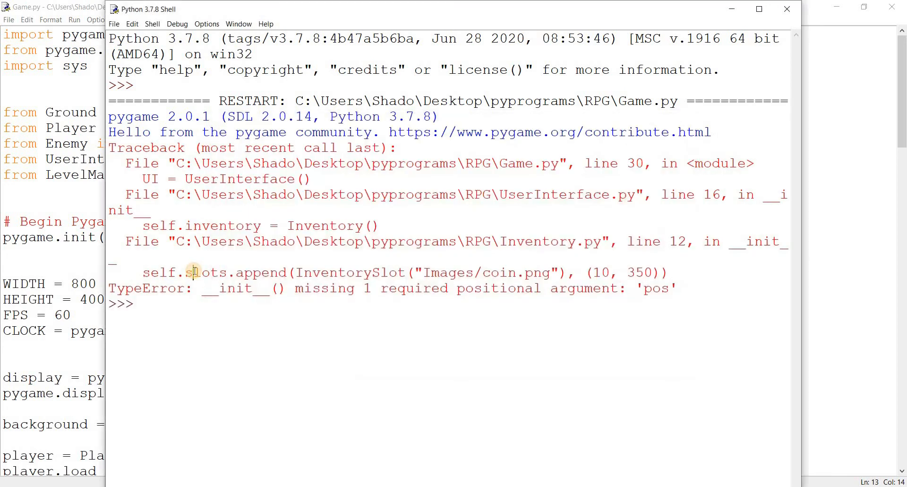
mouse_move(522, 290)
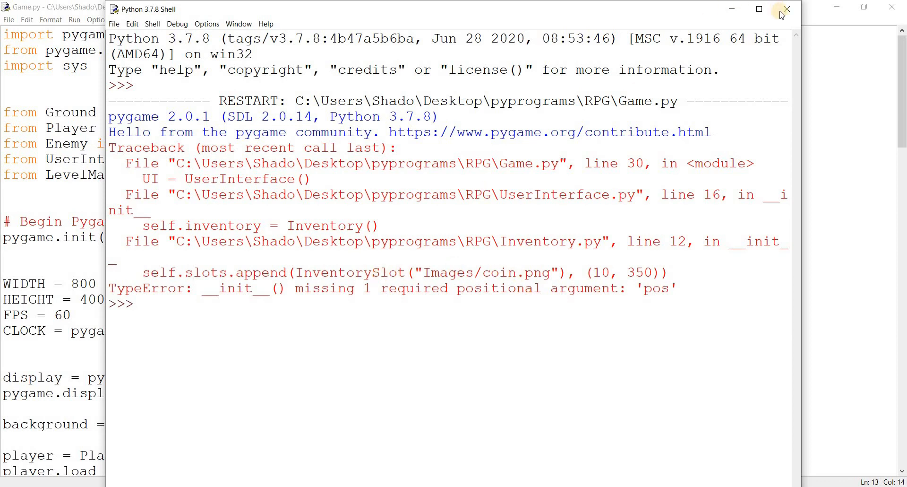
left_click(786, 9)
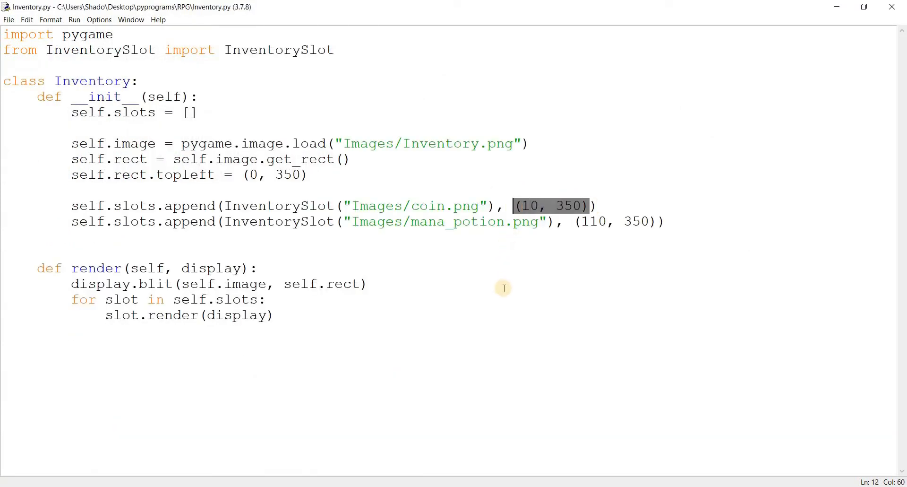
Move the (10, 350) and (110, 350) positions inside the InventorySlot calls and rerun the game
key("Delete")
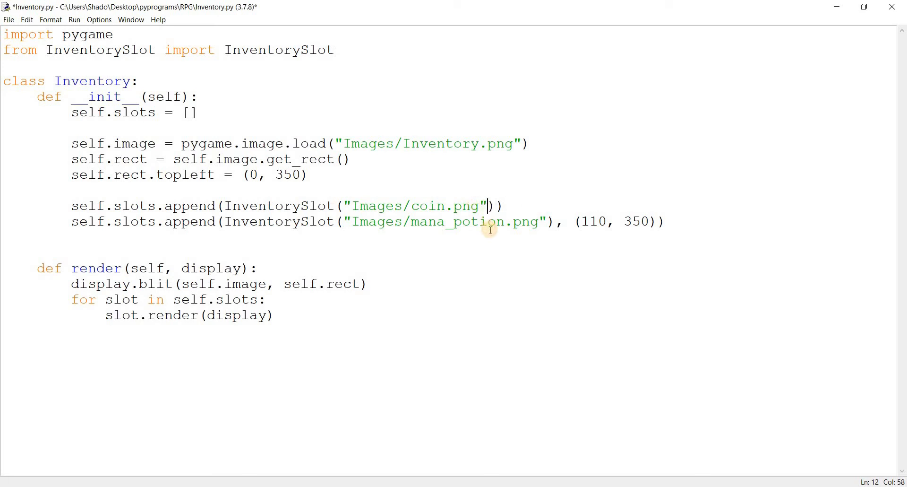
type(", (10, 350)")
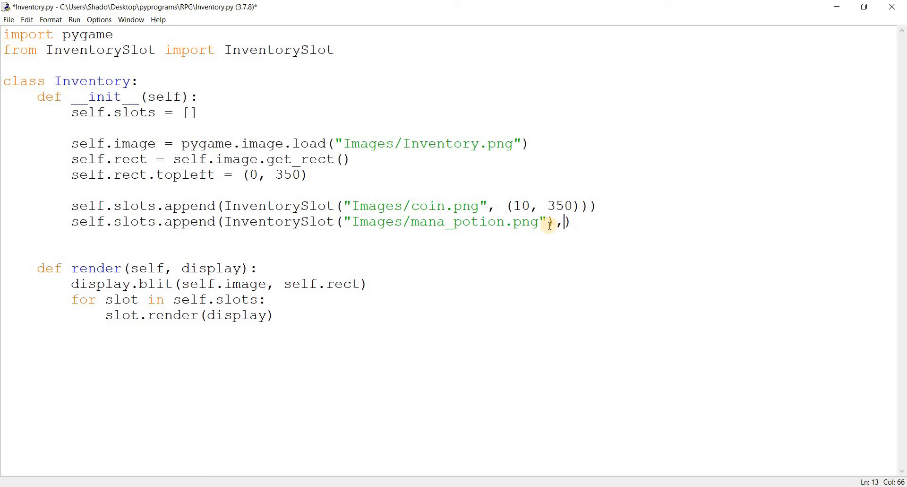
type("(110, 350)")
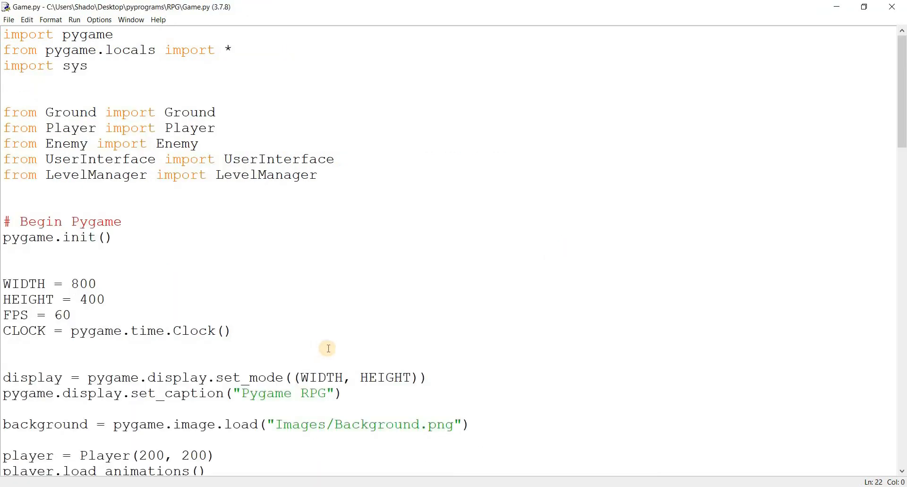
key("F5")
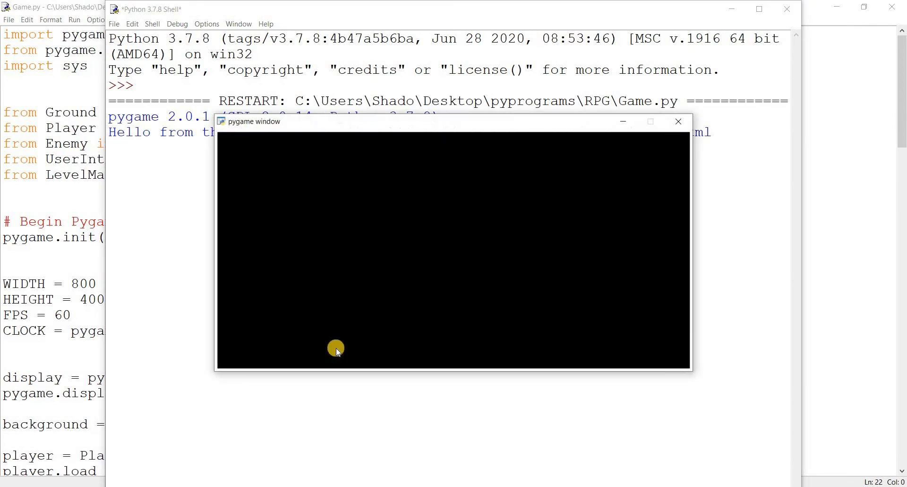
left_click(677, 121)
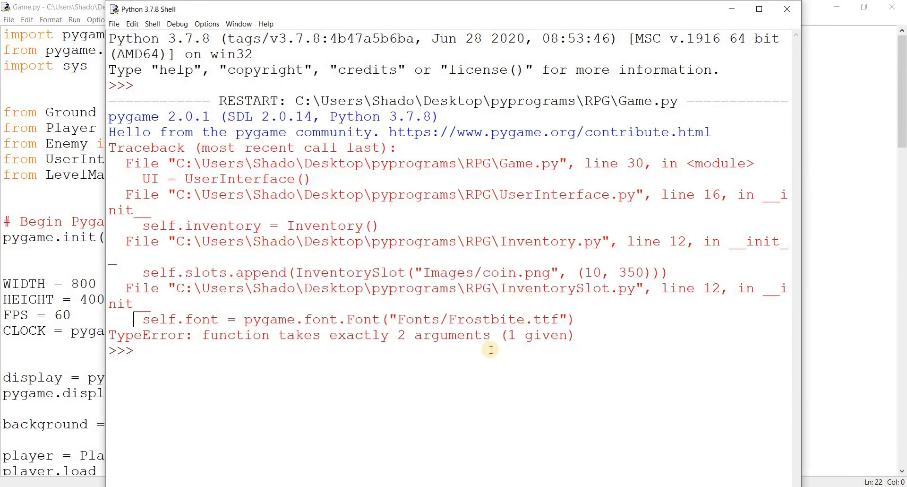
mouse_move(489, 344)
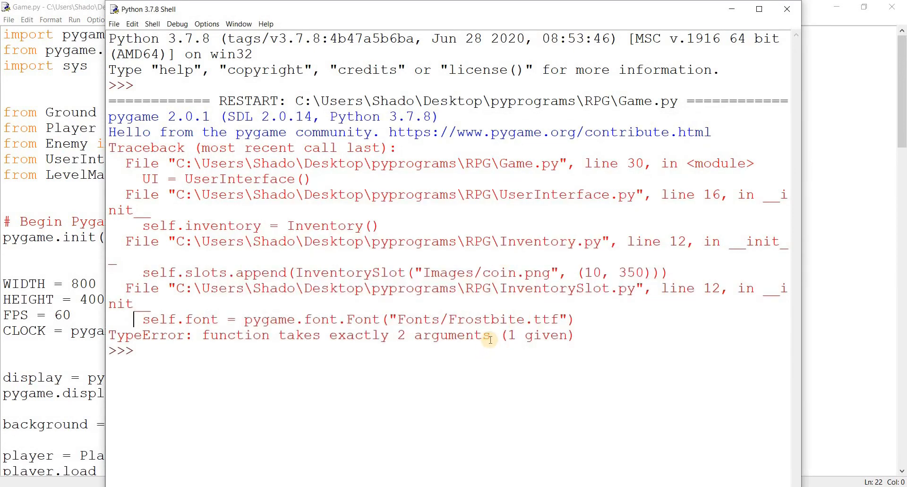
mouse_move(260, 339)
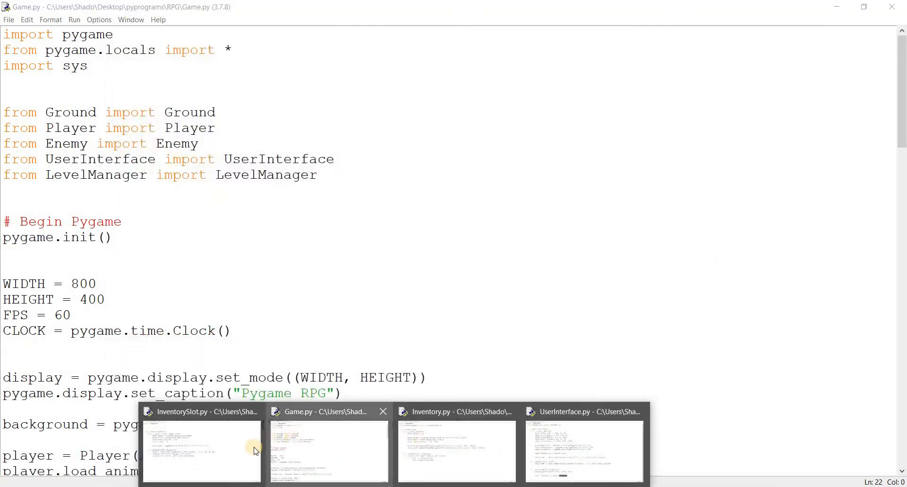
Give the InventorySlot font a size of 25 and save InventorySlot.py
left_click(456, 451)
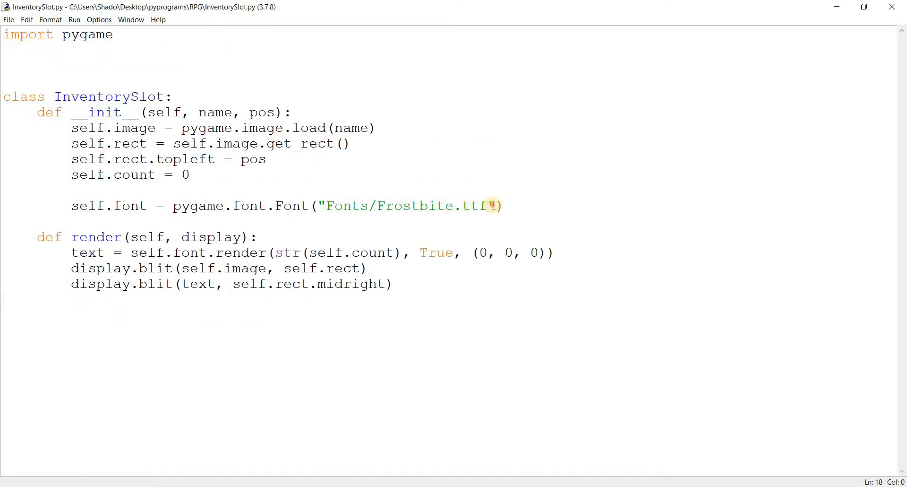
type(", 25")
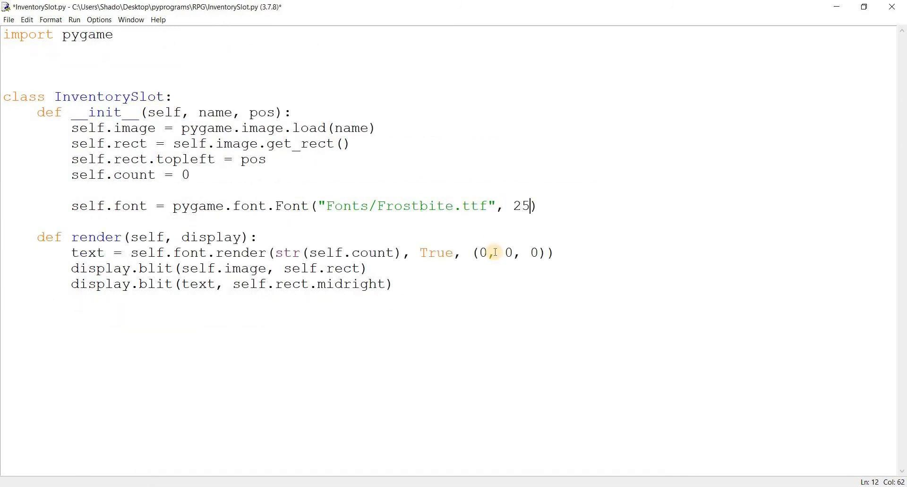
key("ctrl+s")
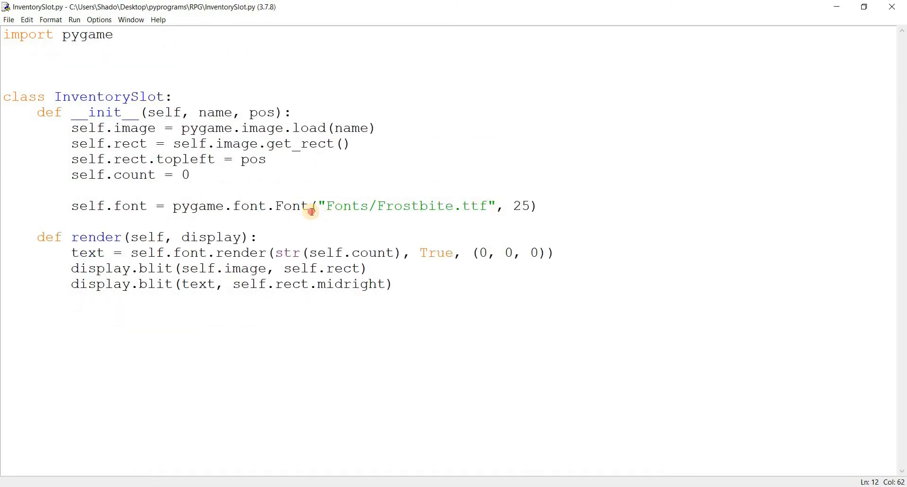
Run Game.py to check the coin and mana potion counts, then close the game
double_click(523, 206)
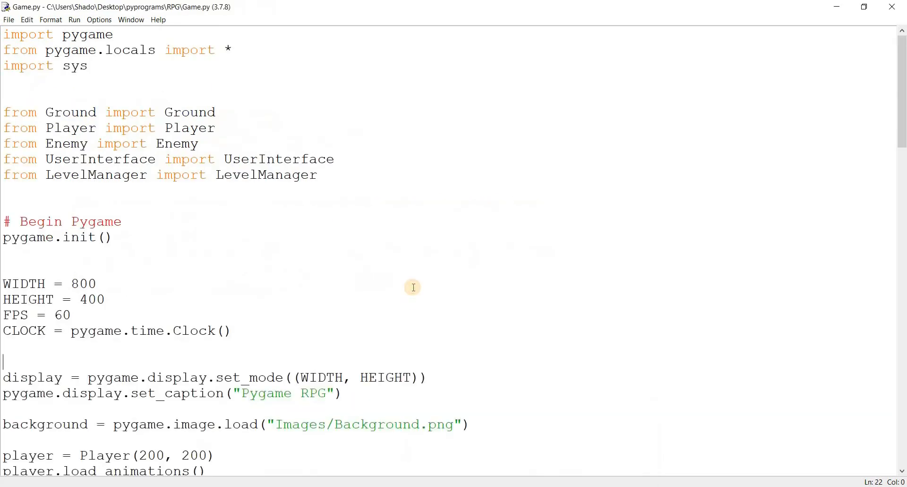
key("F5")
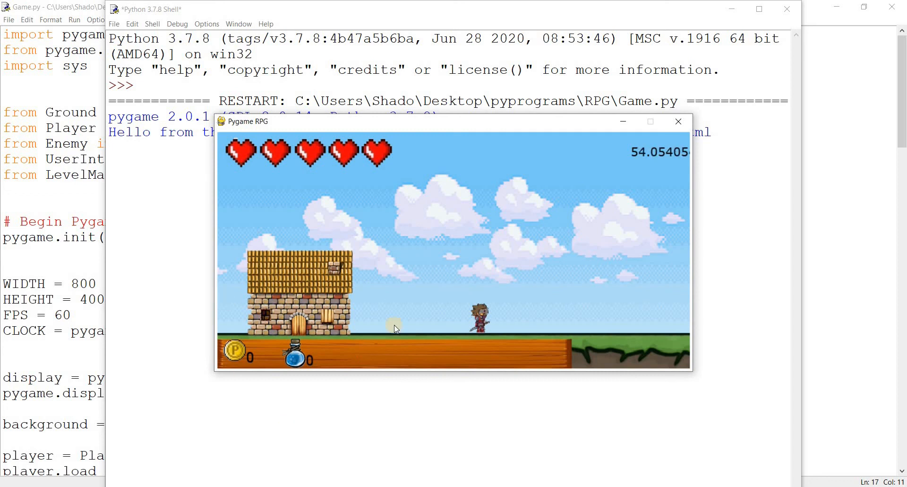
mouse_move(279, 387)
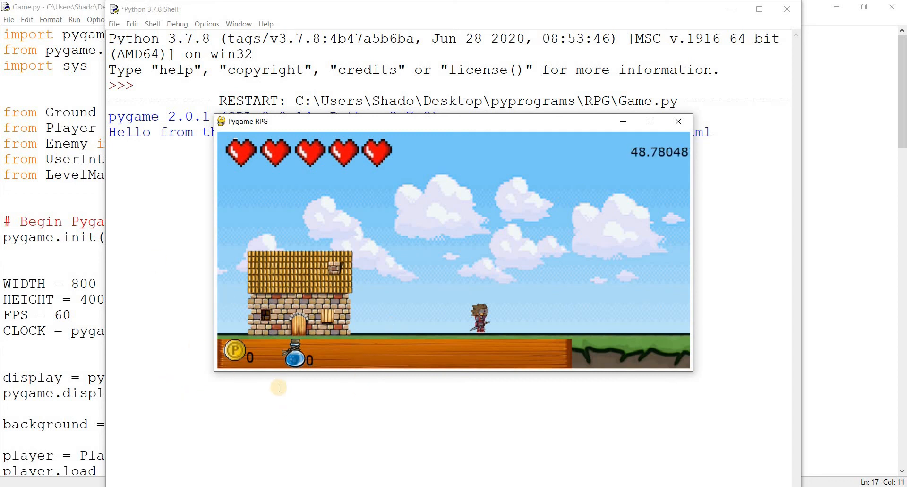
mouse_move(353, 390)
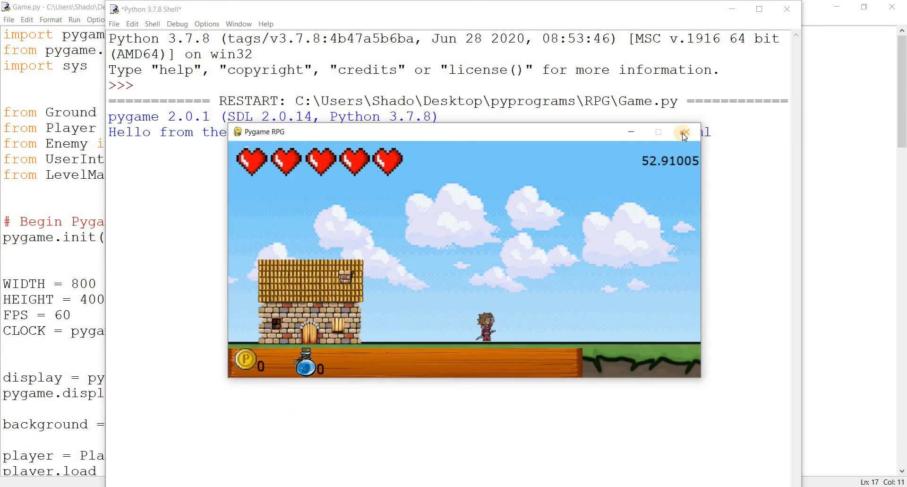
left_click(683, 131)
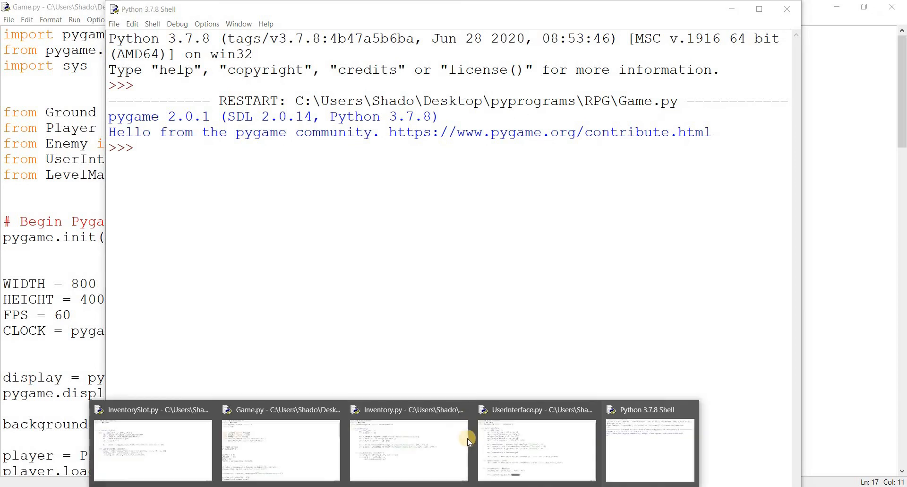
Set the slots to (10, 360) and (110, 360) with manapotionIcon.png, then test-run the game
left_click(408, 448)
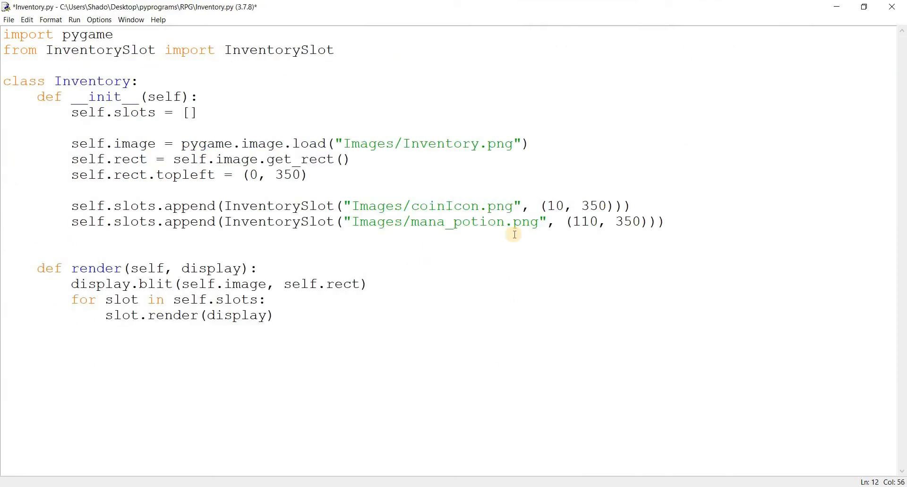
left_click(506, 221)
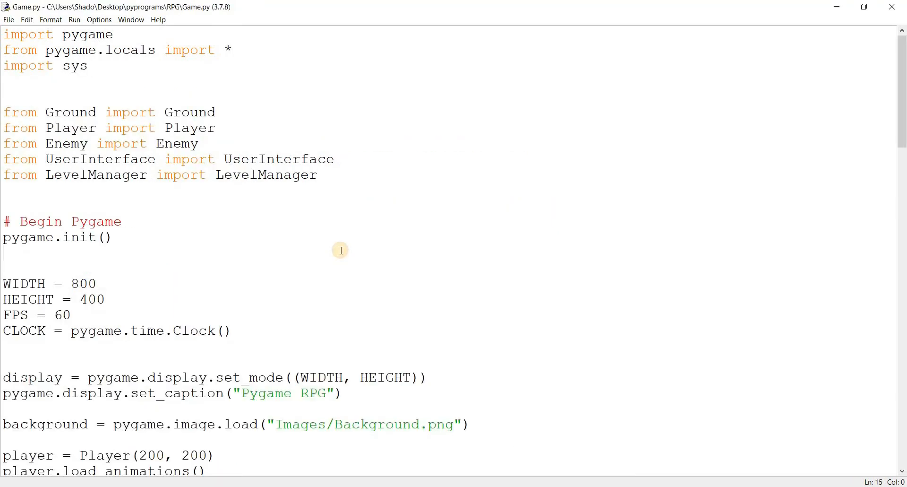
key("F5")
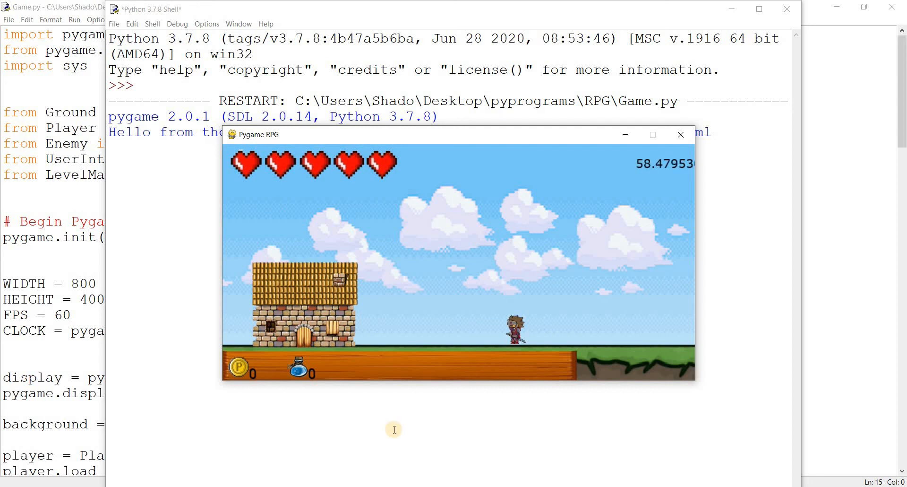
left_click(680, 134)
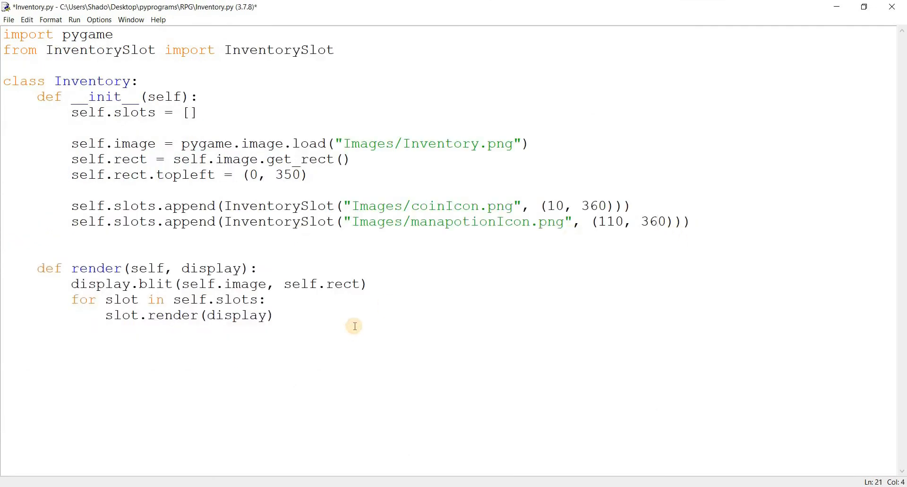
Move the toggleInventory stub out of Inventory.py into UserInterface.py as def toggleInventory()
type("def toggleINv")
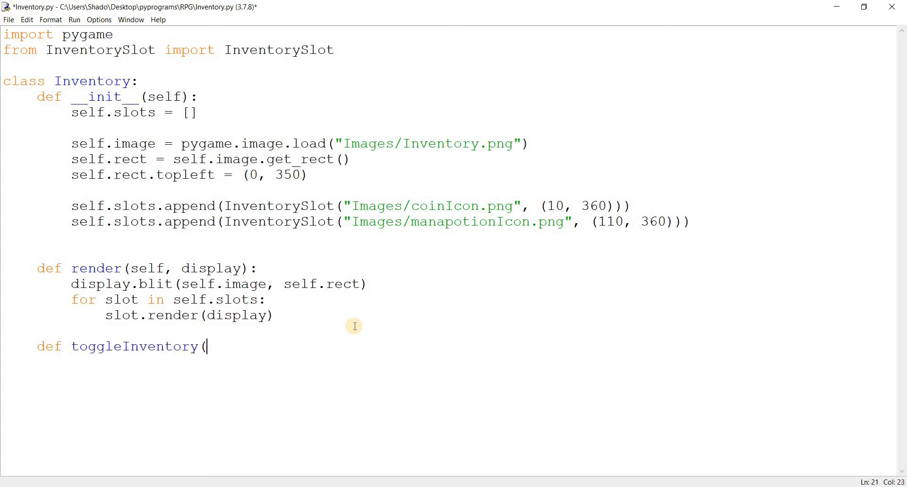
type(")")
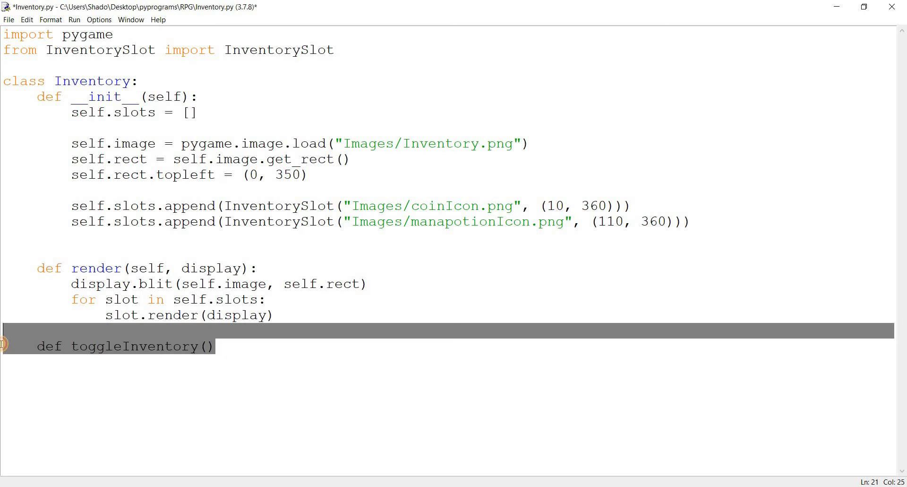
key("Delete")
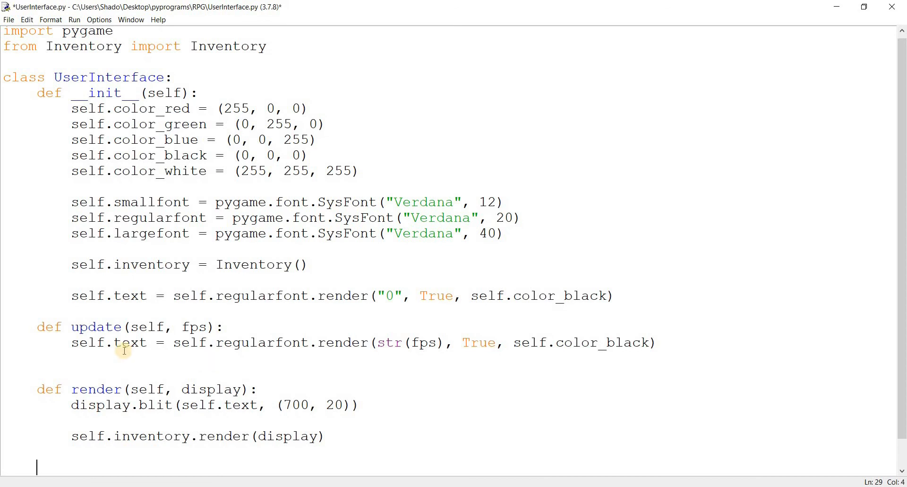
type("def toggleInventory()")
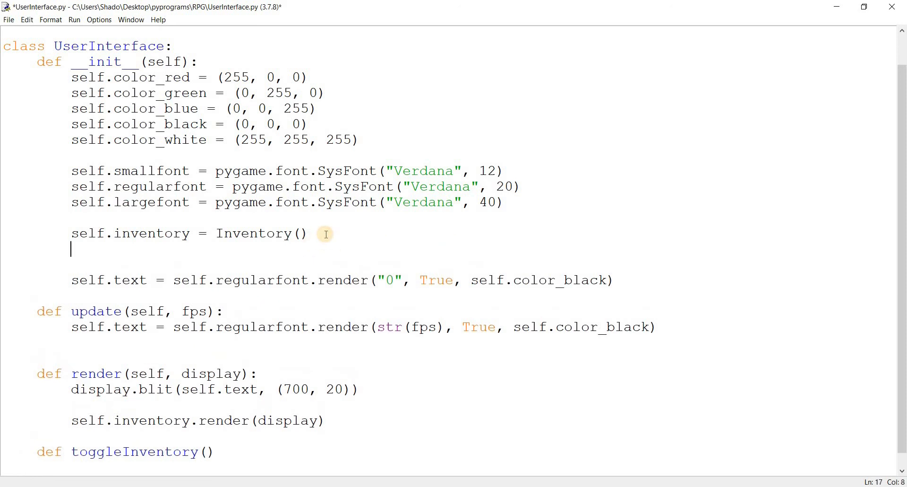
Add self.inventoryRender = True and begin an 'inventoryRender == True:' check
type("self.inventor")
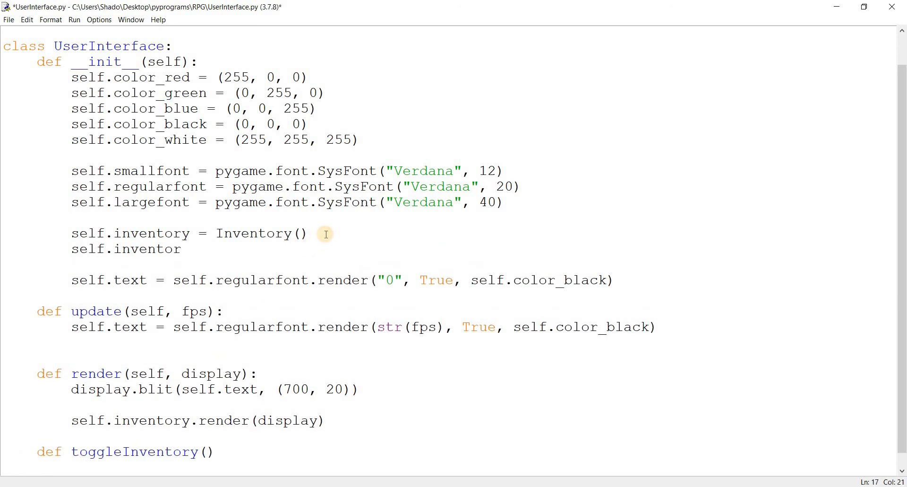
type("y")
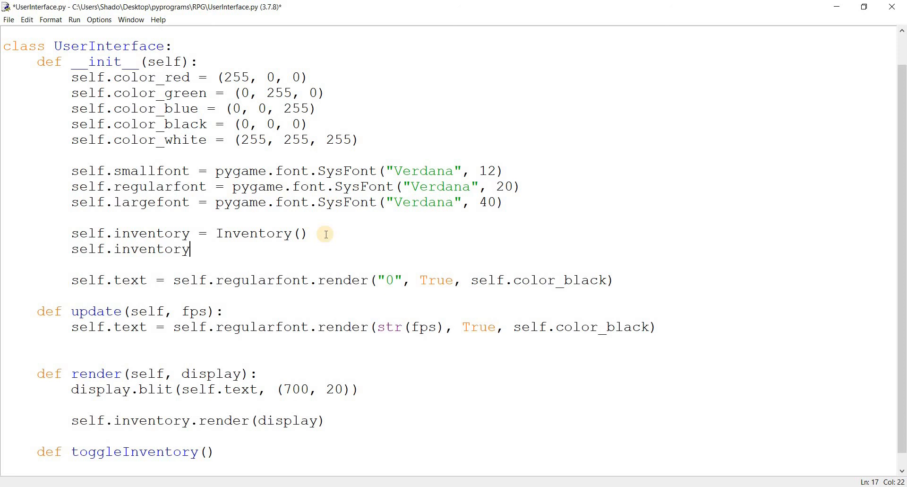
type("Render = Fal")
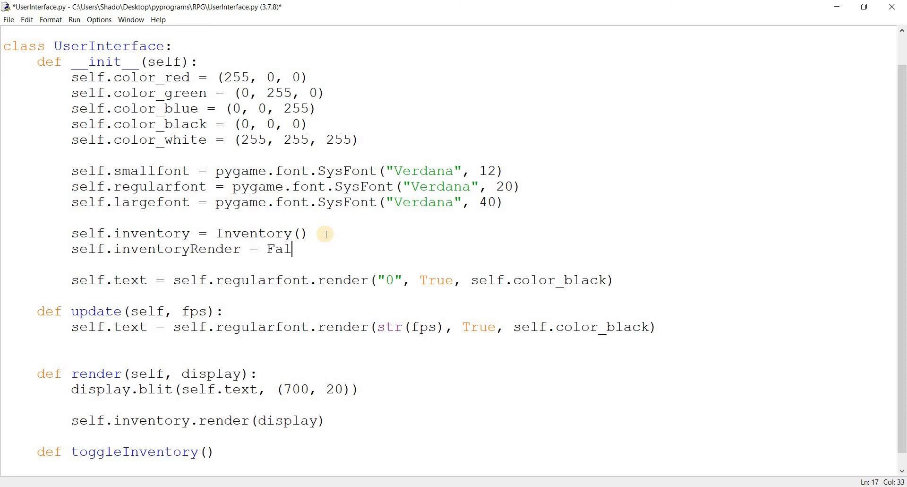
type("se")
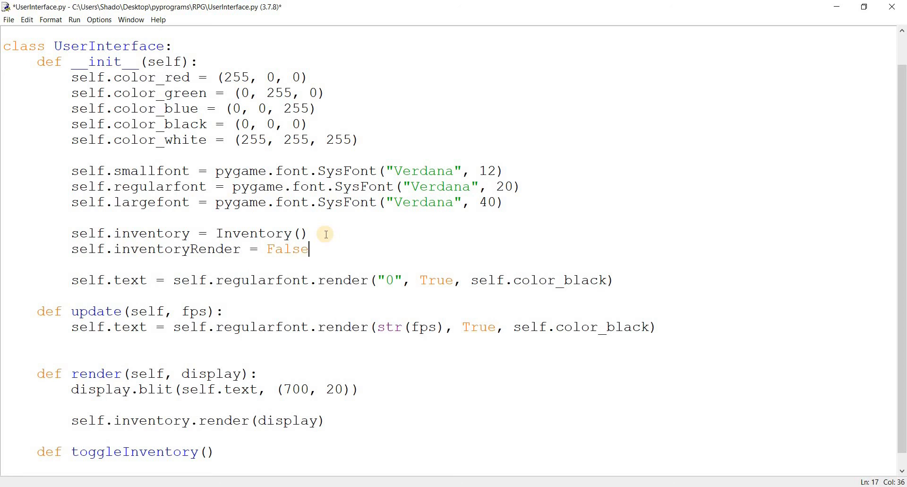
type("Tru")
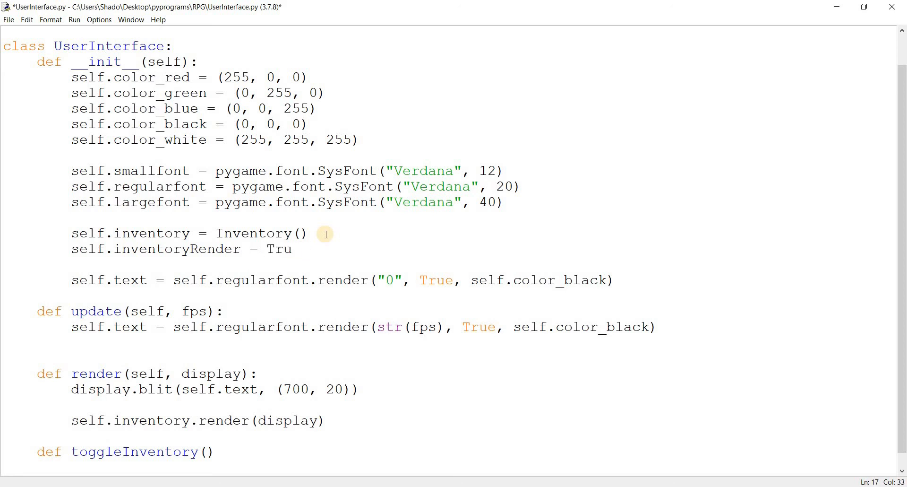
type("e")
left_click(126, 452)
type(":")
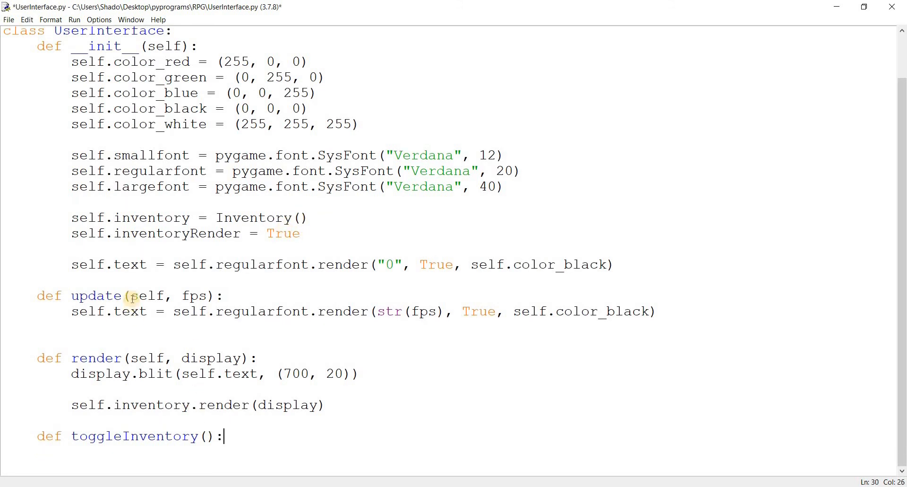
type("s")
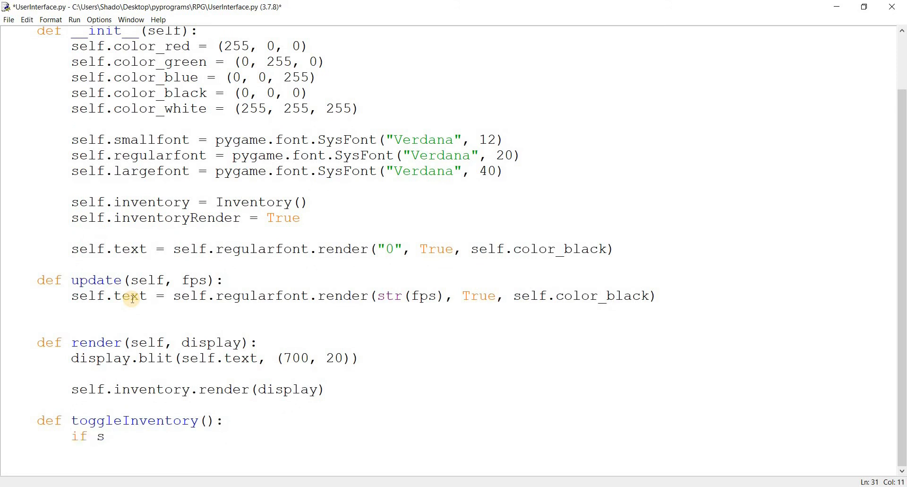
type("elf.inventoryRender:")
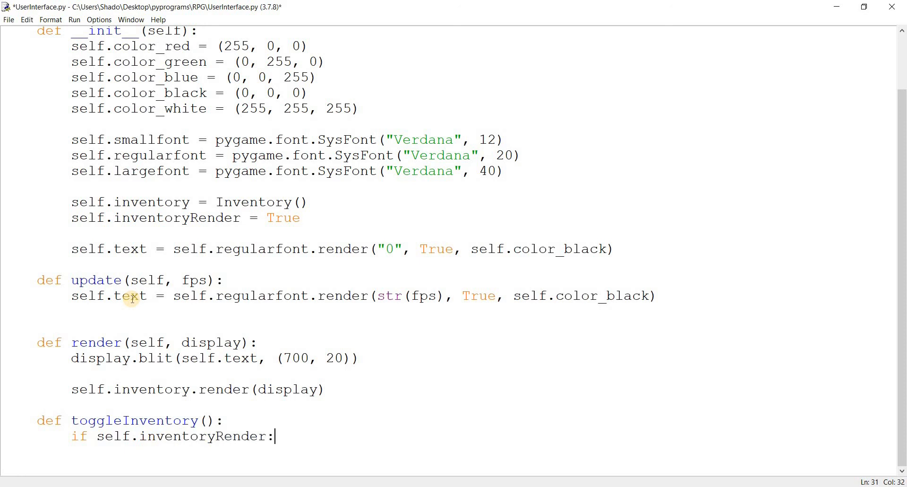
type("==")
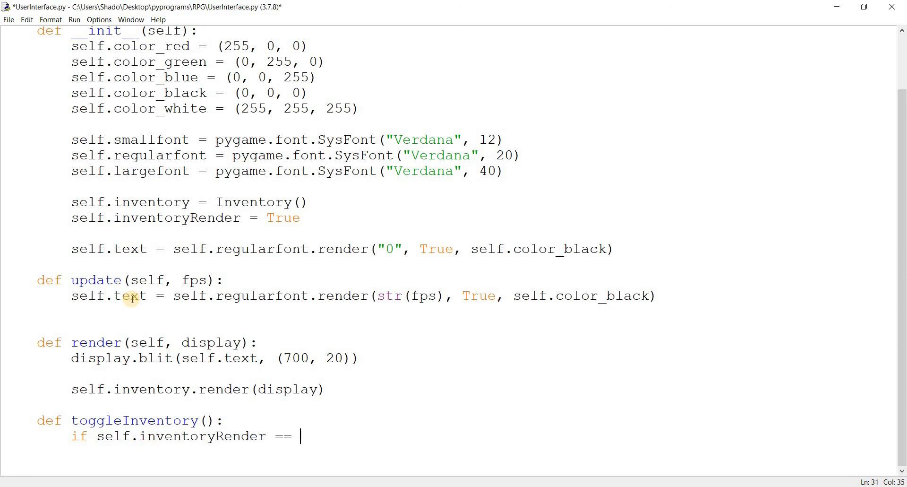
type("True:")
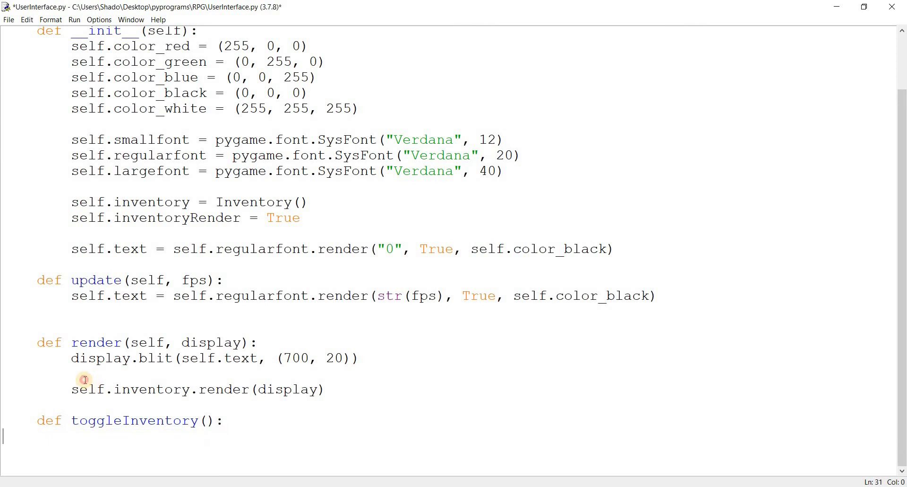
Wrap the inventory render call in 'if self.inventoryRender == True:'
left_click(85, 374)
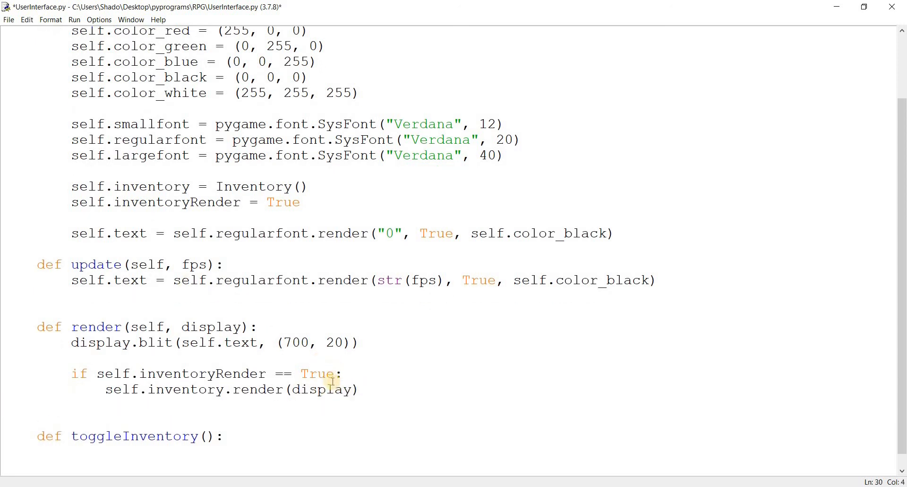
double_click(173, 373)
type("if")
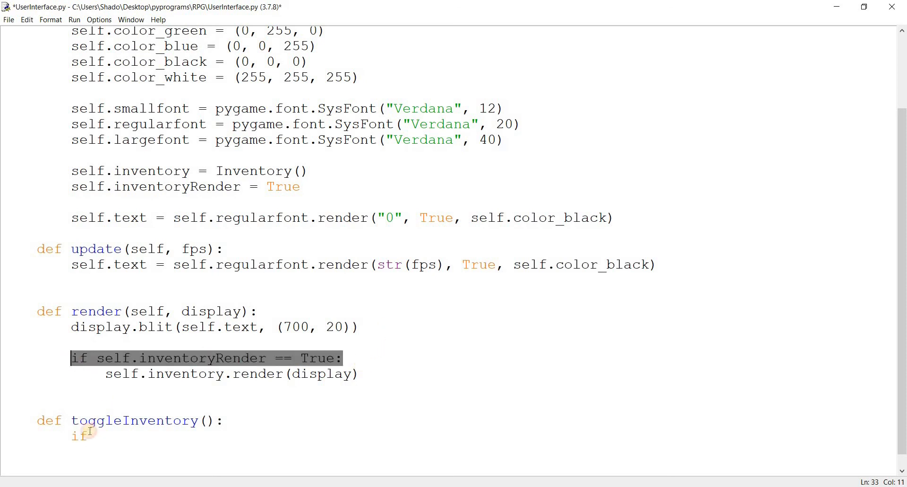
type("self.inventoryRender == True:")
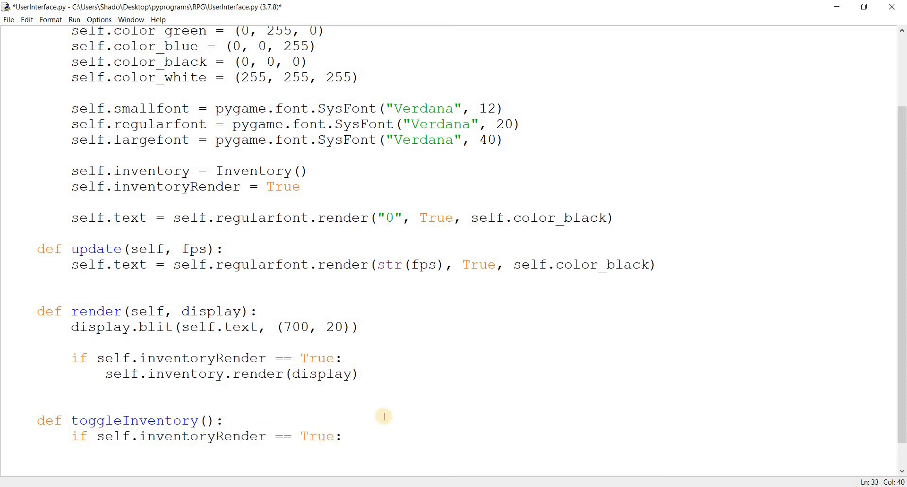
Make toggleInventory set inventoryRender False when True, otherwise True, and save
type("self.inven")
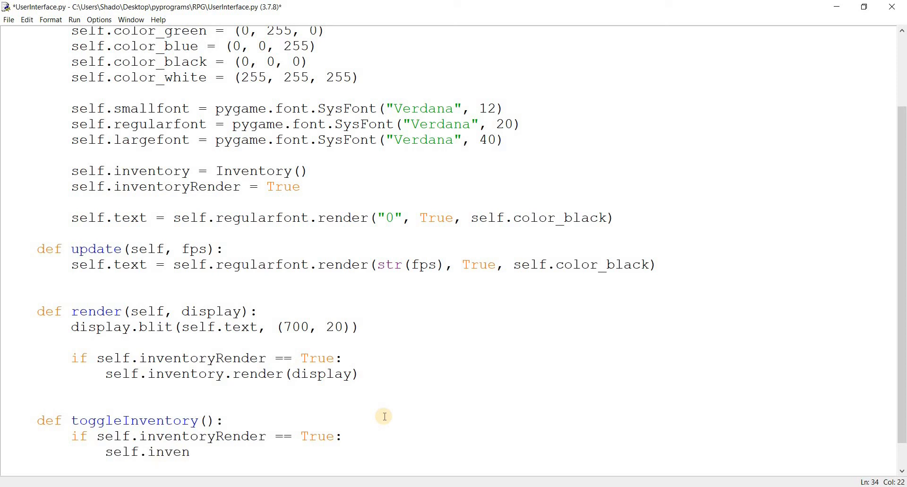
type("inventoryRender =")
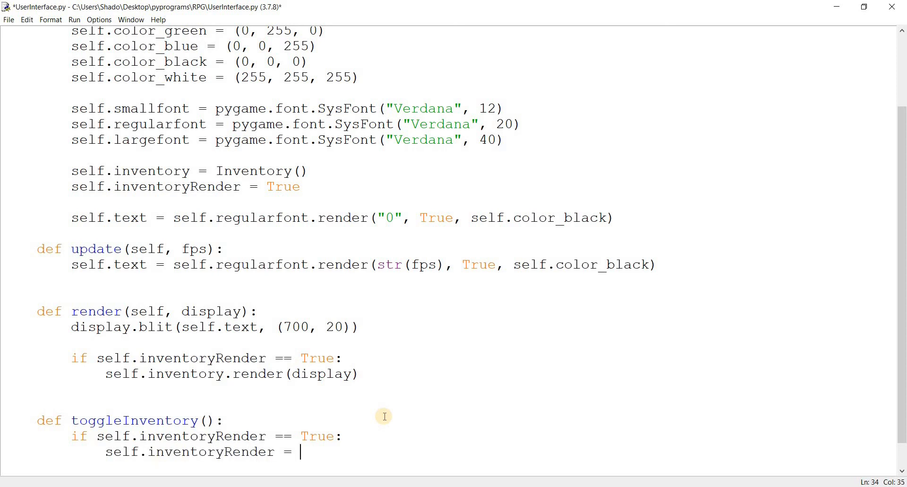
type("False")
type("self.inve")
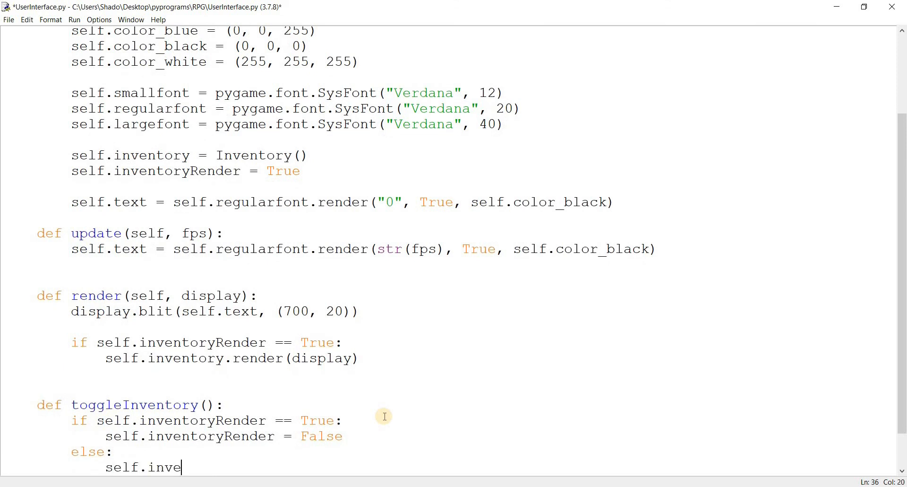
type("tory = True")
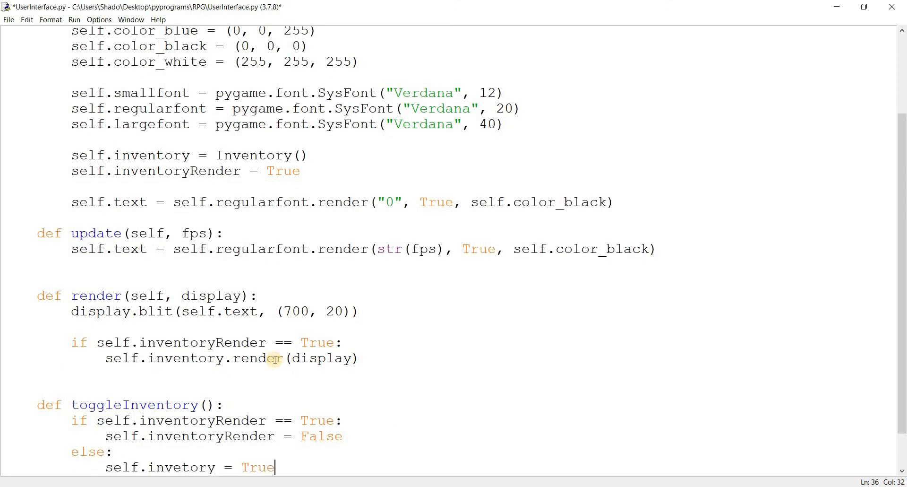
key("ctrl+s")
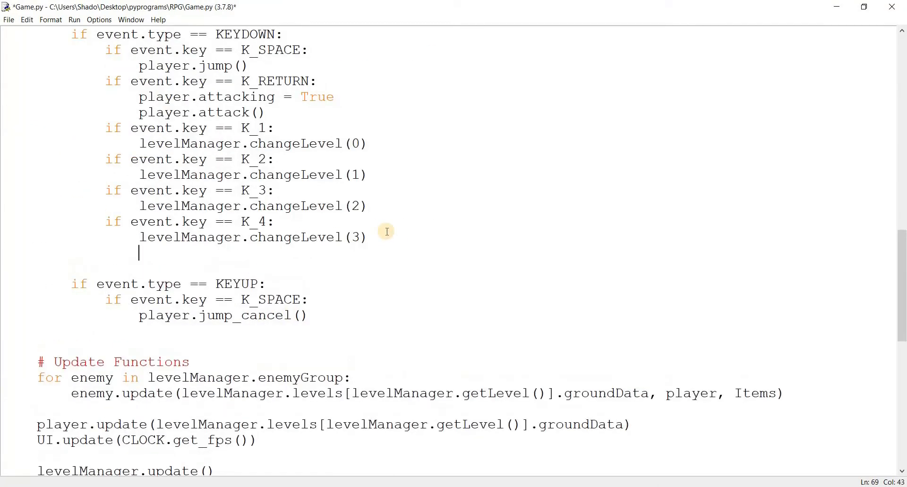
Add 'if event.key == K_h: UI.toggleInventory()' to Game.py and run the game
type("if event")
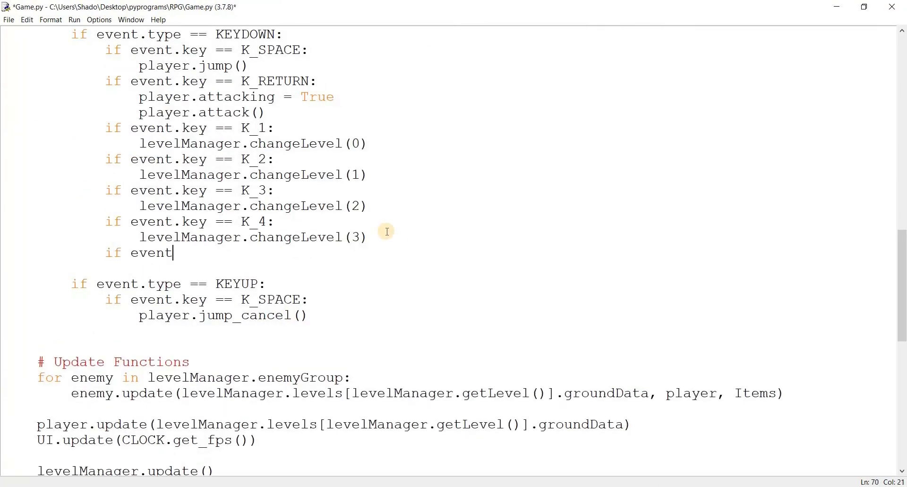
type(".key ==")
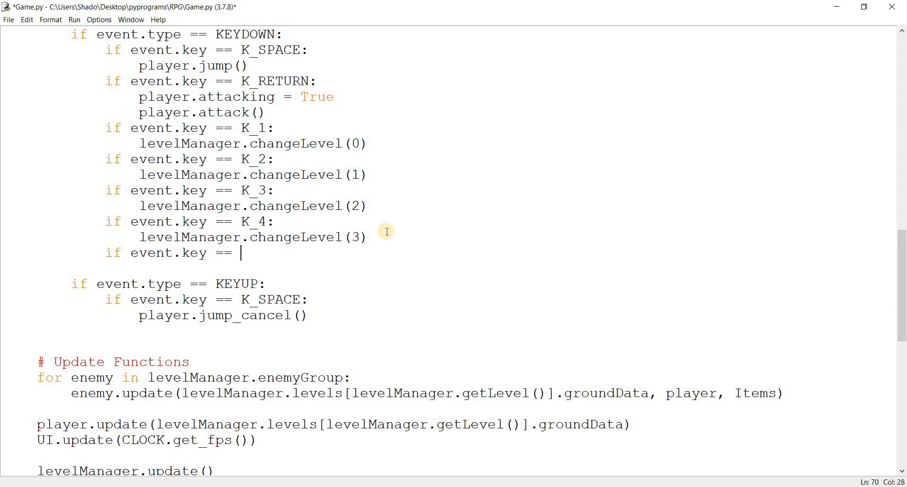
type("K_")
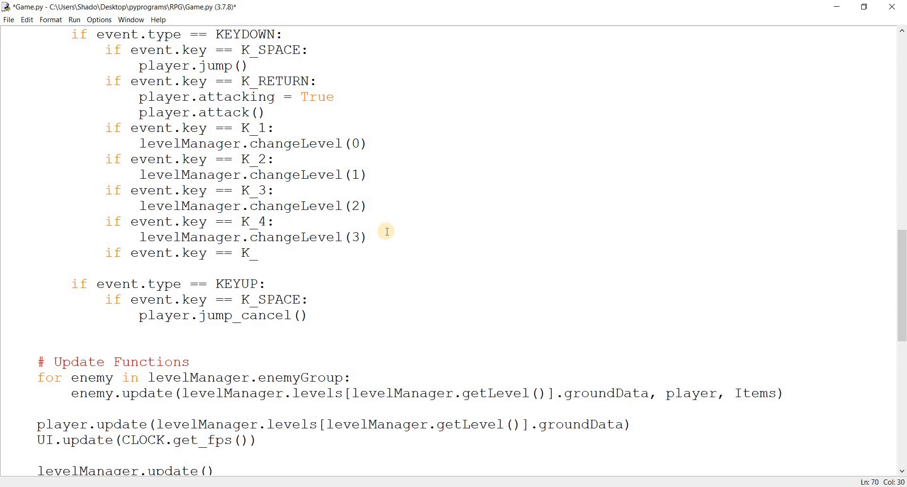
type("h:")
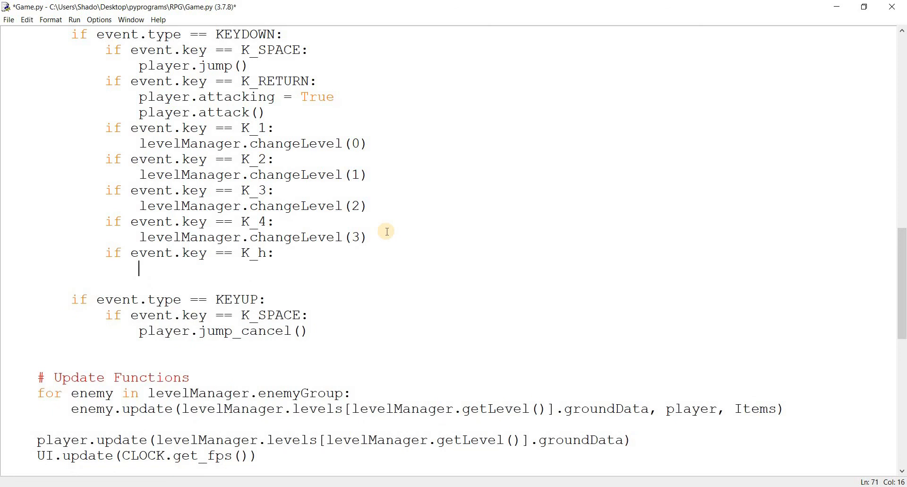
type("UI.")
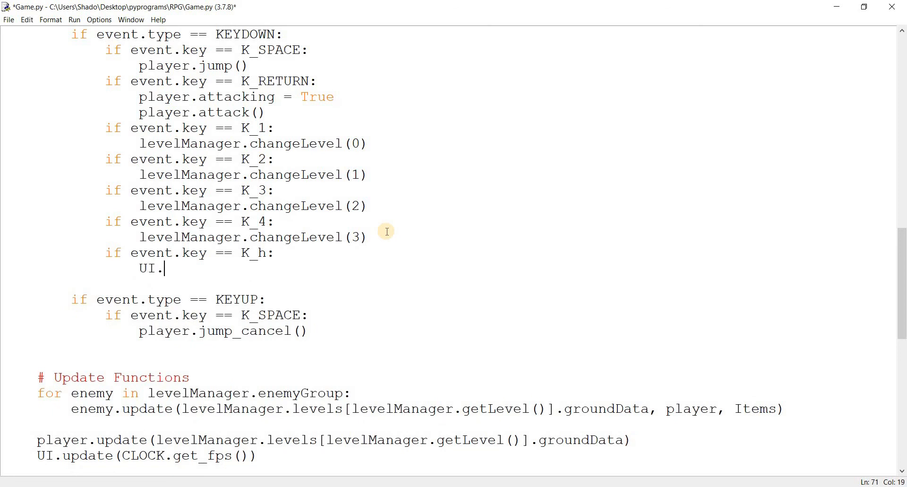
type("toggleIN")
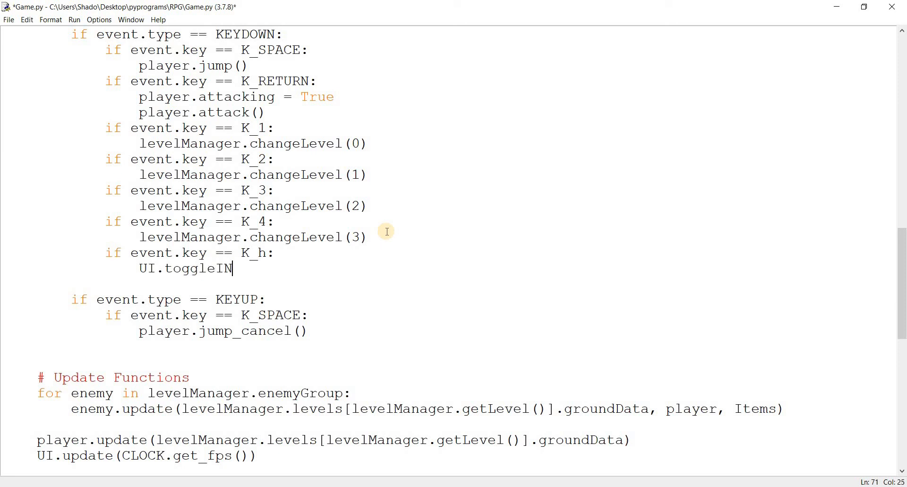
type("ventory(")
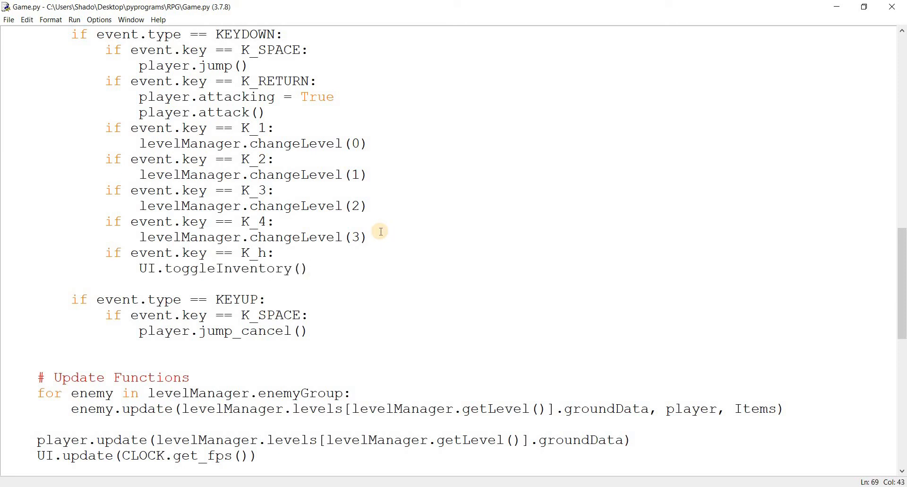
left_click(73, 19)
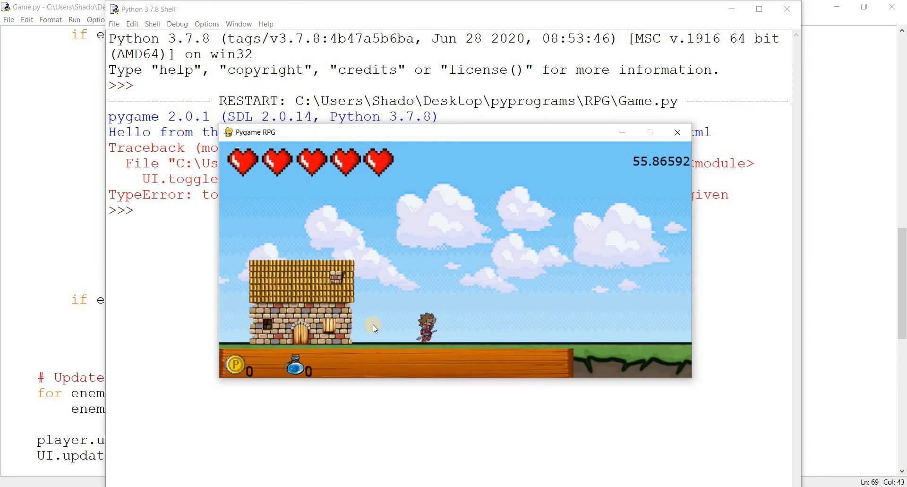
left_click(677, 131)
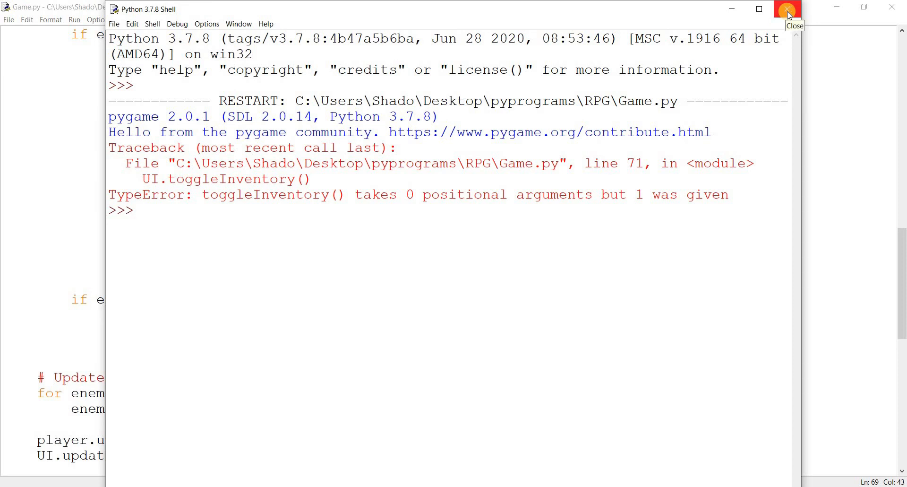
left_click(786, 8)
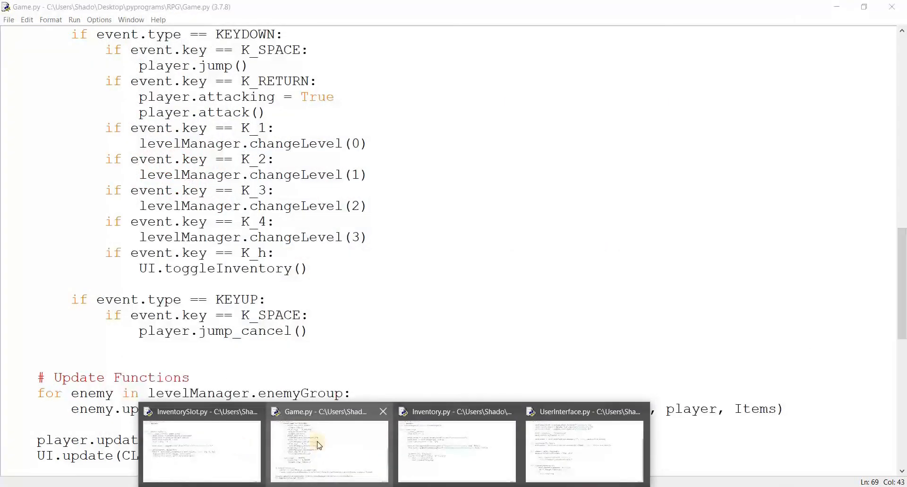
left_click(583, 451)
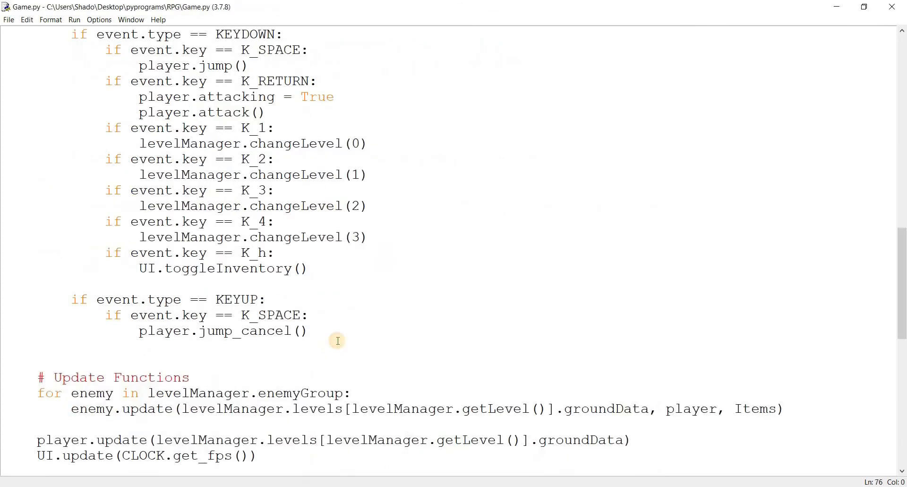
Rerun the game, then write the self.inventoryRender == True check in toggleInventory
key("F5")
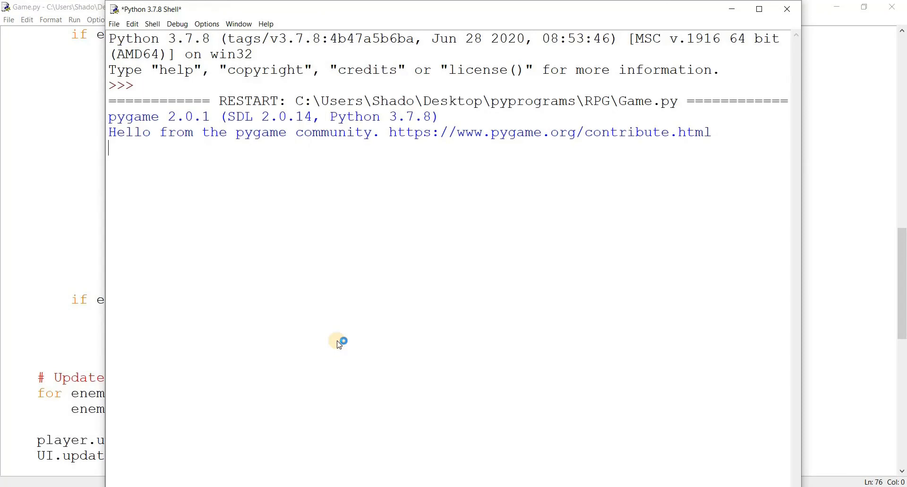
left_click(74, 19)
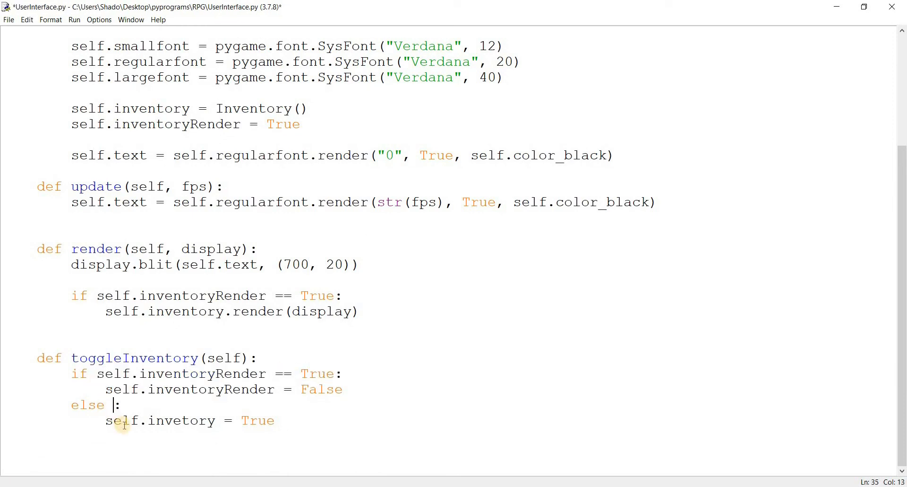
type("self.inventoryRender == Tru")
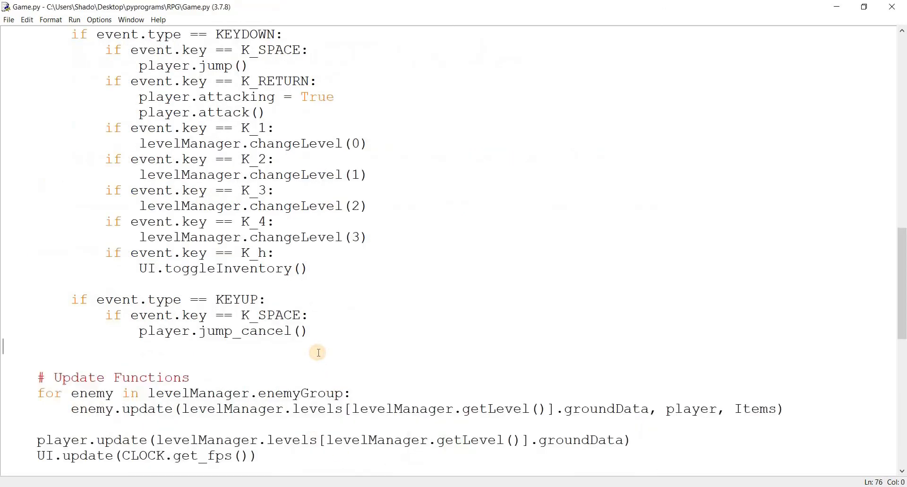
key("F5")
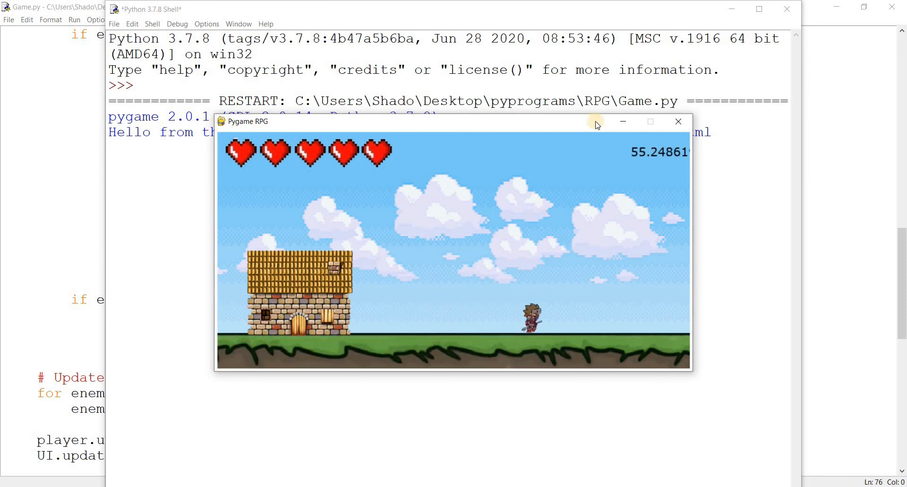
left_click(678, 121)
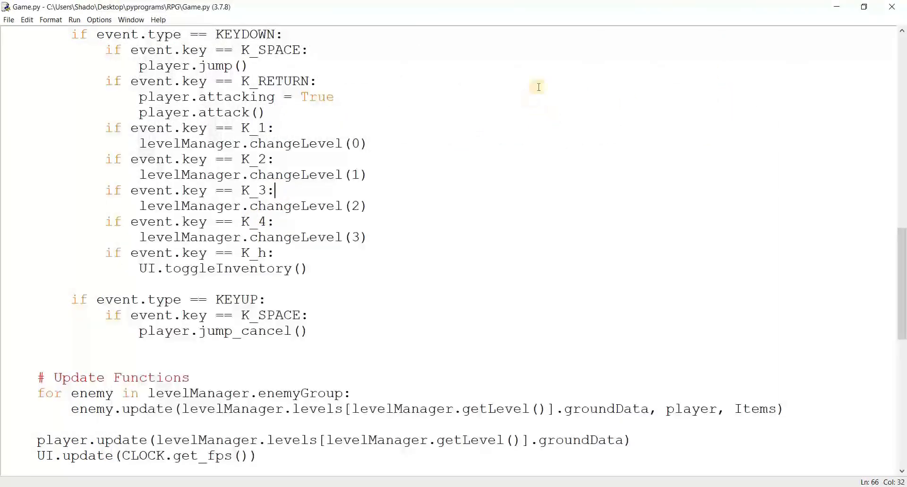
scroll("up", 3)
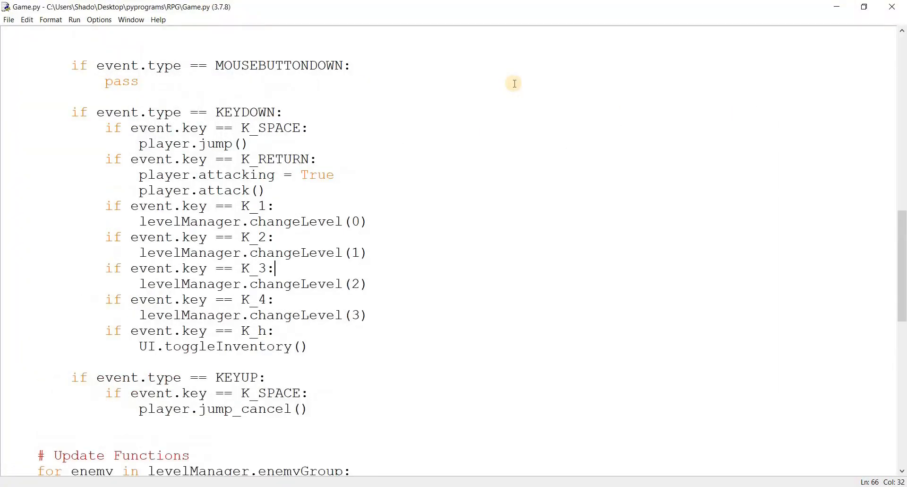
scroll("up", 3)
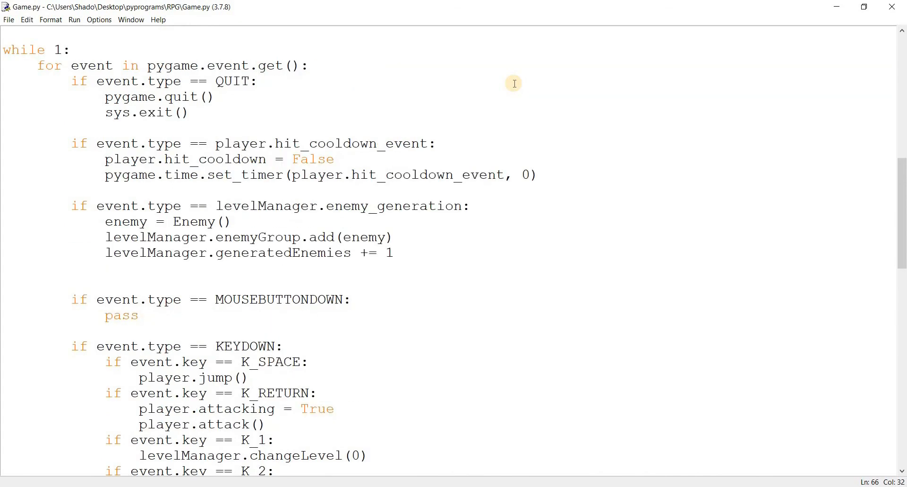
scroll("up", 3)
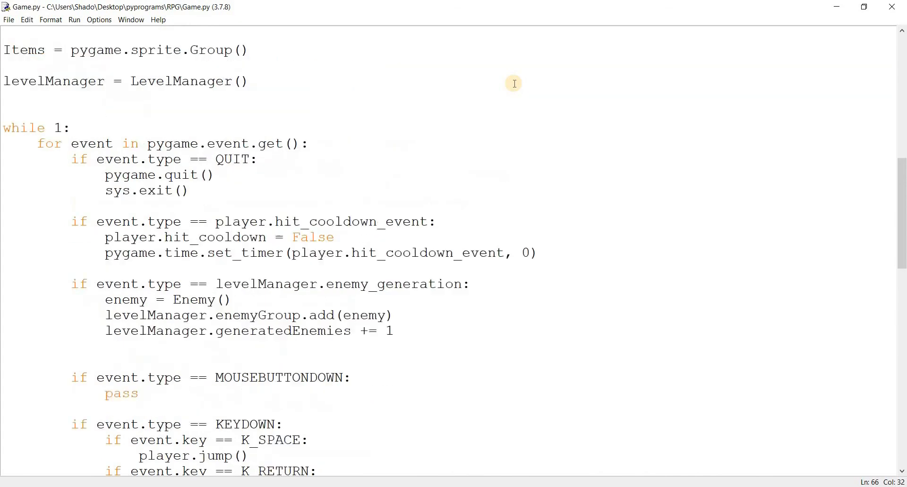
scroll("up", 3)
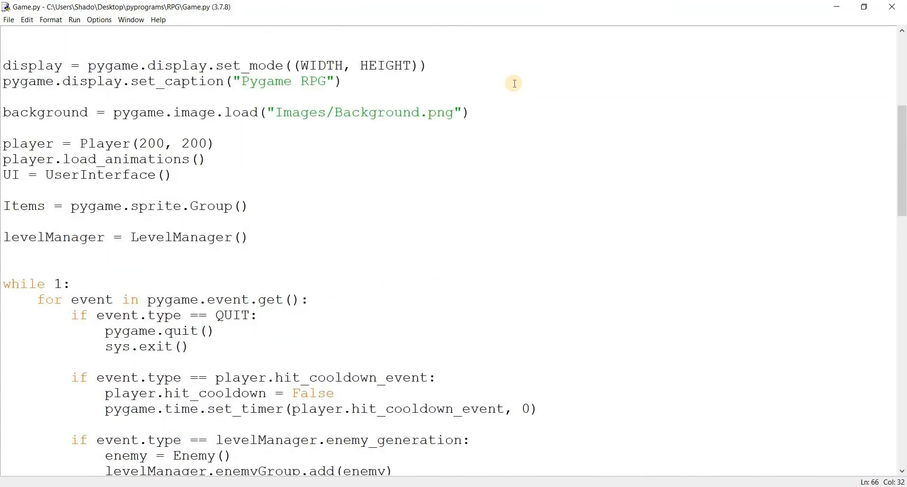
mouse_move(20, 246)
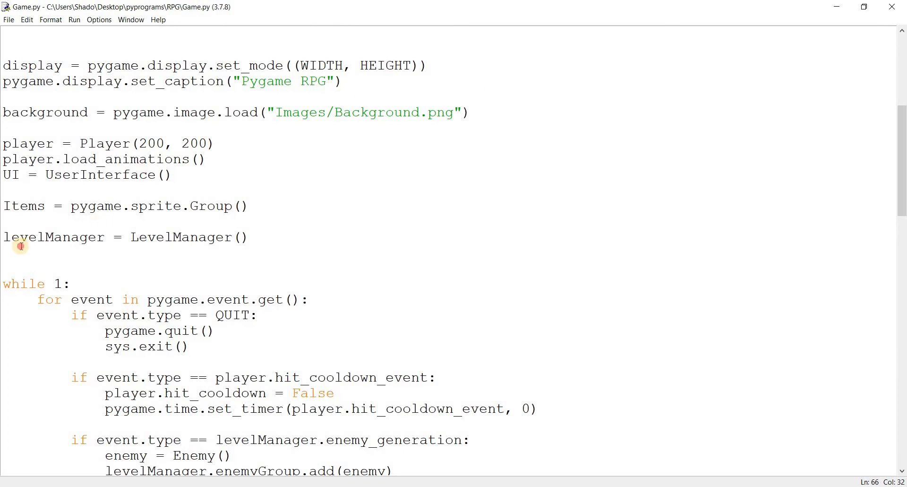
left_click(13, 268)
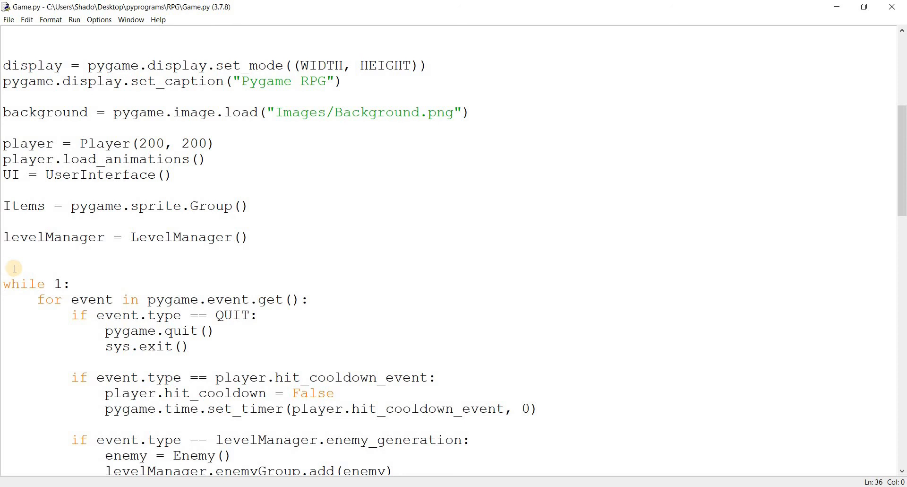
left_click(3, 268)
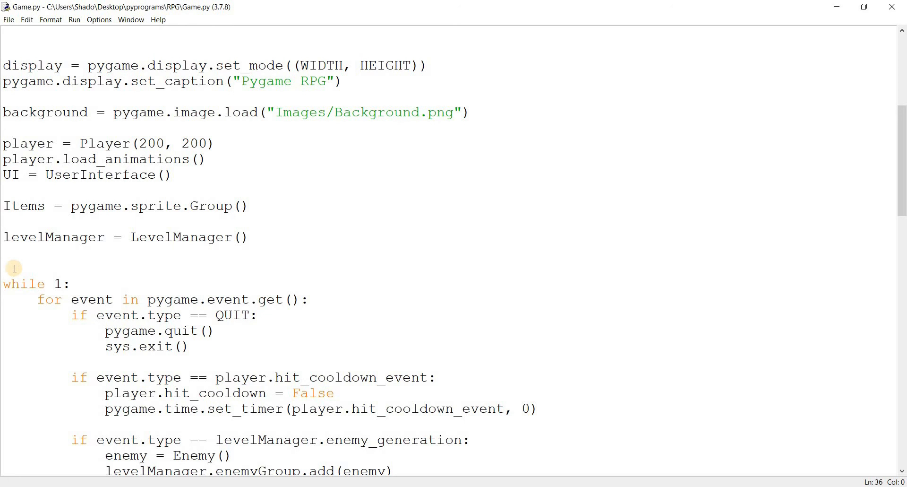
left_click(3, 268)
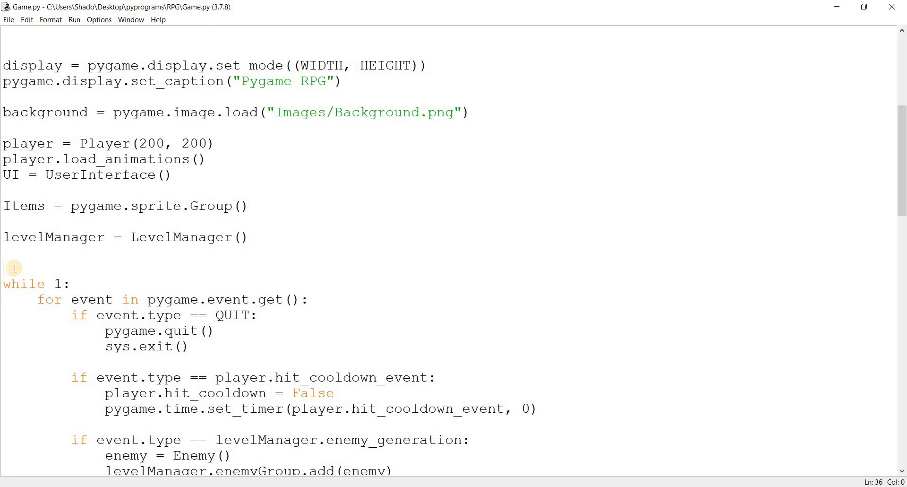